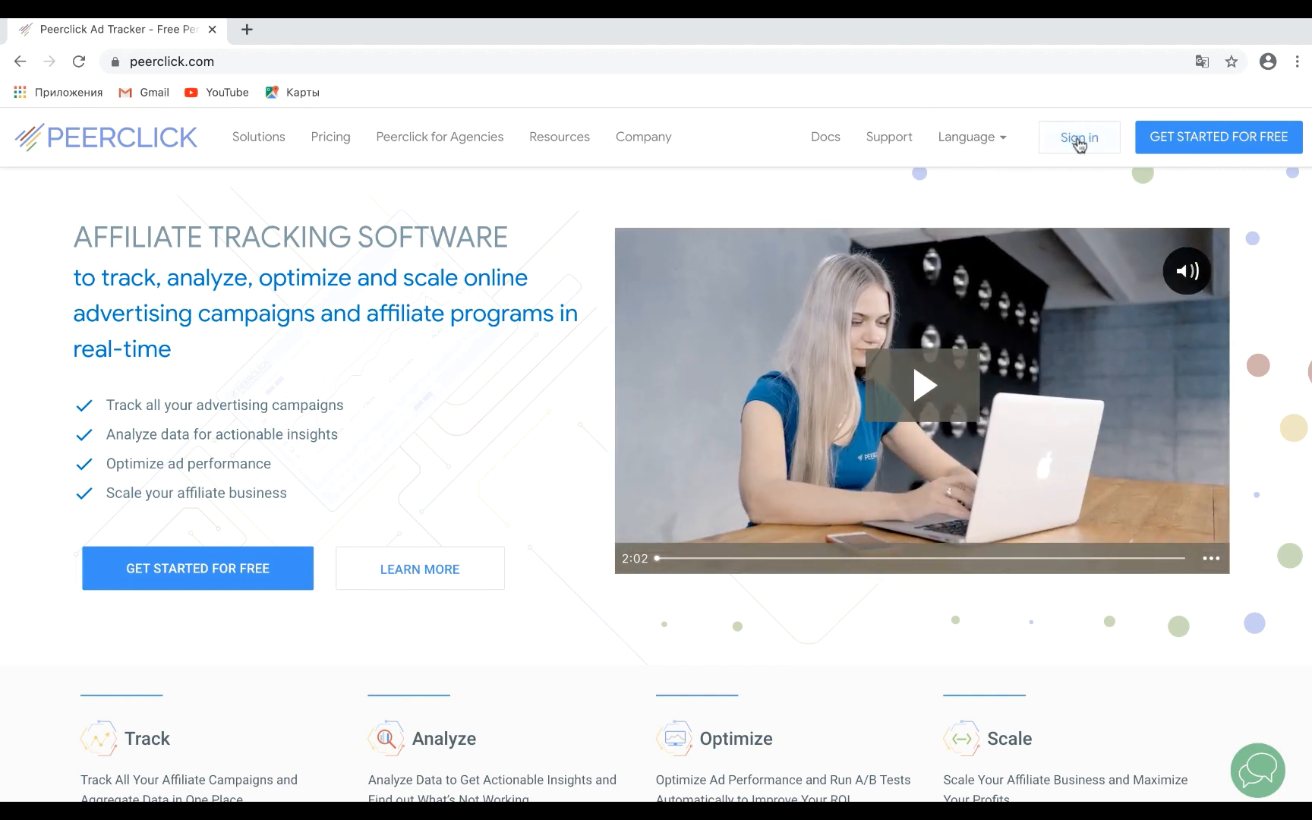
Sign in to PeerClick and land on the campaigns dashboard with the campaign wizard
left_click(1078, 137)
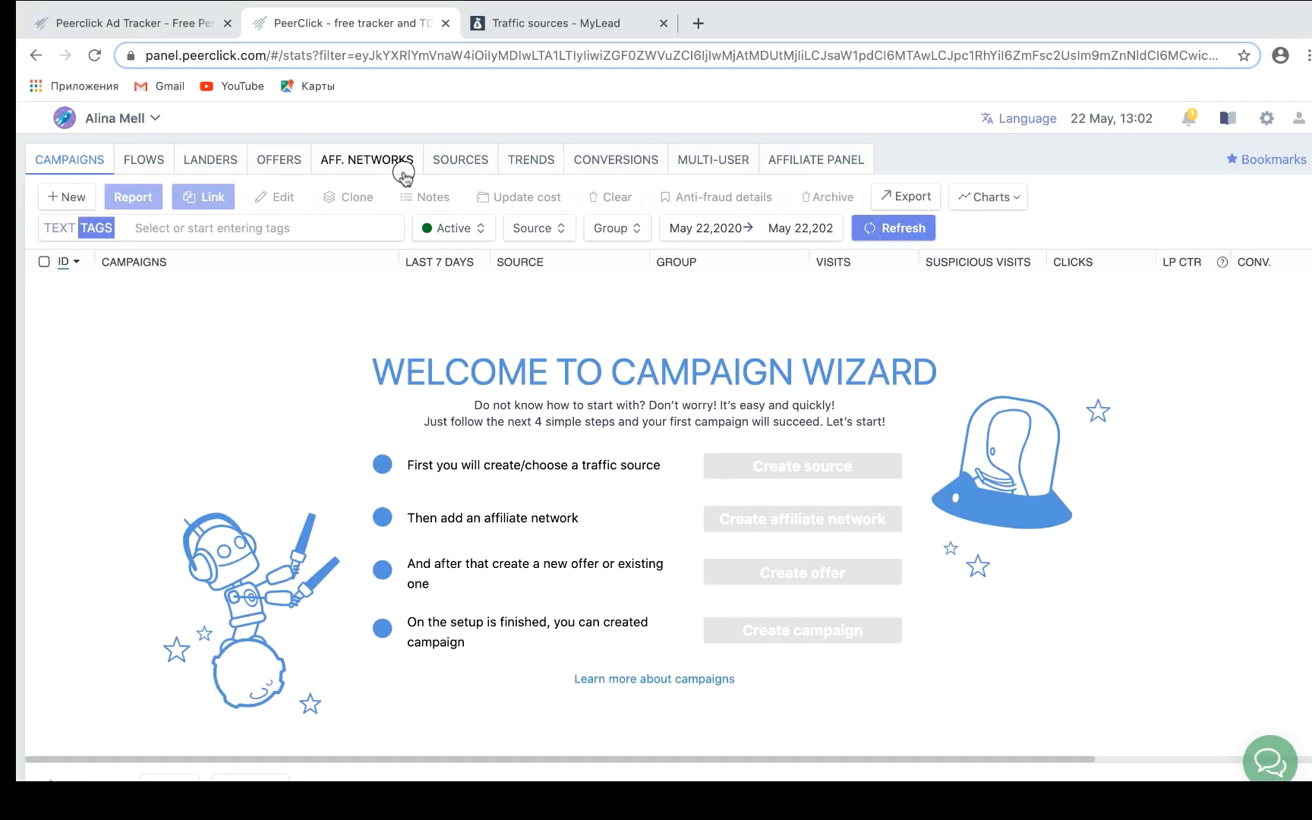
Start a new affiliate network and filter the template list to 'My' to find MyLead
left_click(367, 159)
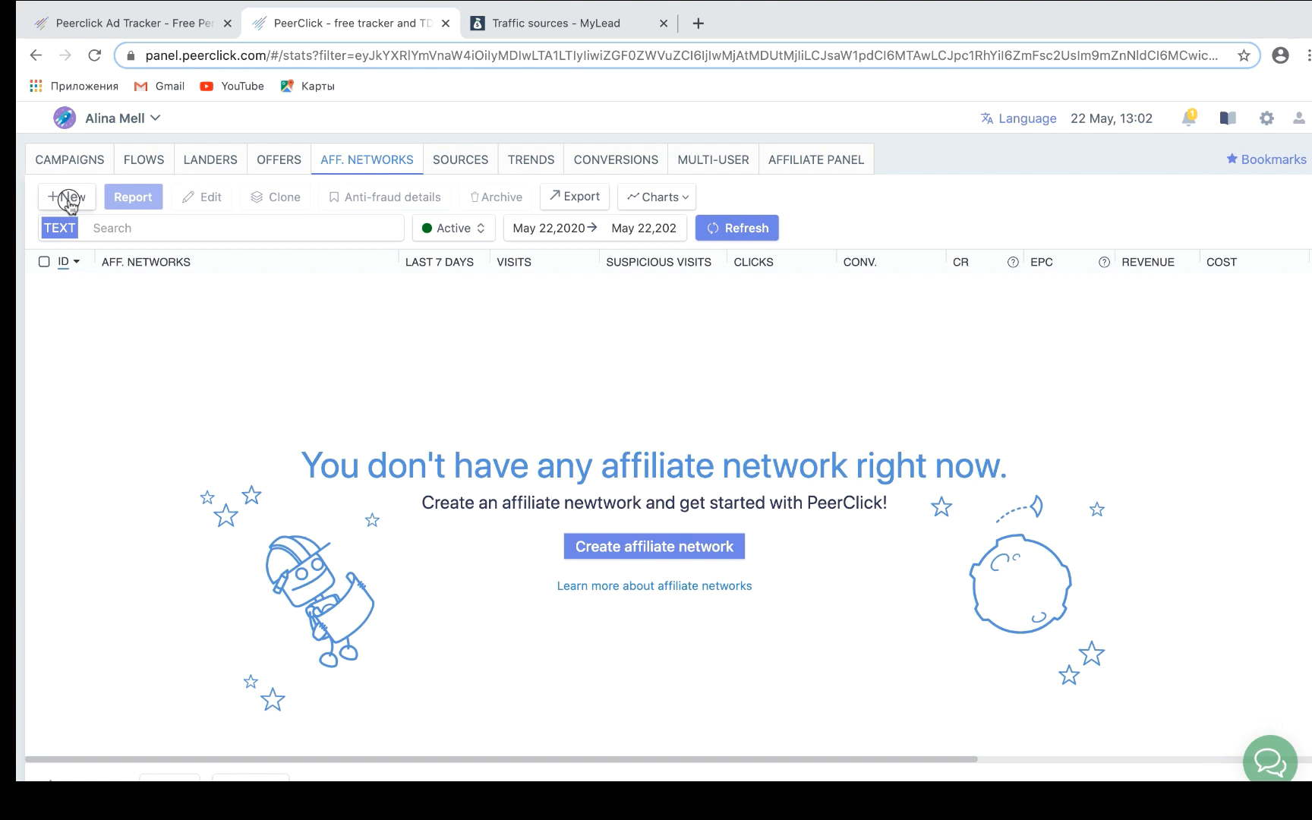
left_click(655, 546)
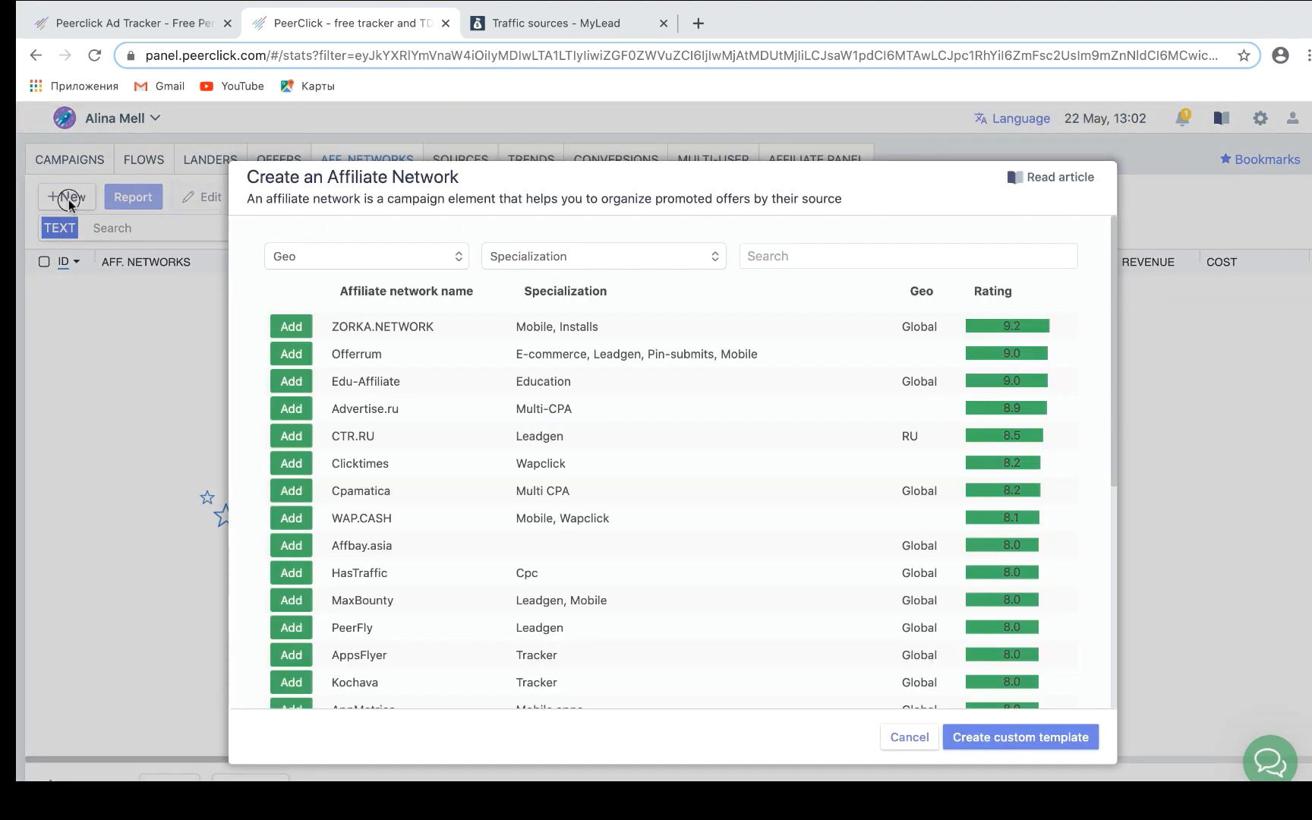
type("M")
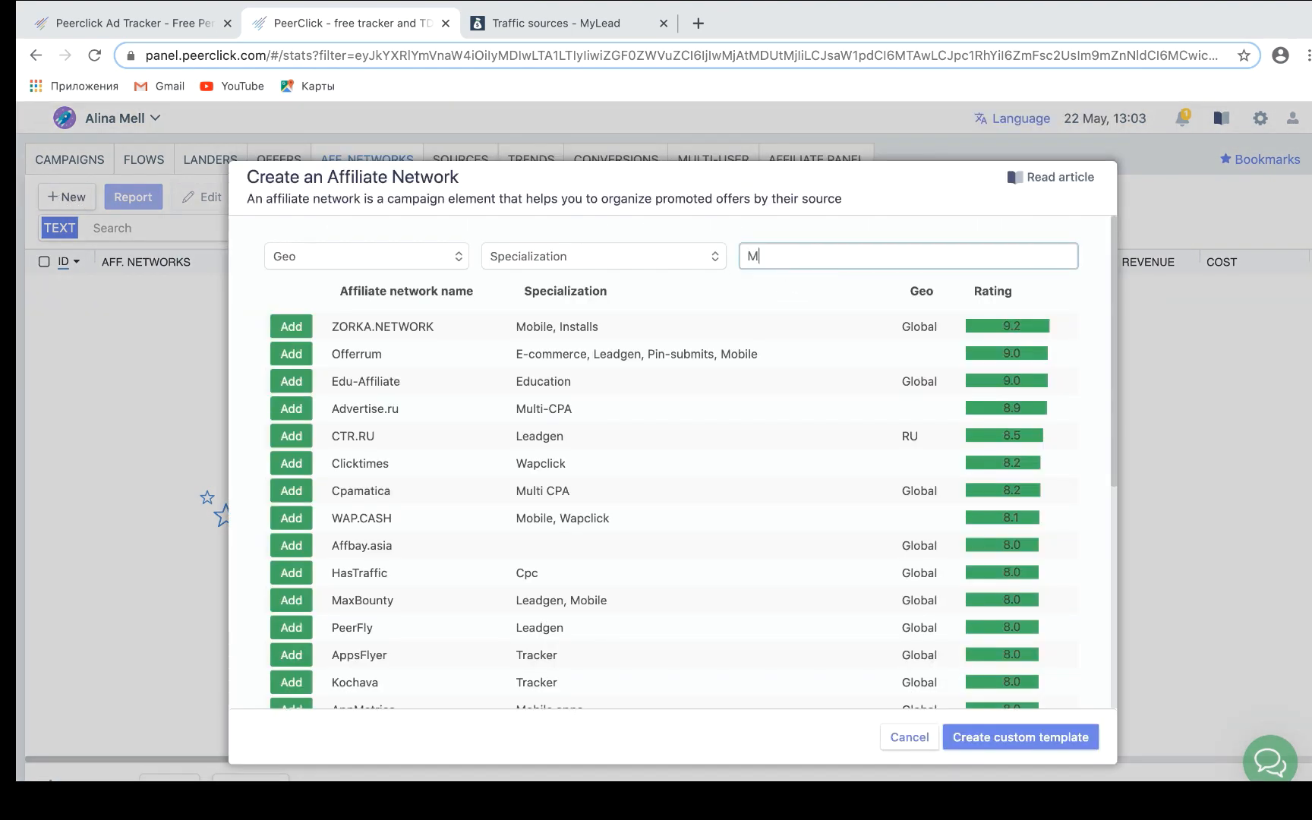
type("y")
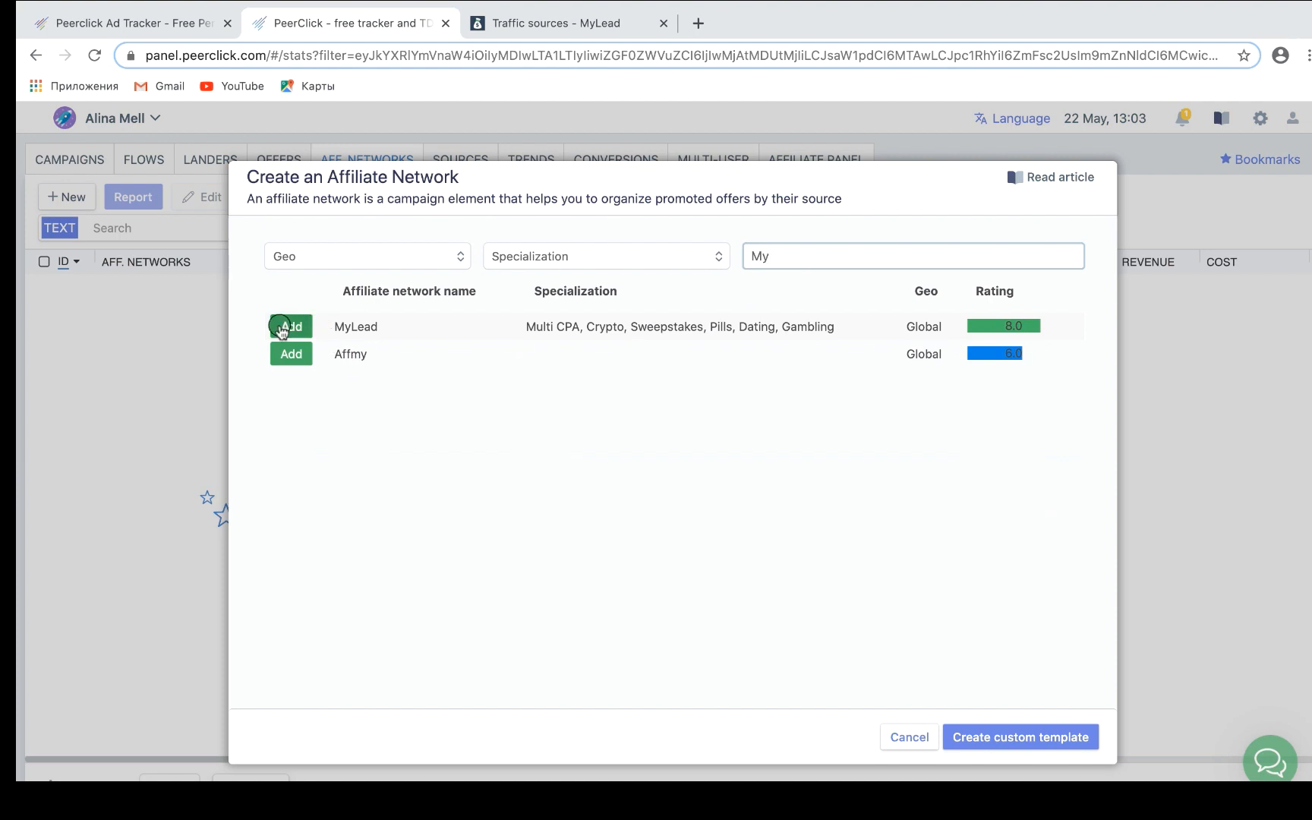
Add MyLead from its template, copy its postback URL and save the network
left_click(290, 327)
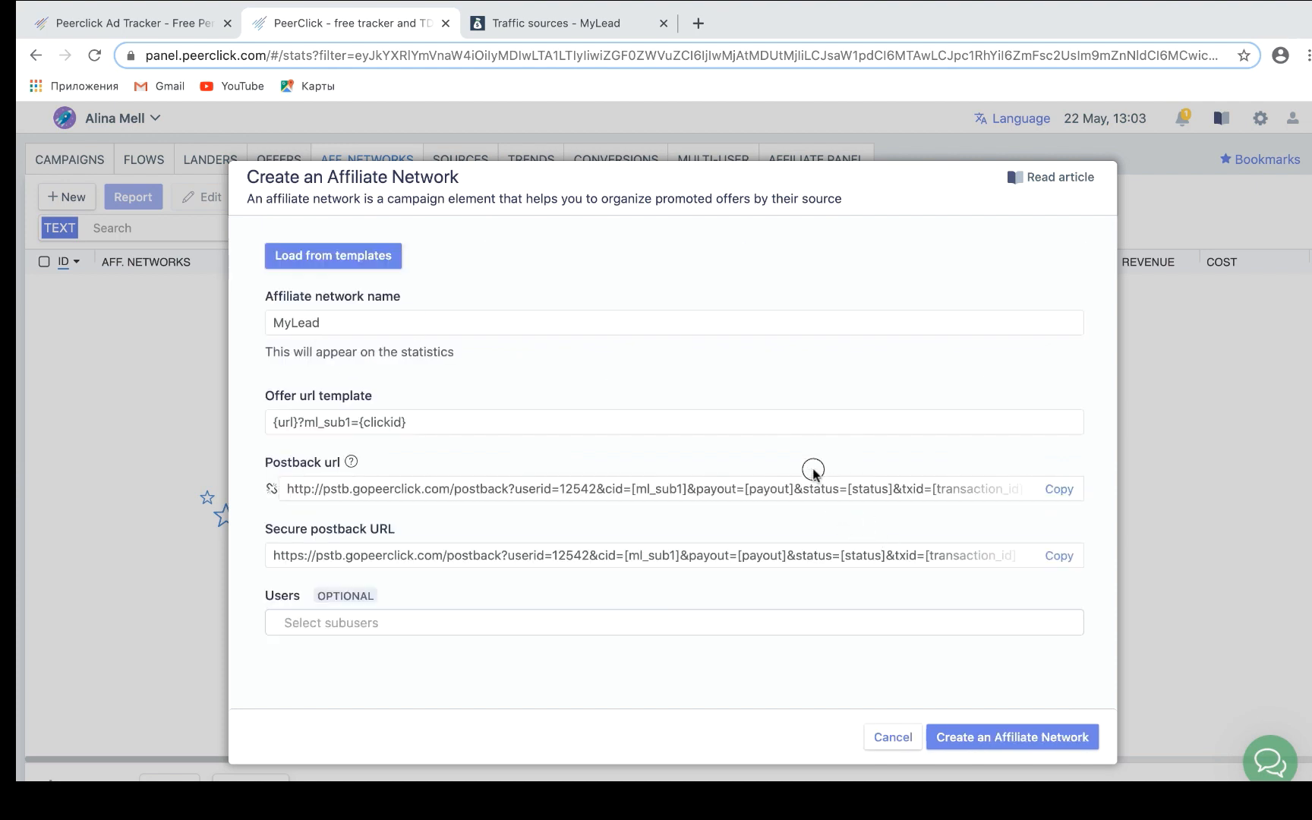
mouse_move(921, 493)
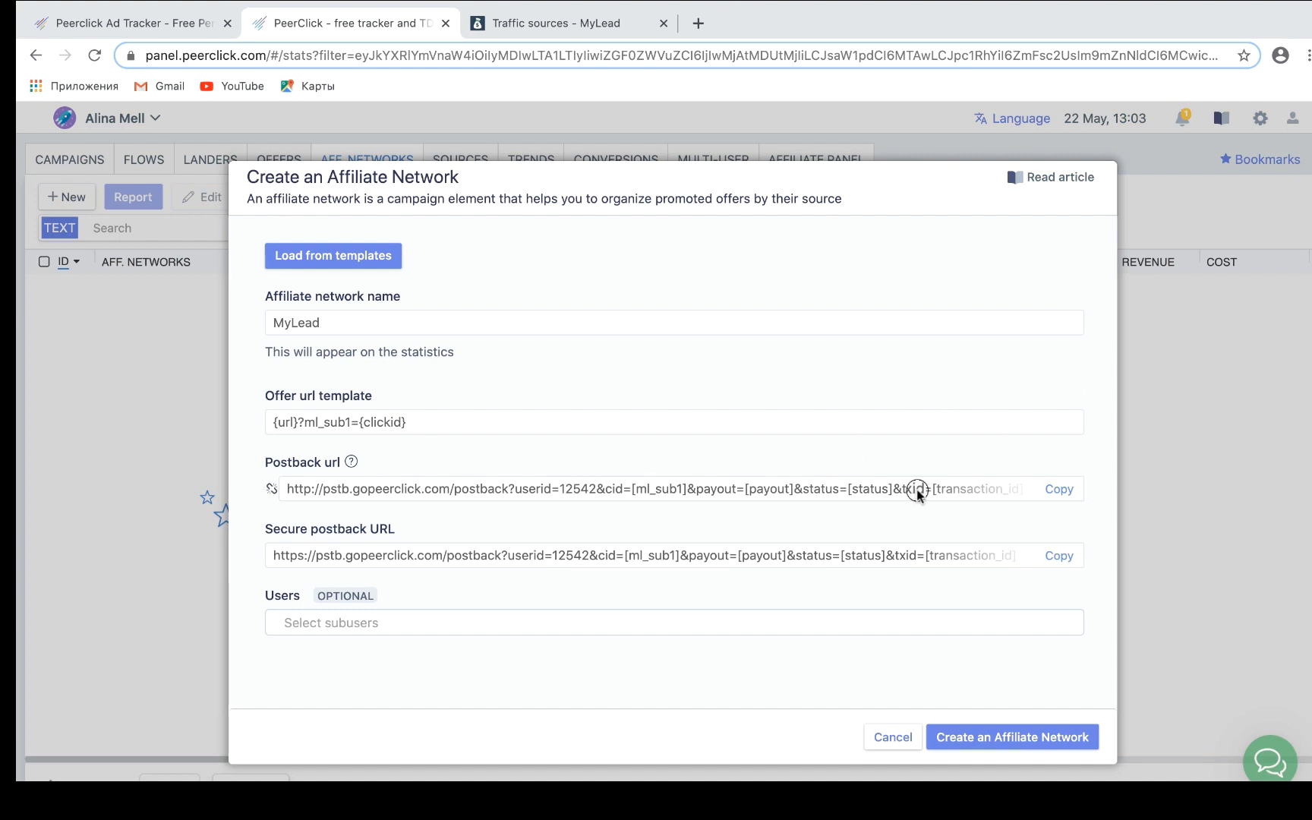
left_click(1059, 489)
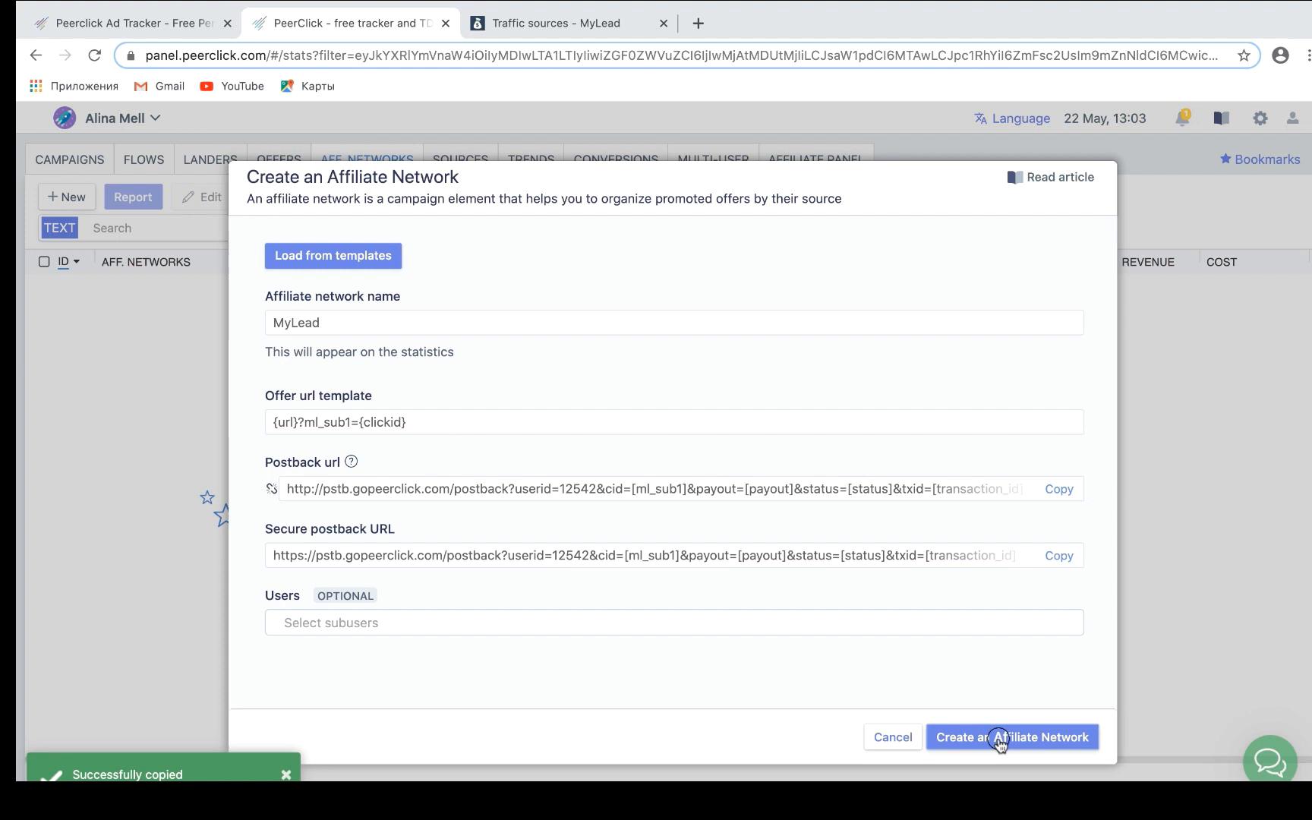
left_click(1011, 737)
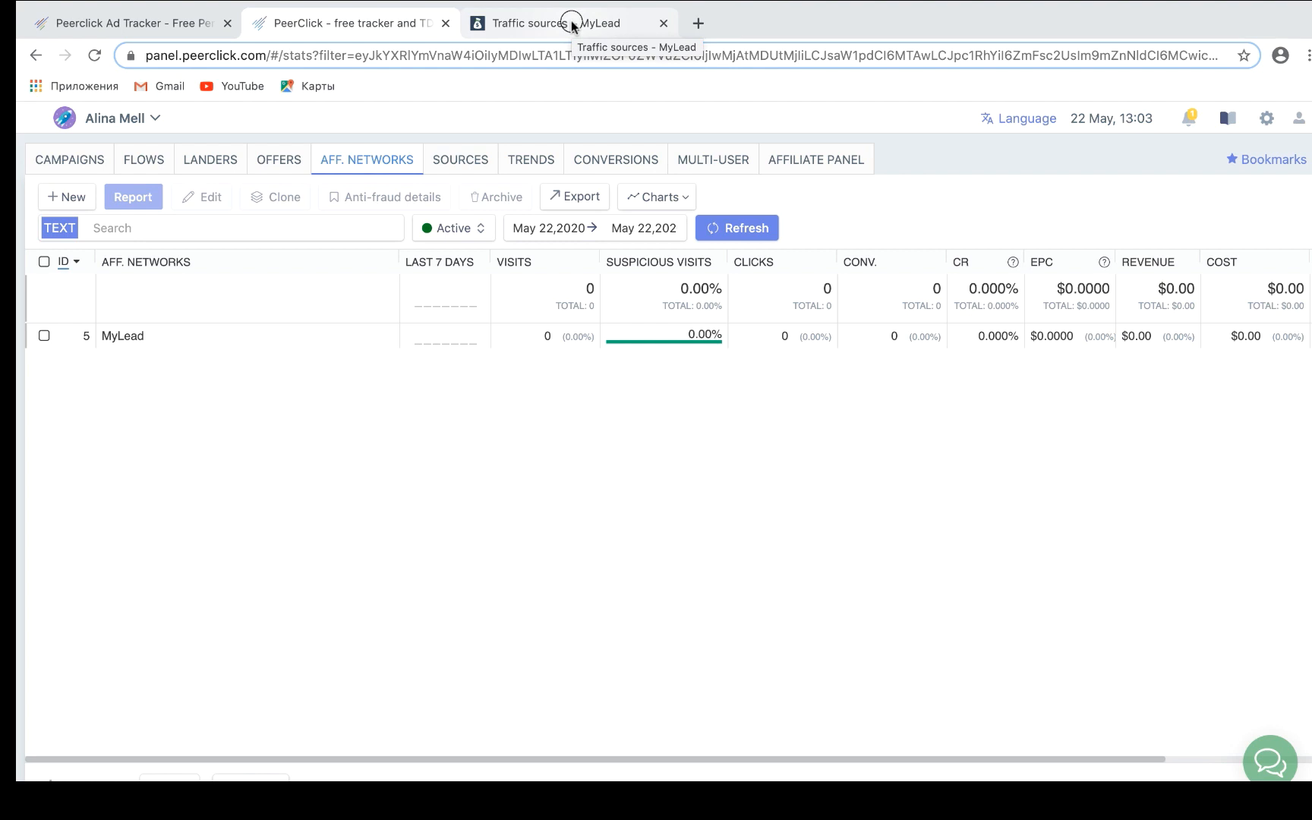
mouse_move(532, 227)
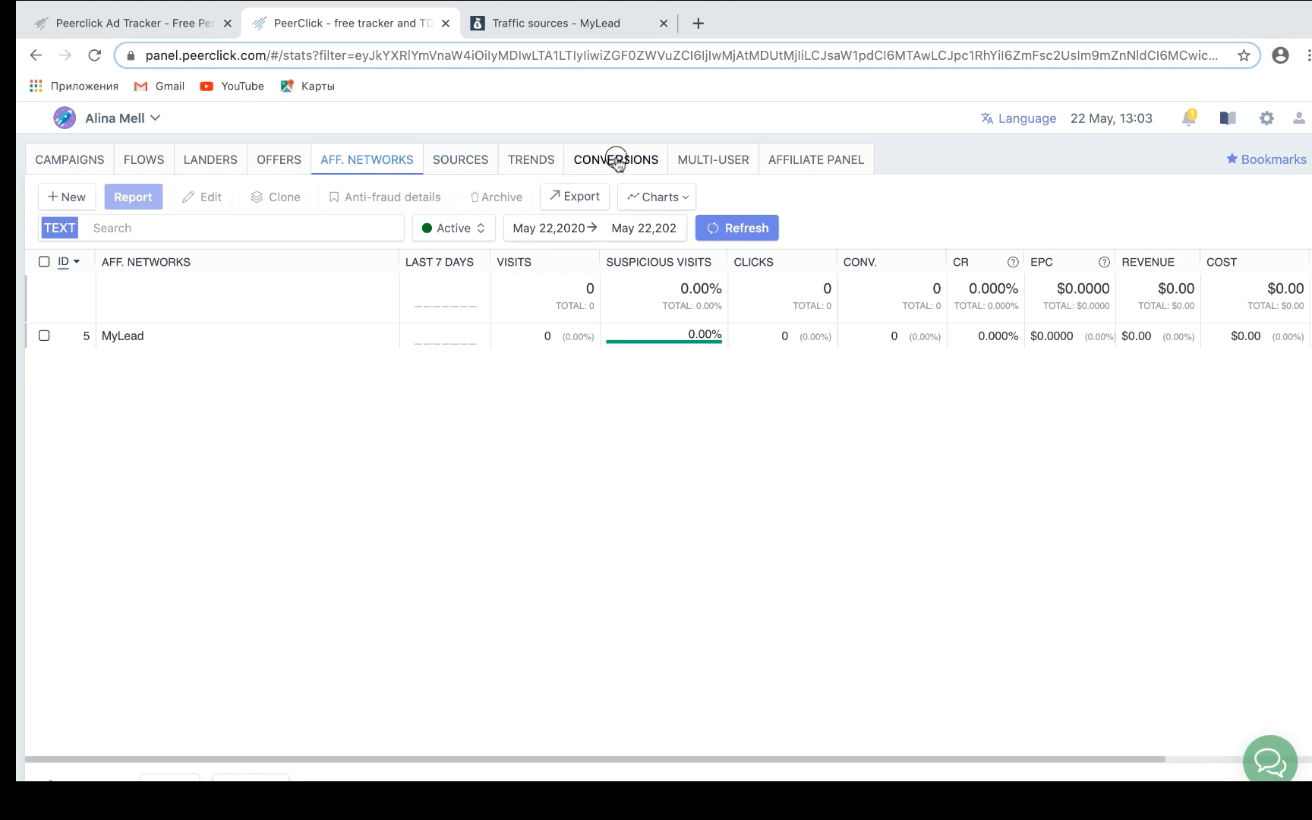
Switch to the MyLead tab and show its traffic sources list with peerclick.com approved
left_click(560, 22)
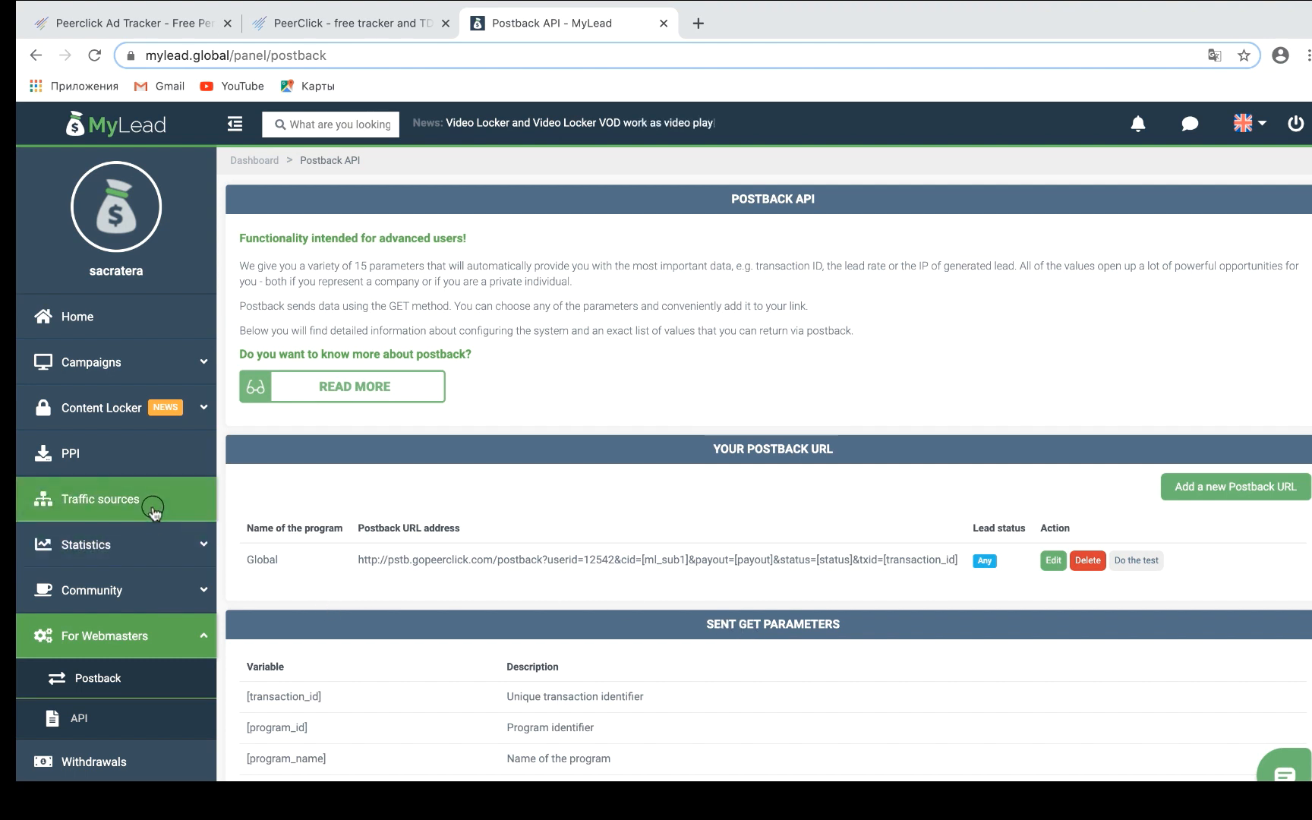
left_click(99, 500)
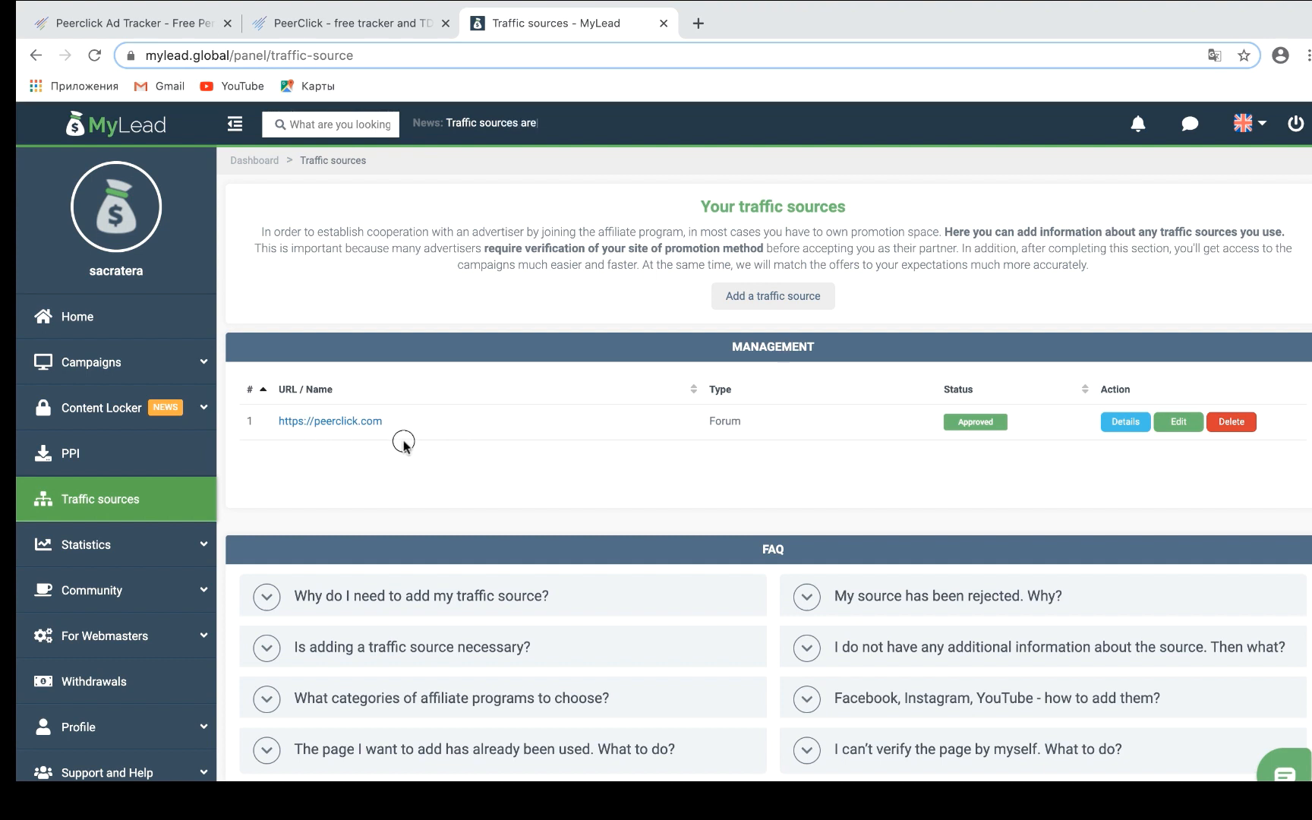
left_click(771, 295)
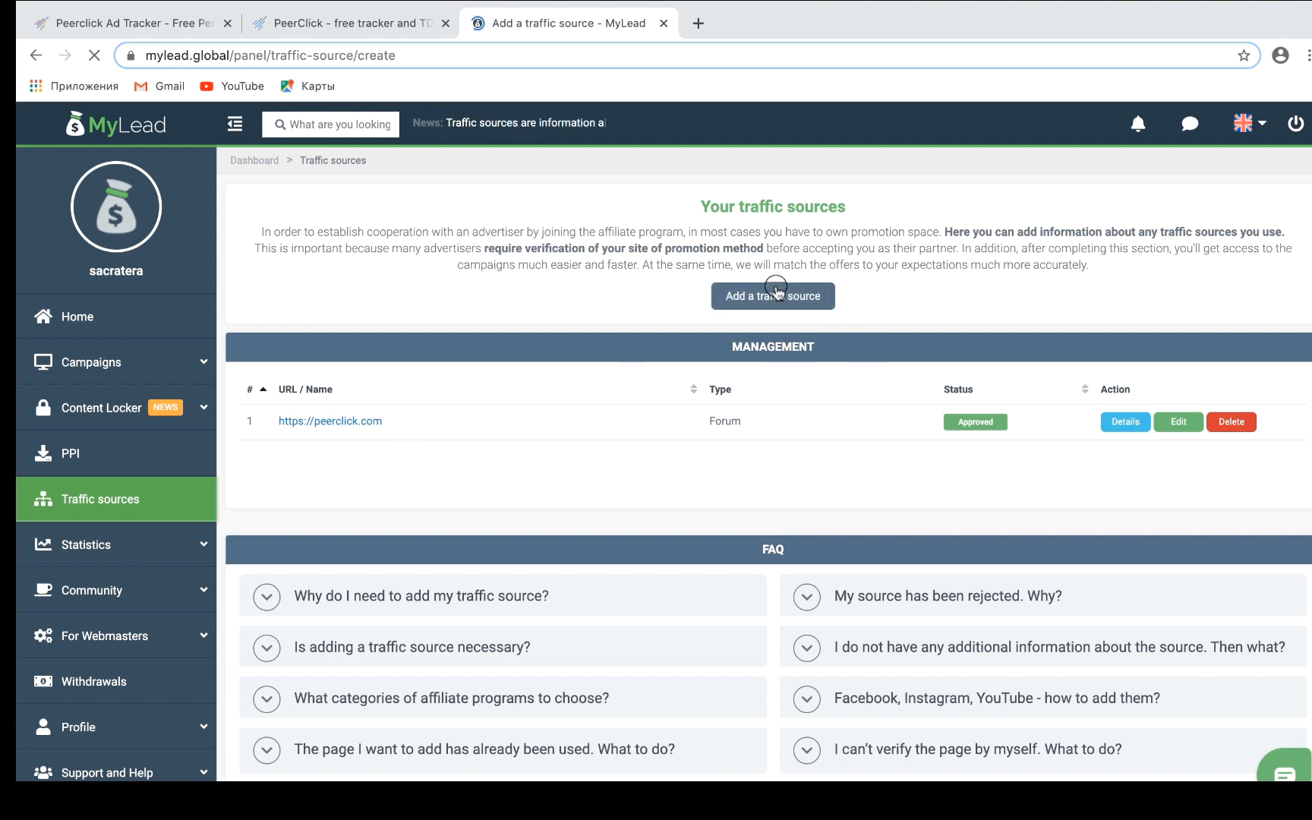
left_click(772, 295)
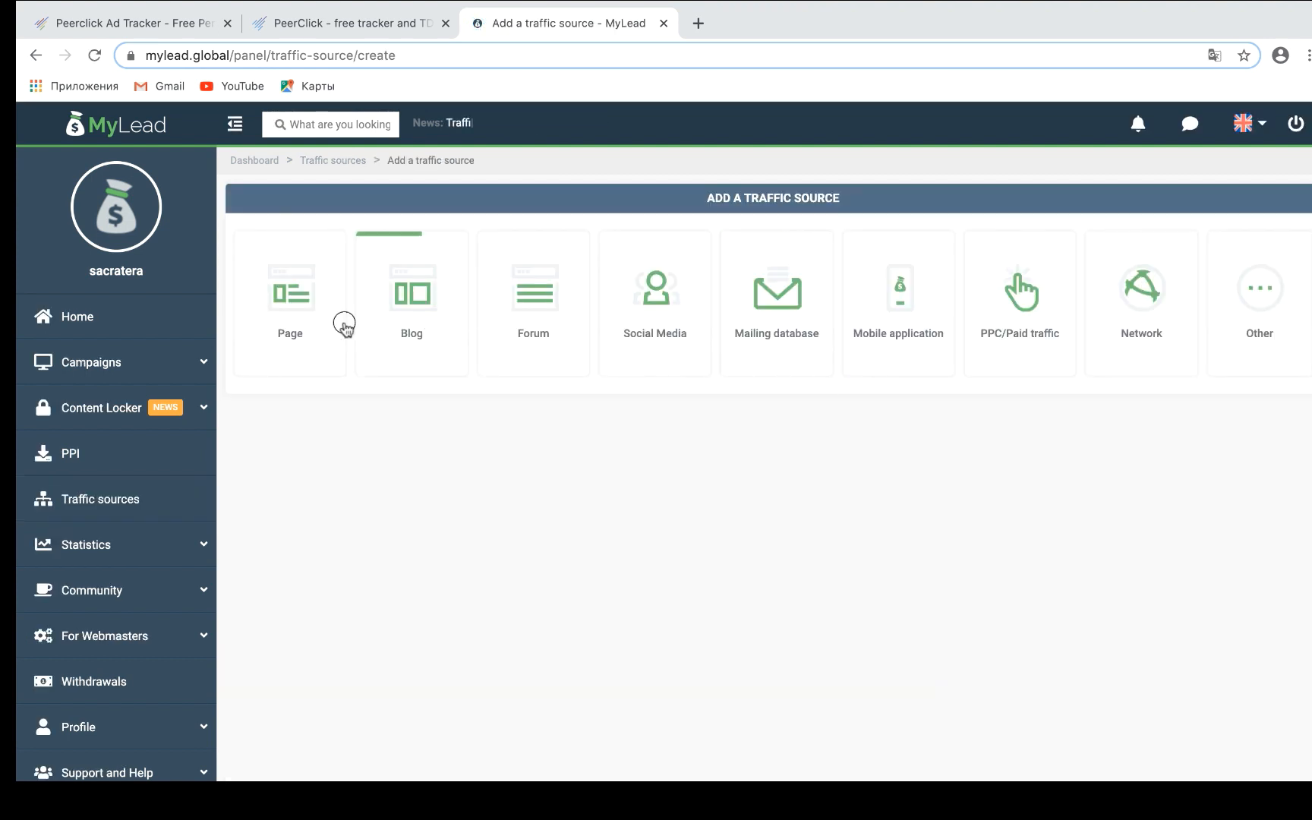
left_click(289, 301)
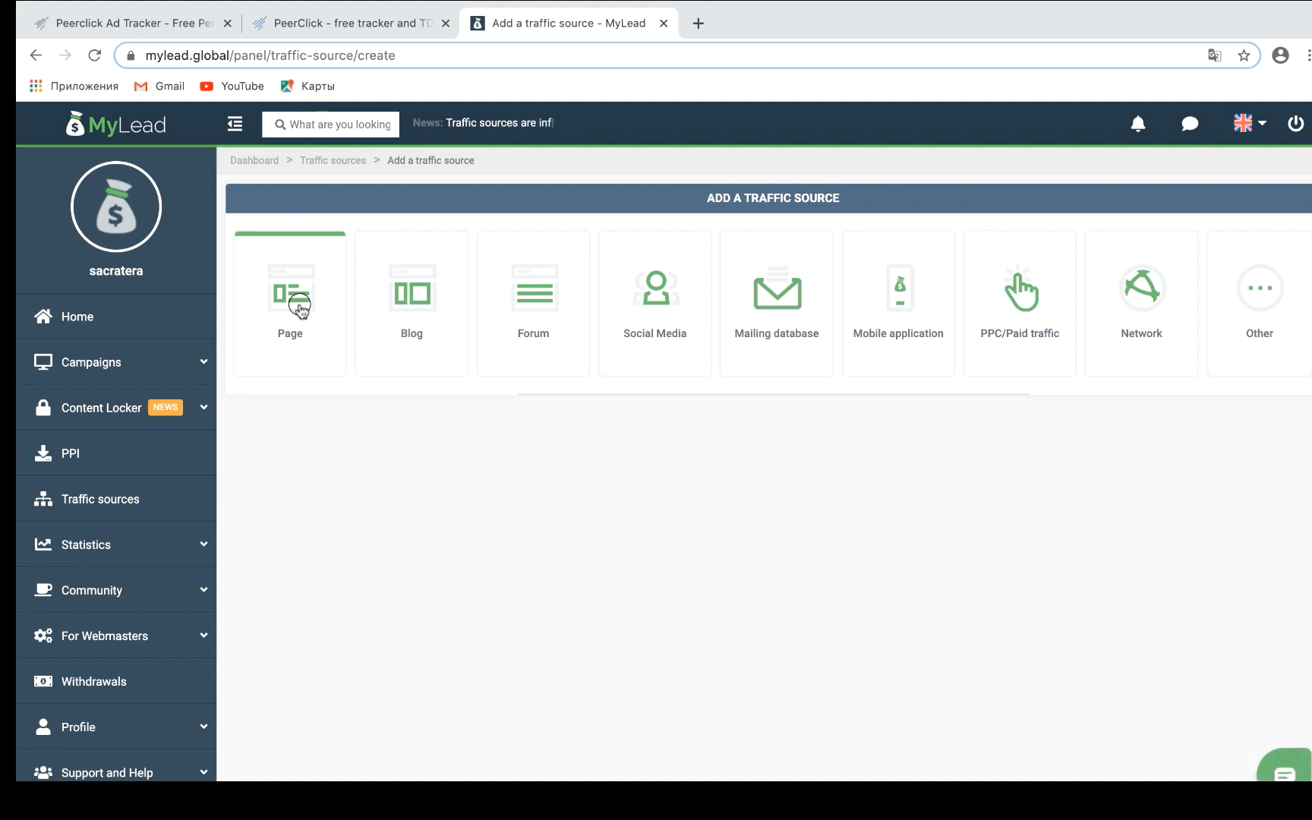
left_click(290, 303)
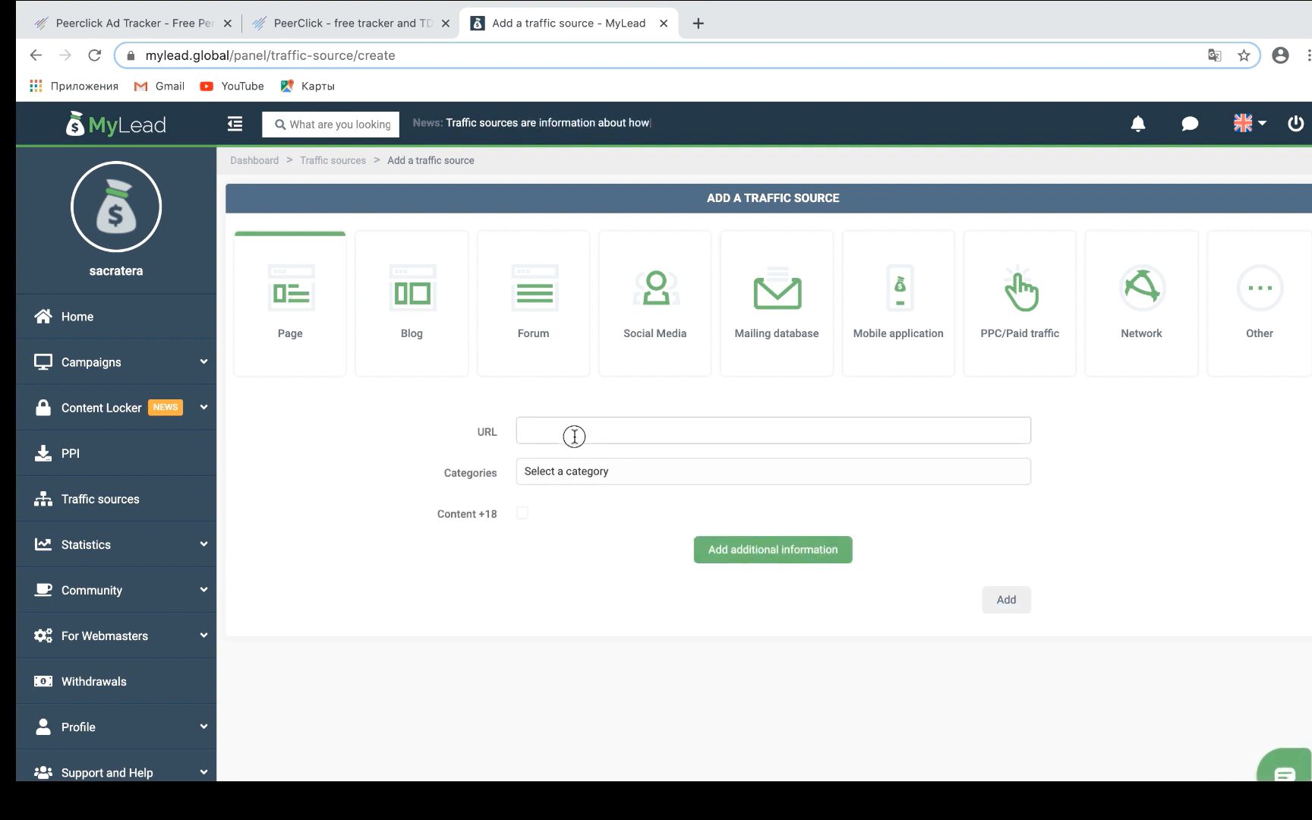
type("https://peerclick.com")
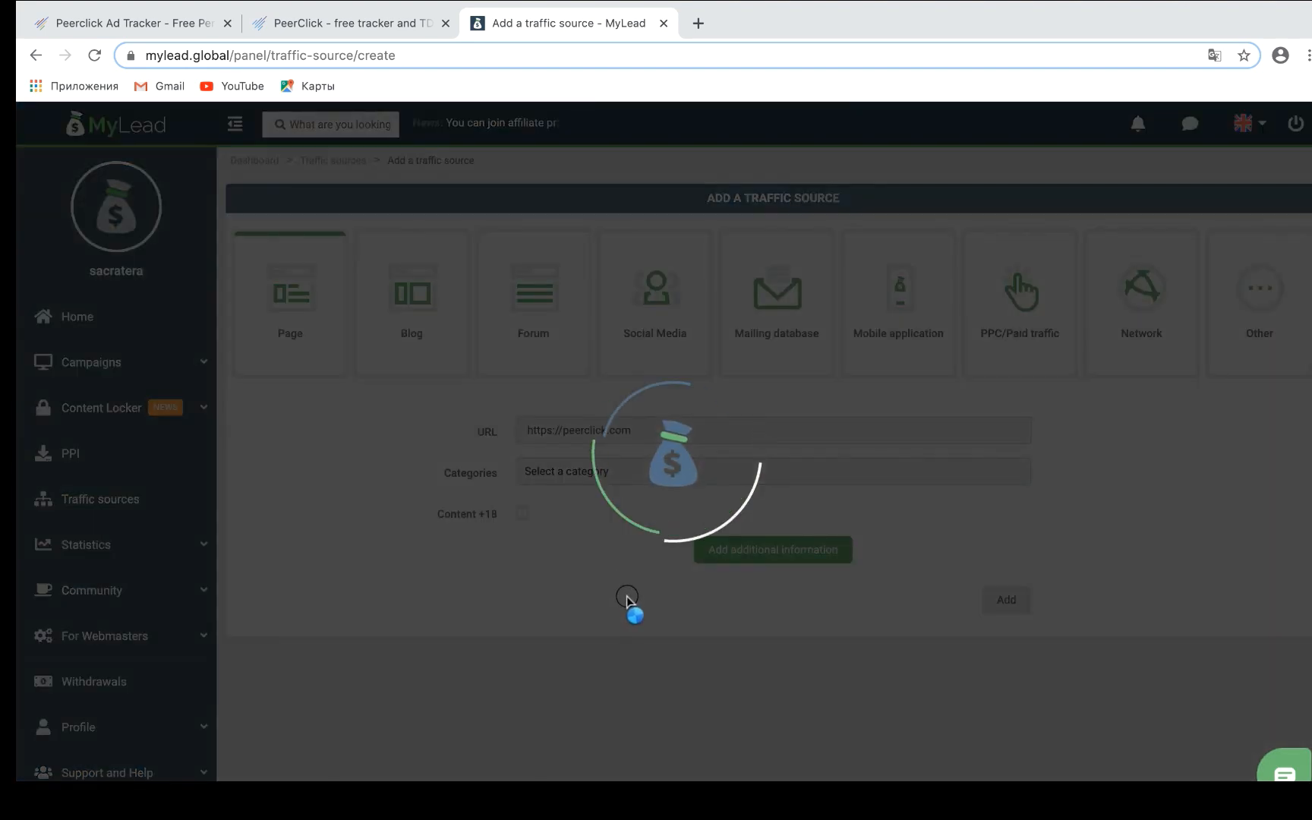
Assign the Shoes and Webcams categories and fill the additional description with 'wretfertg'
left_click(772, 471)
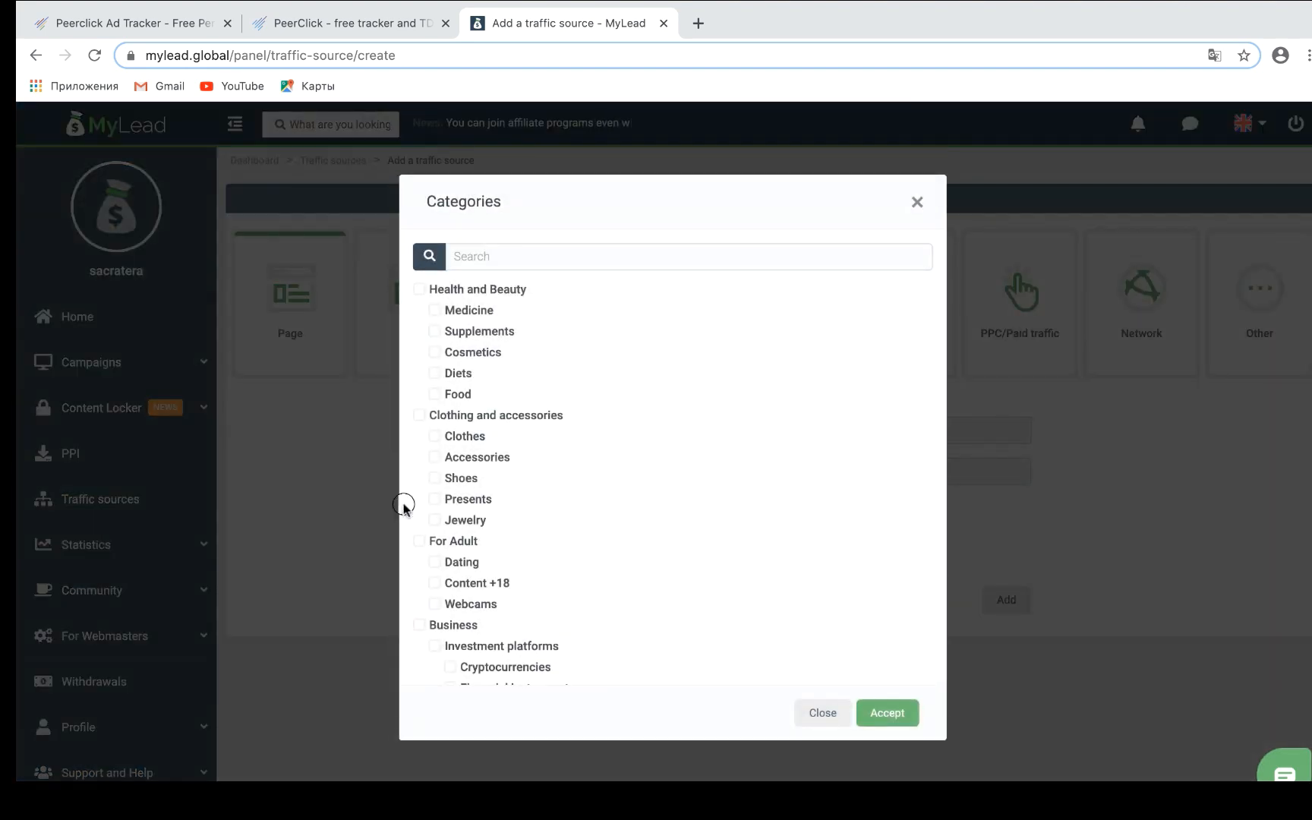
left_click(435, 604)
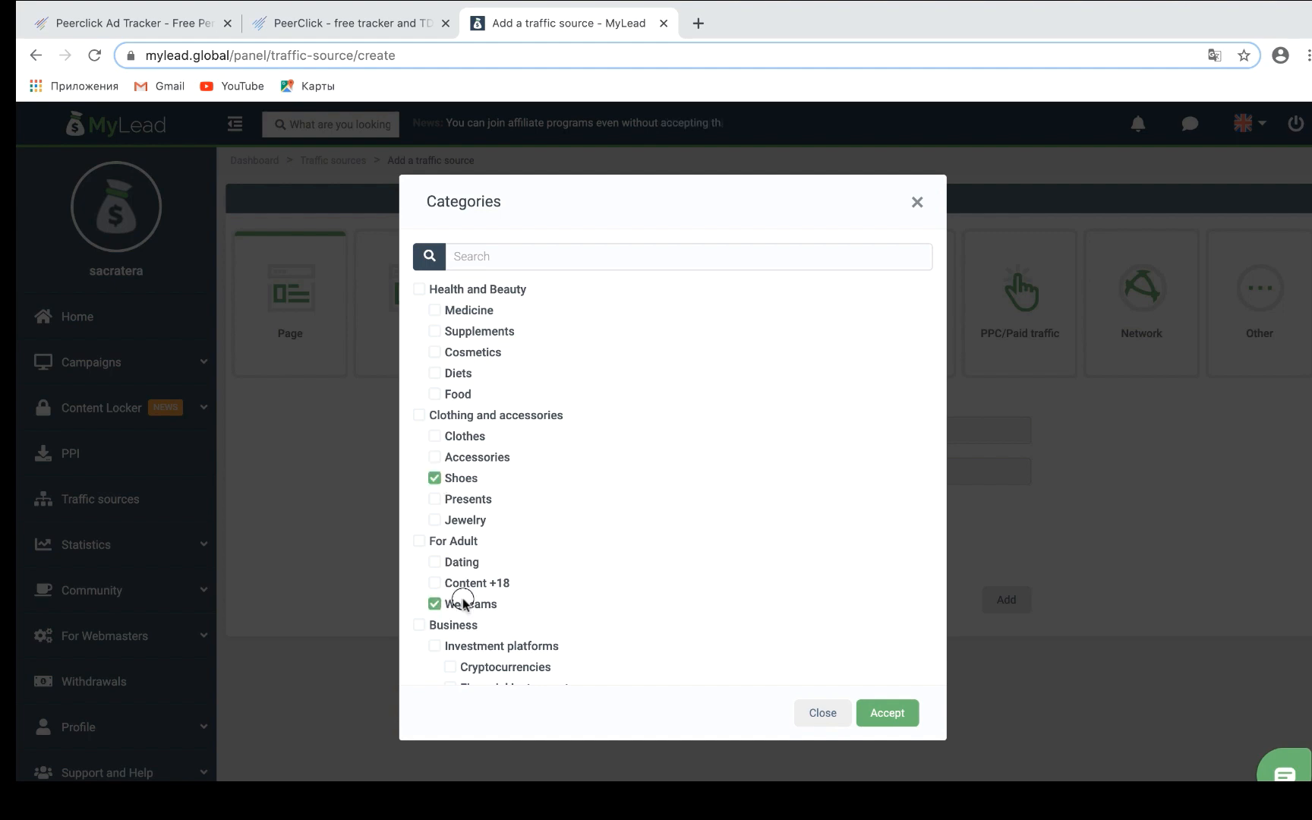
left_click(886, 713)
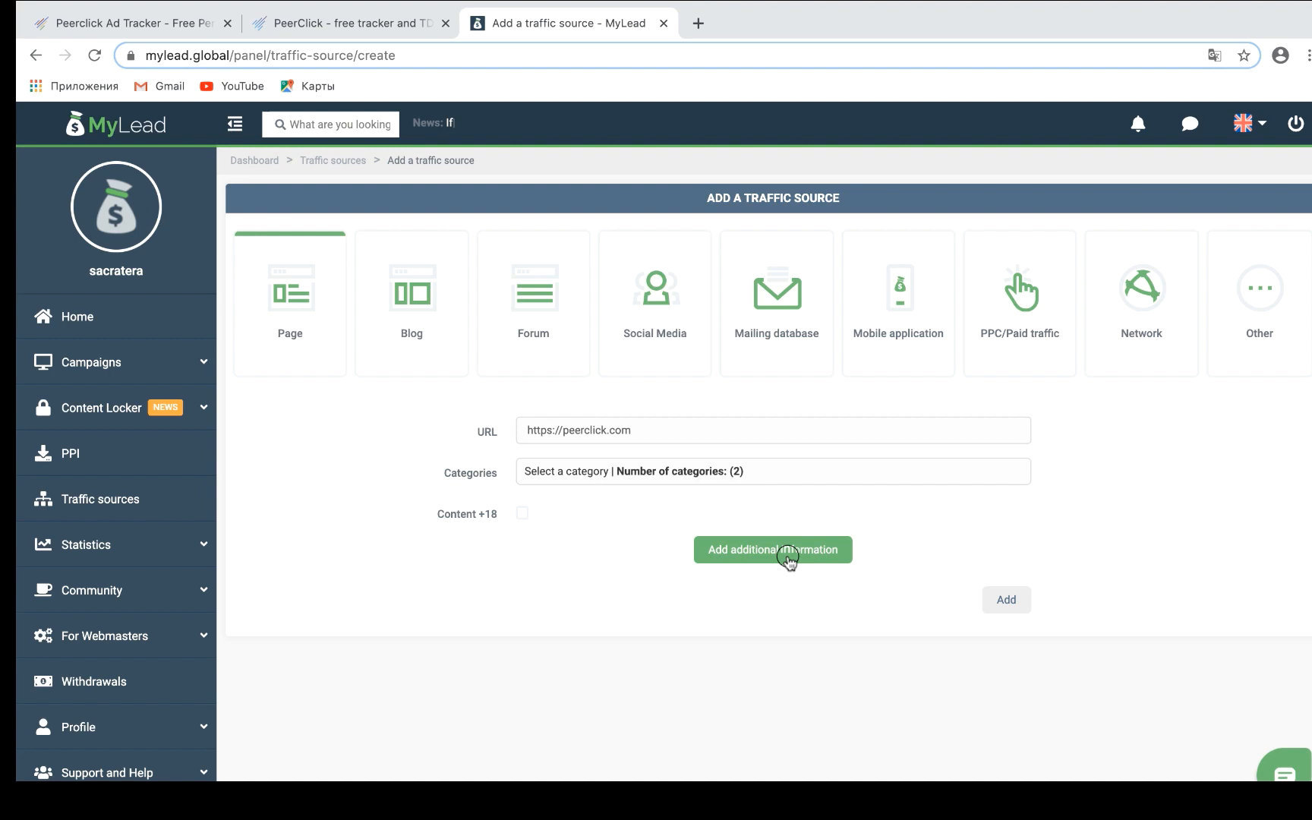
left_click(772, 550)
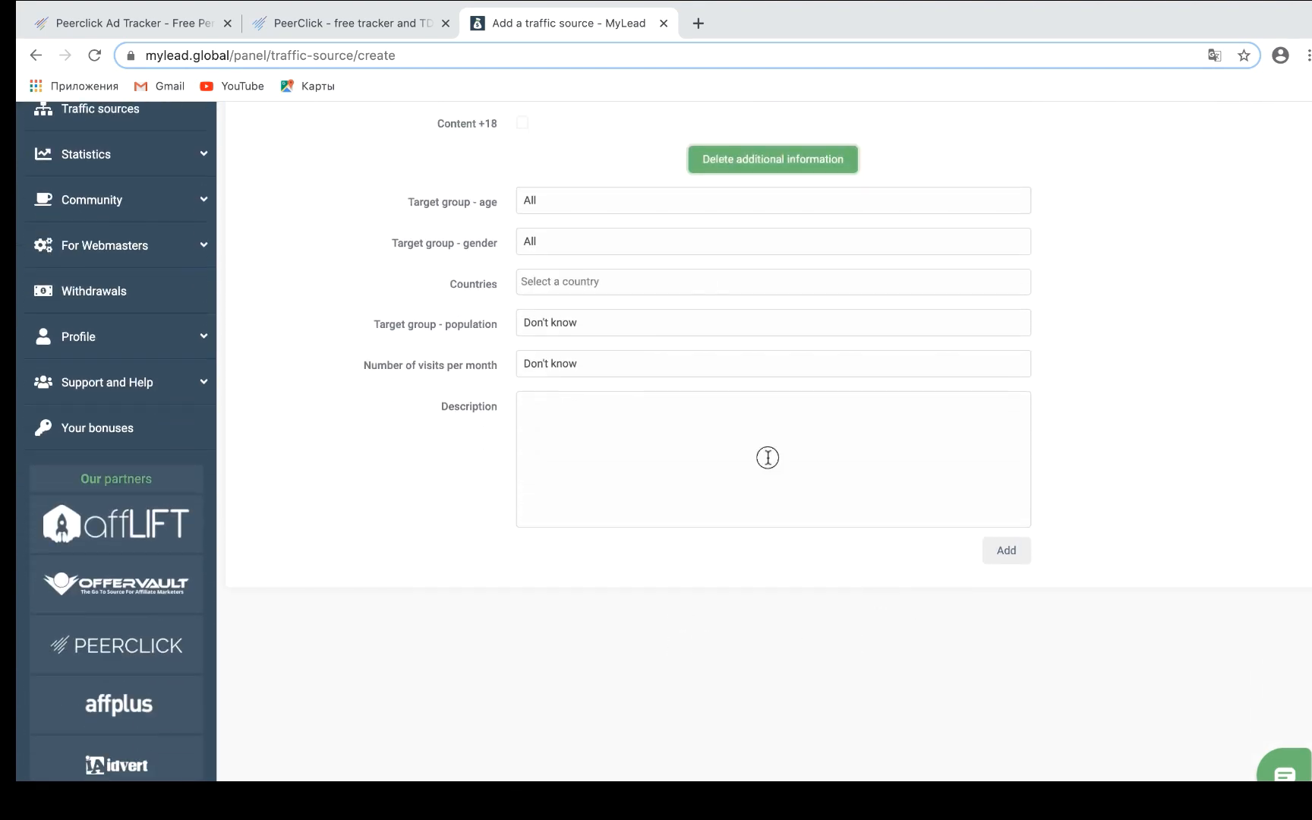
type("wretfertg")
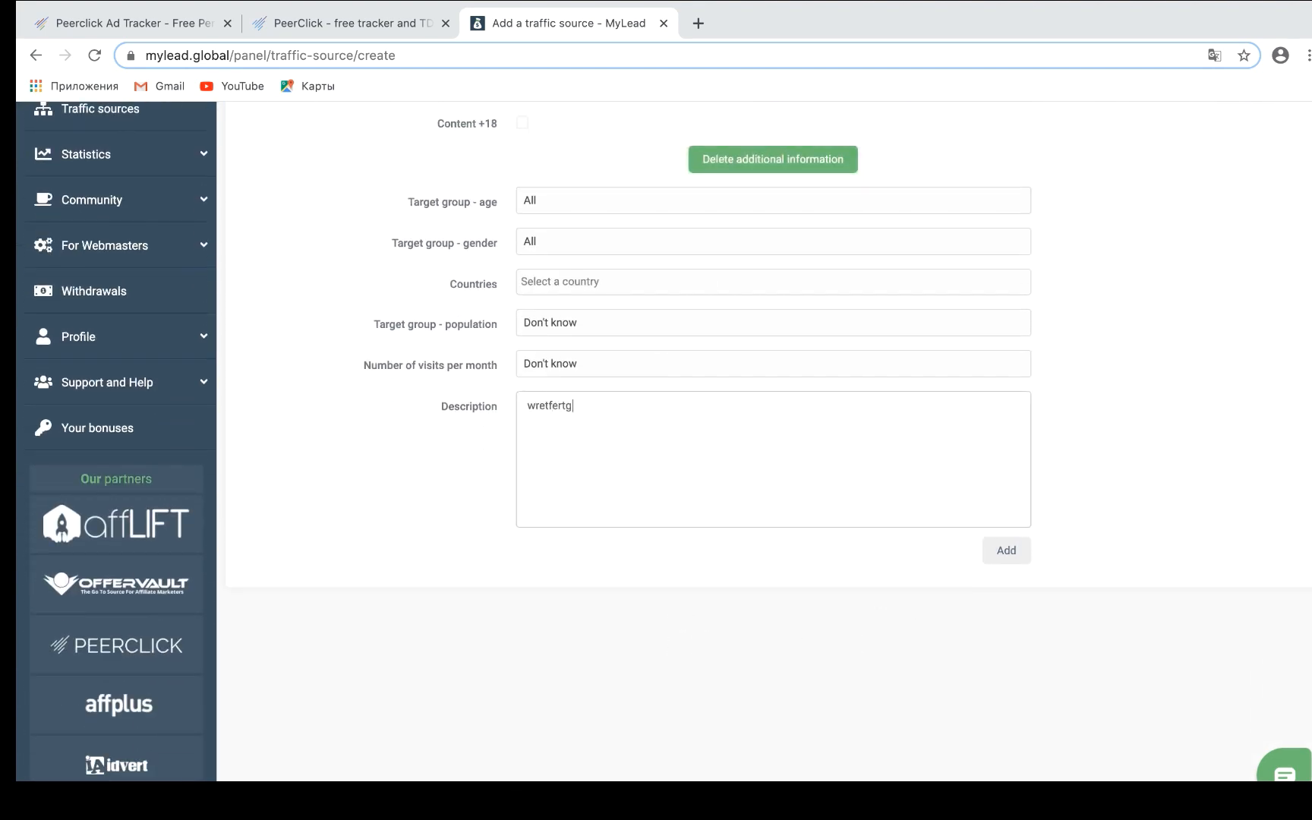
left_click(1006, 551)
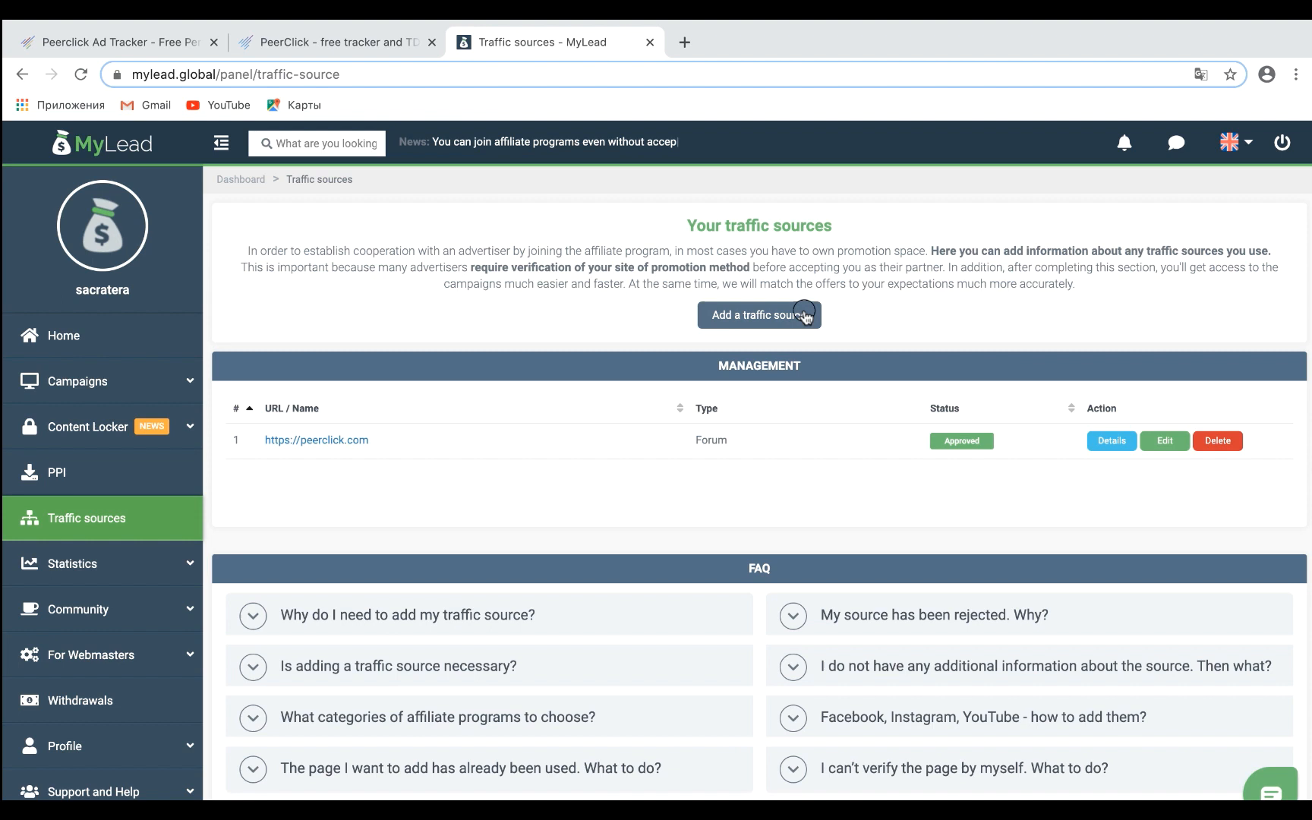
mouse_move(155, 563)
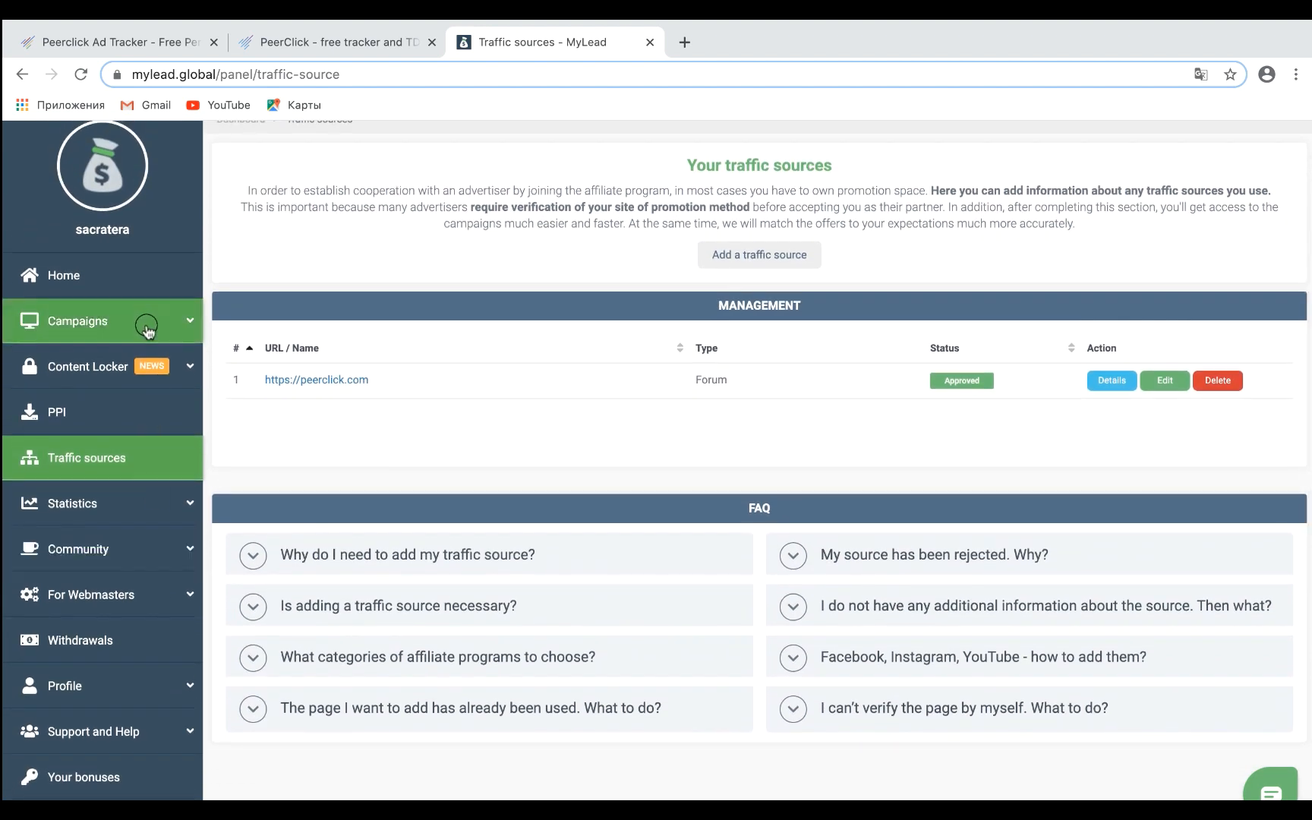
From the list of campaigns, find and enter the Legia Warszawa program page
left_click(77, 321)
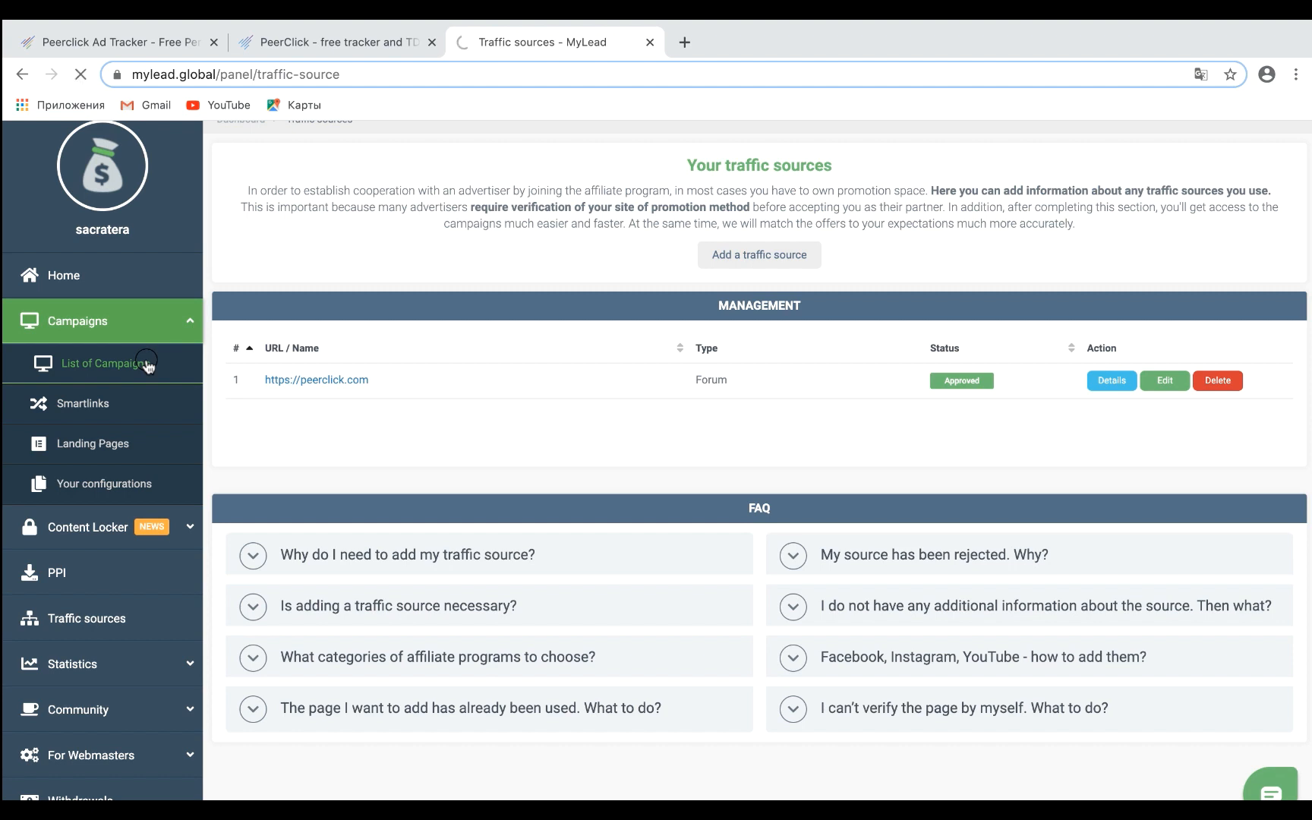
left_click(106, 364)
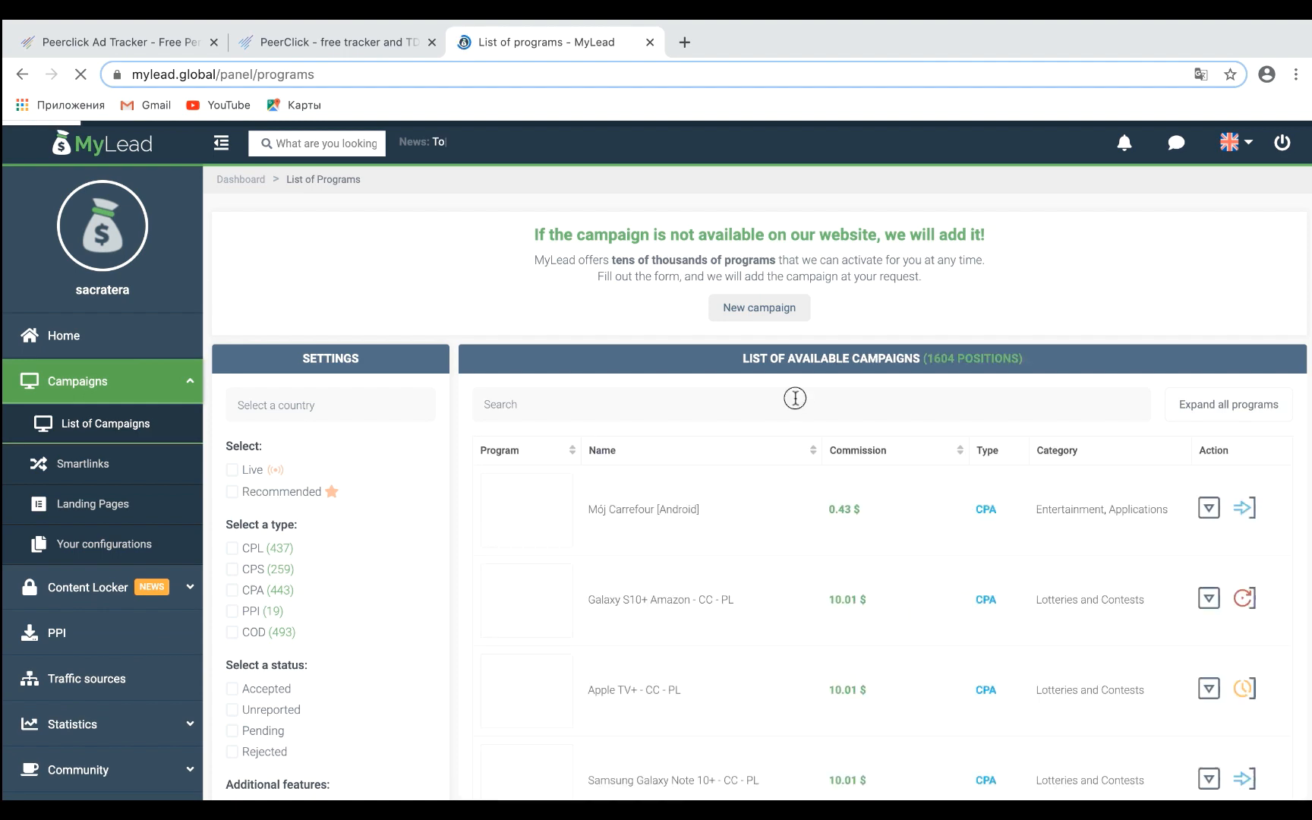
scroll("down", 3)
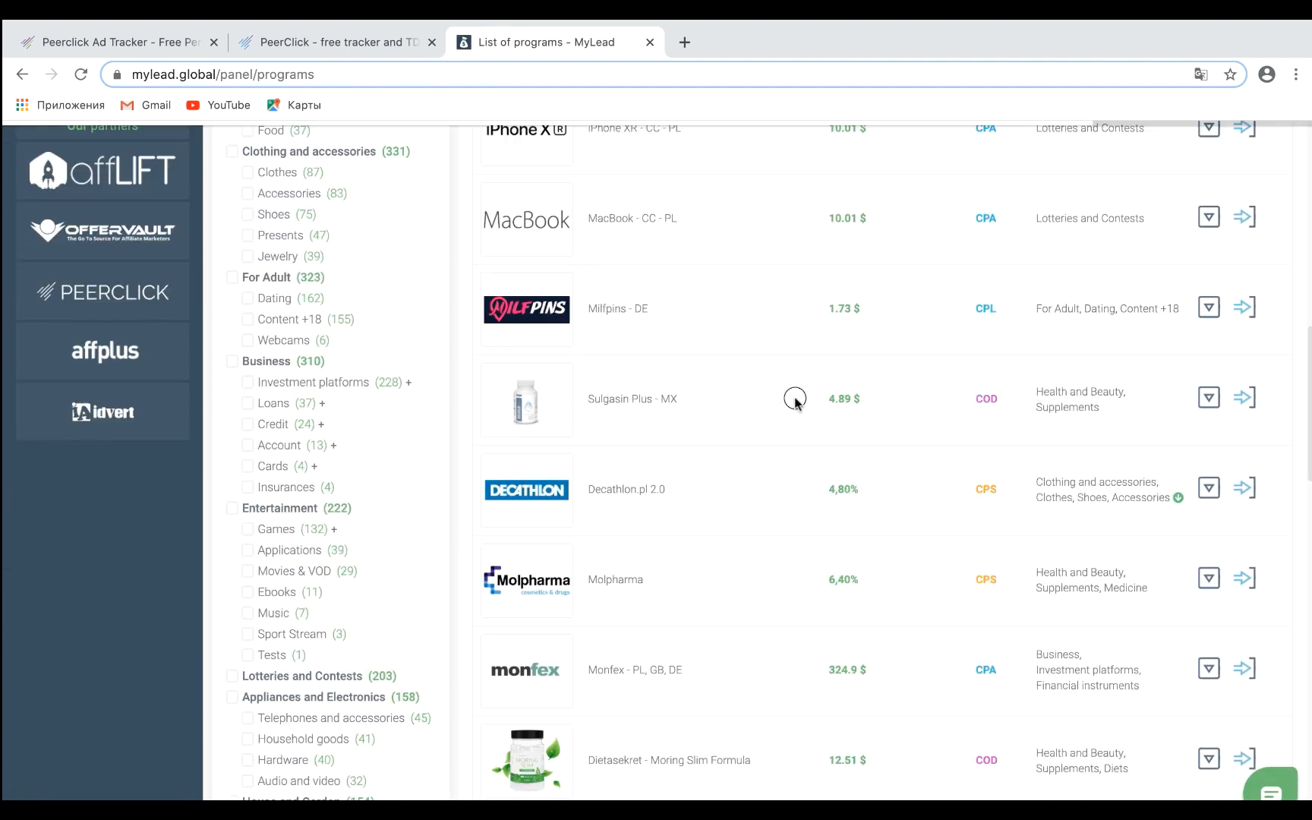
scroll("down", 3)
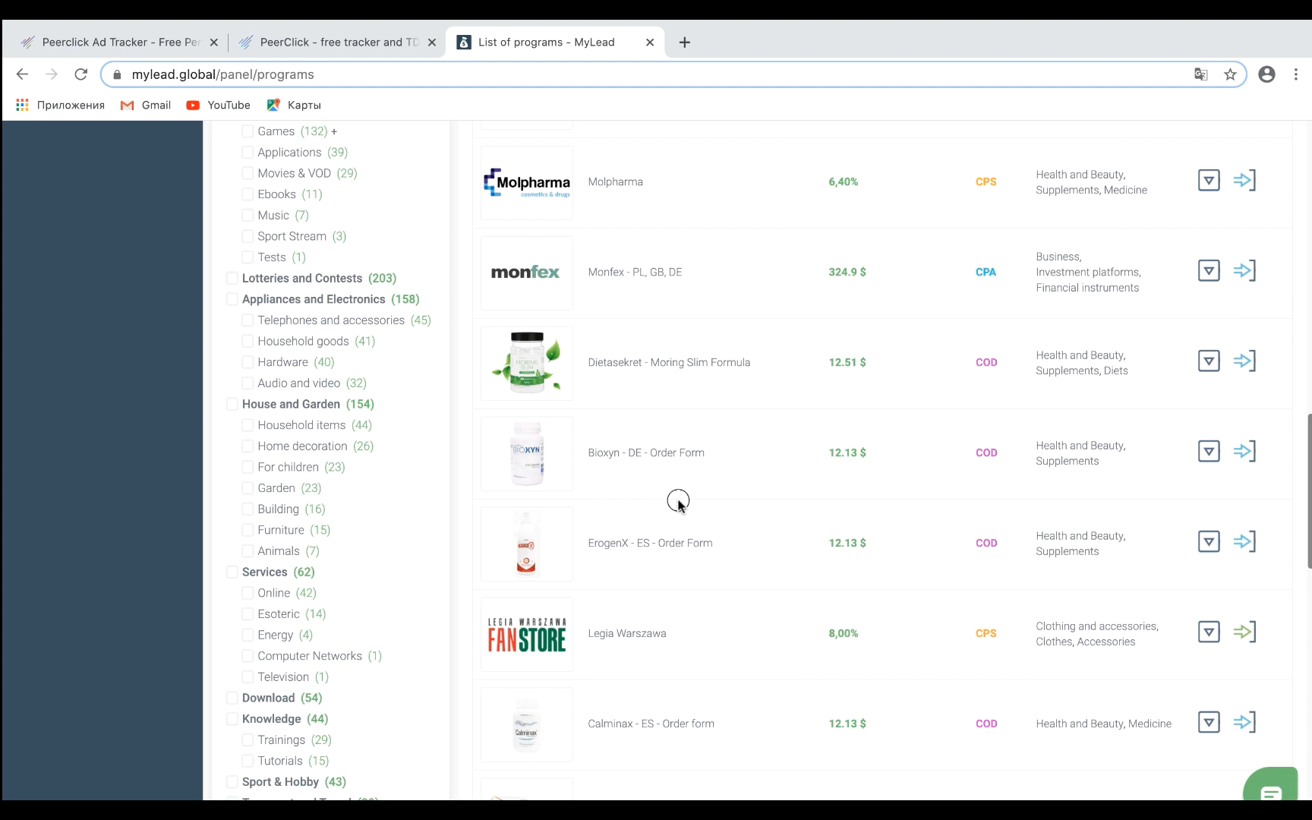
mouse_move(634, 646)
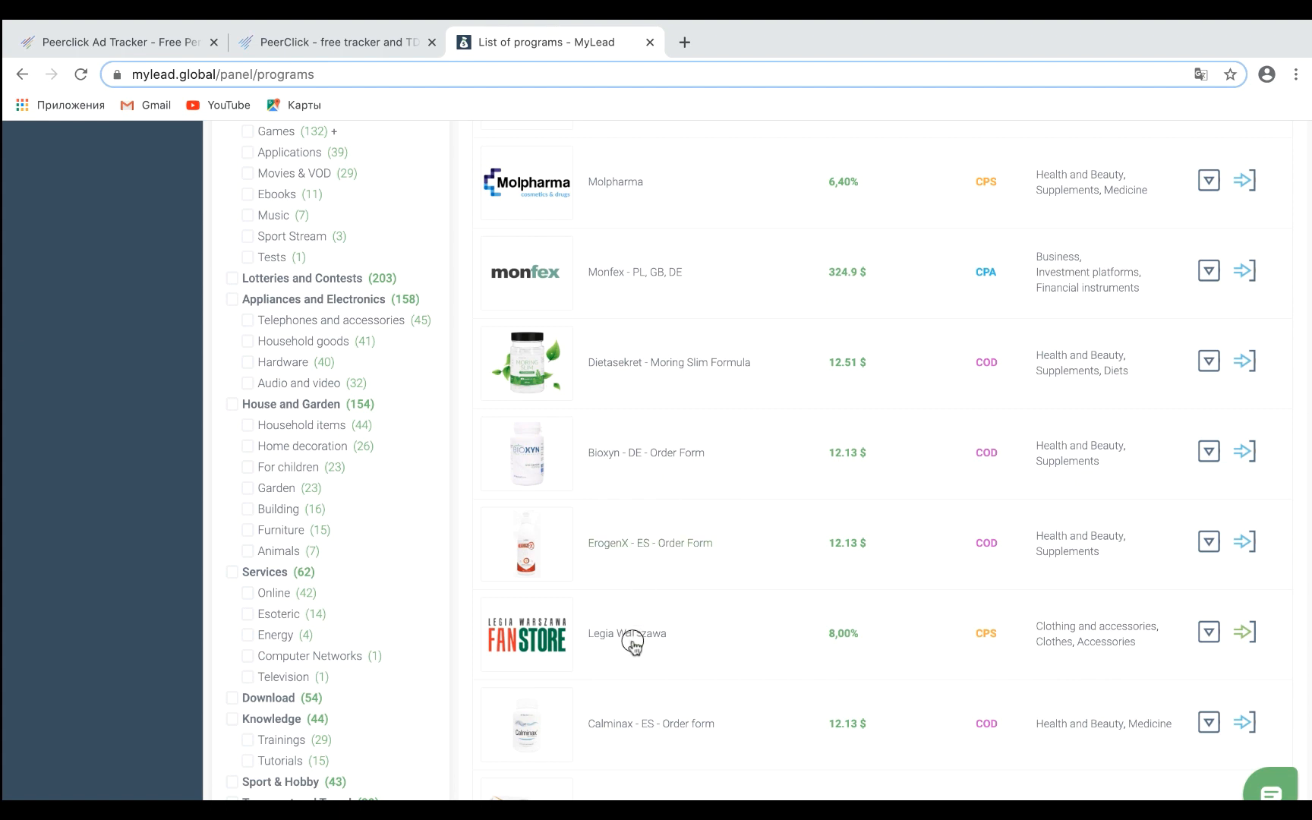
left_click(627, 633)
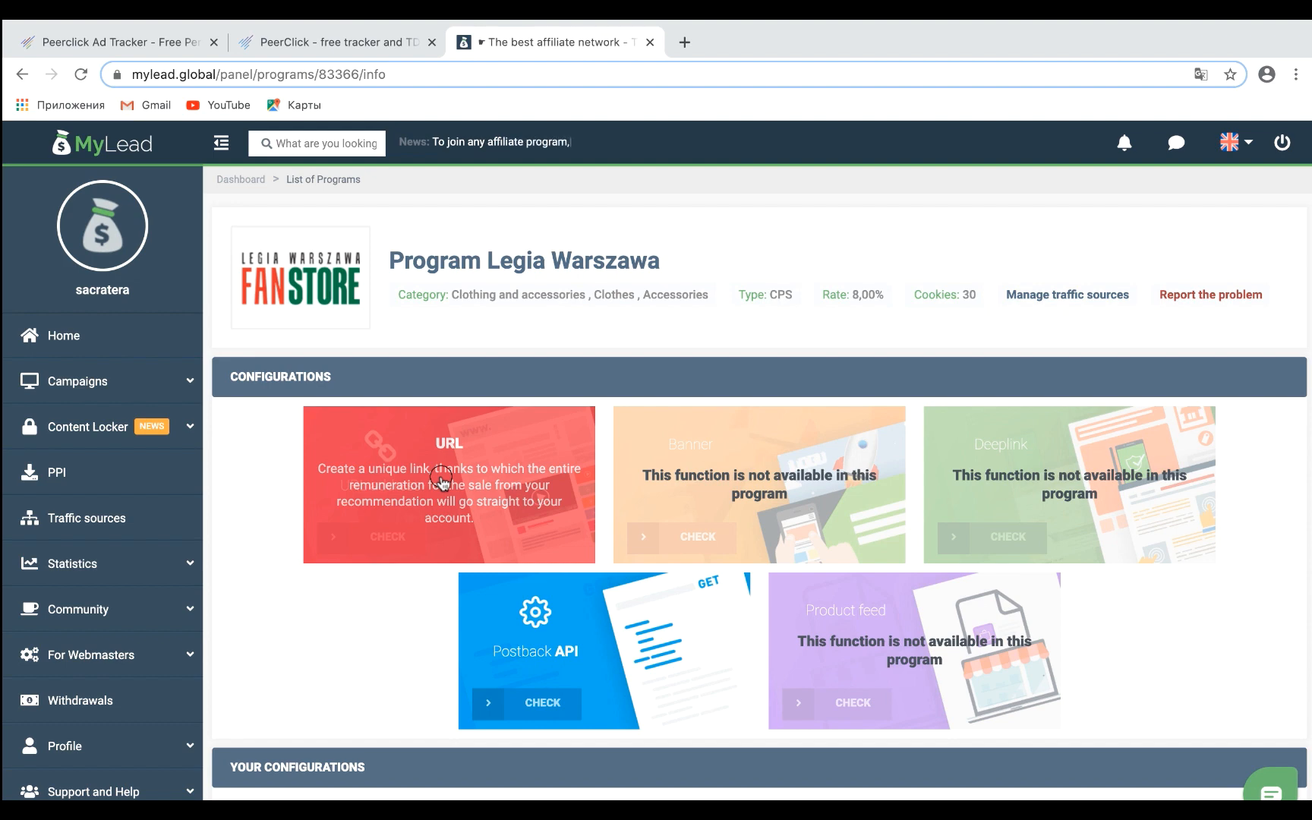
scroll("down", 3)
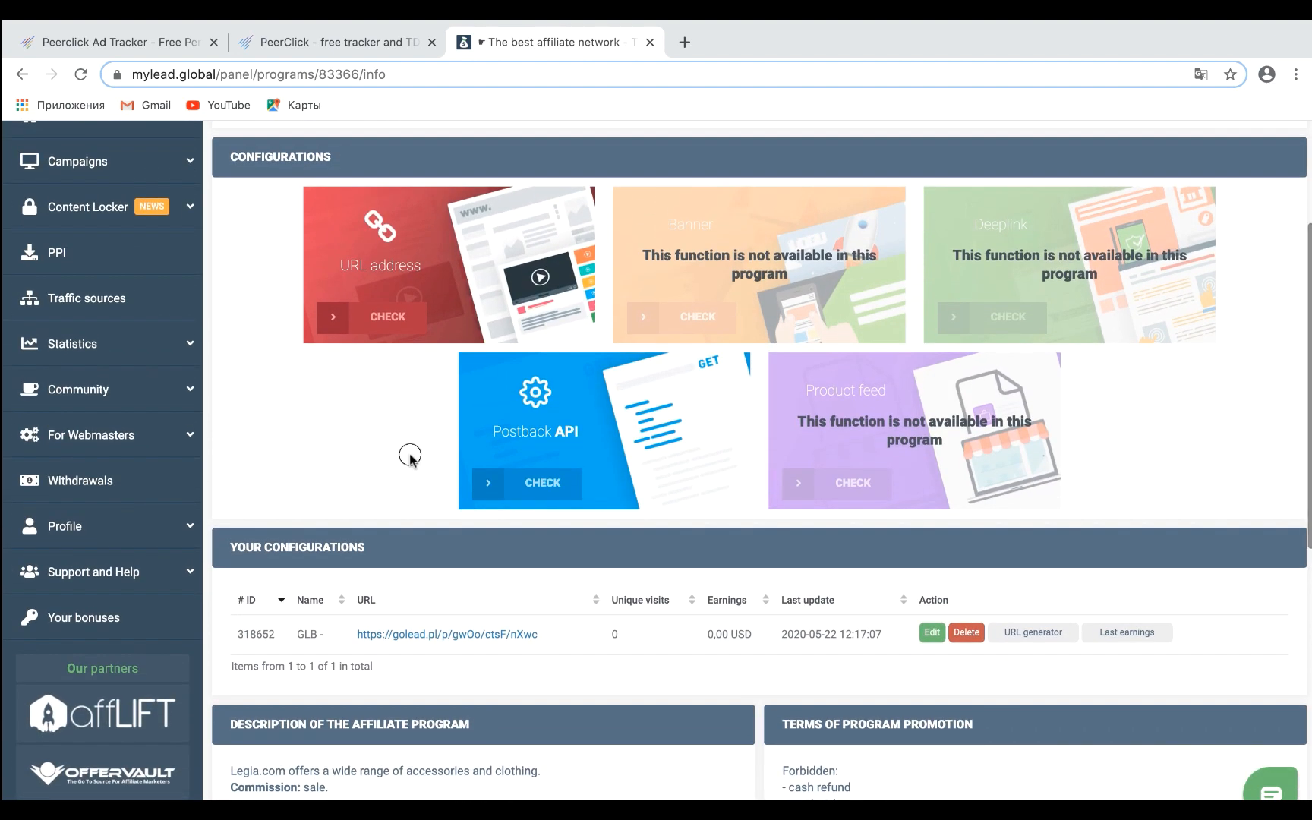
mouse_move(405, 441)
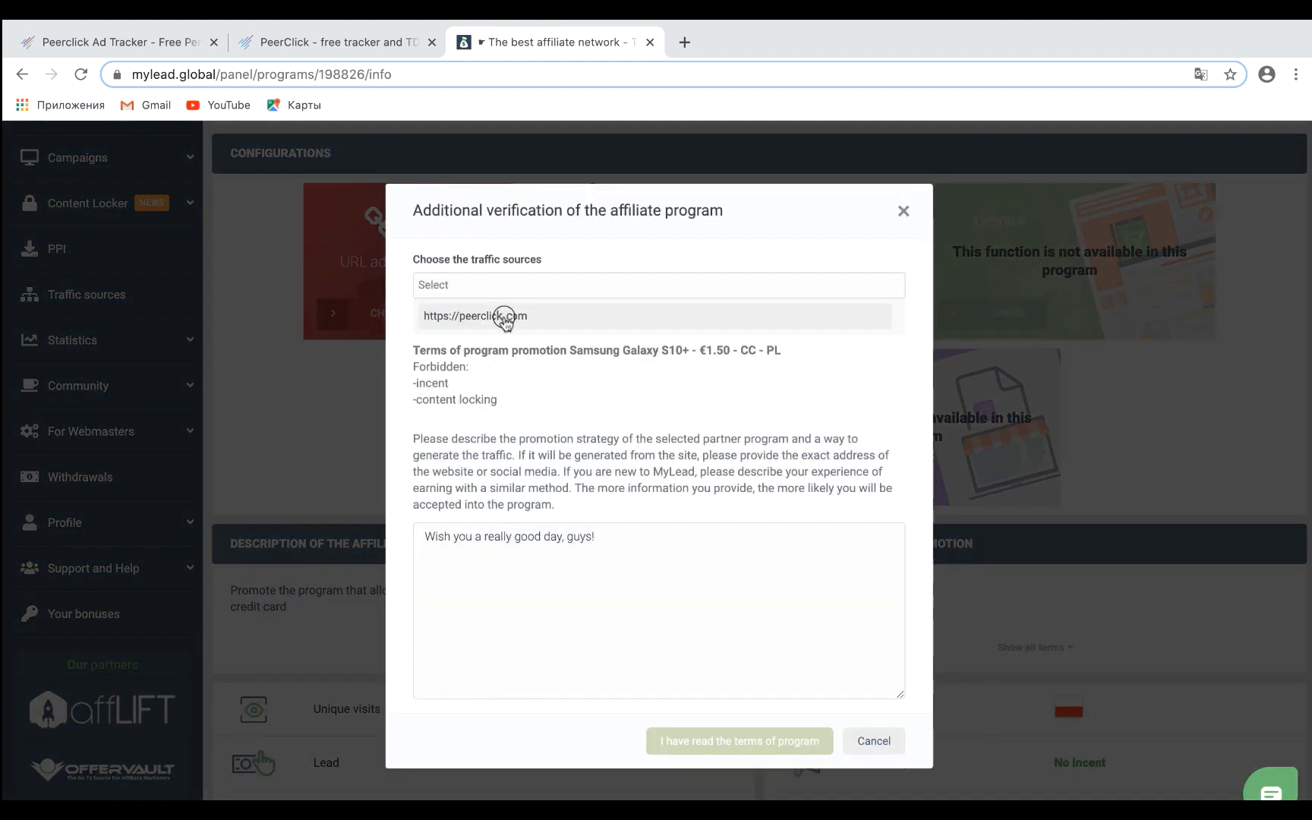
left_click(474, 317)
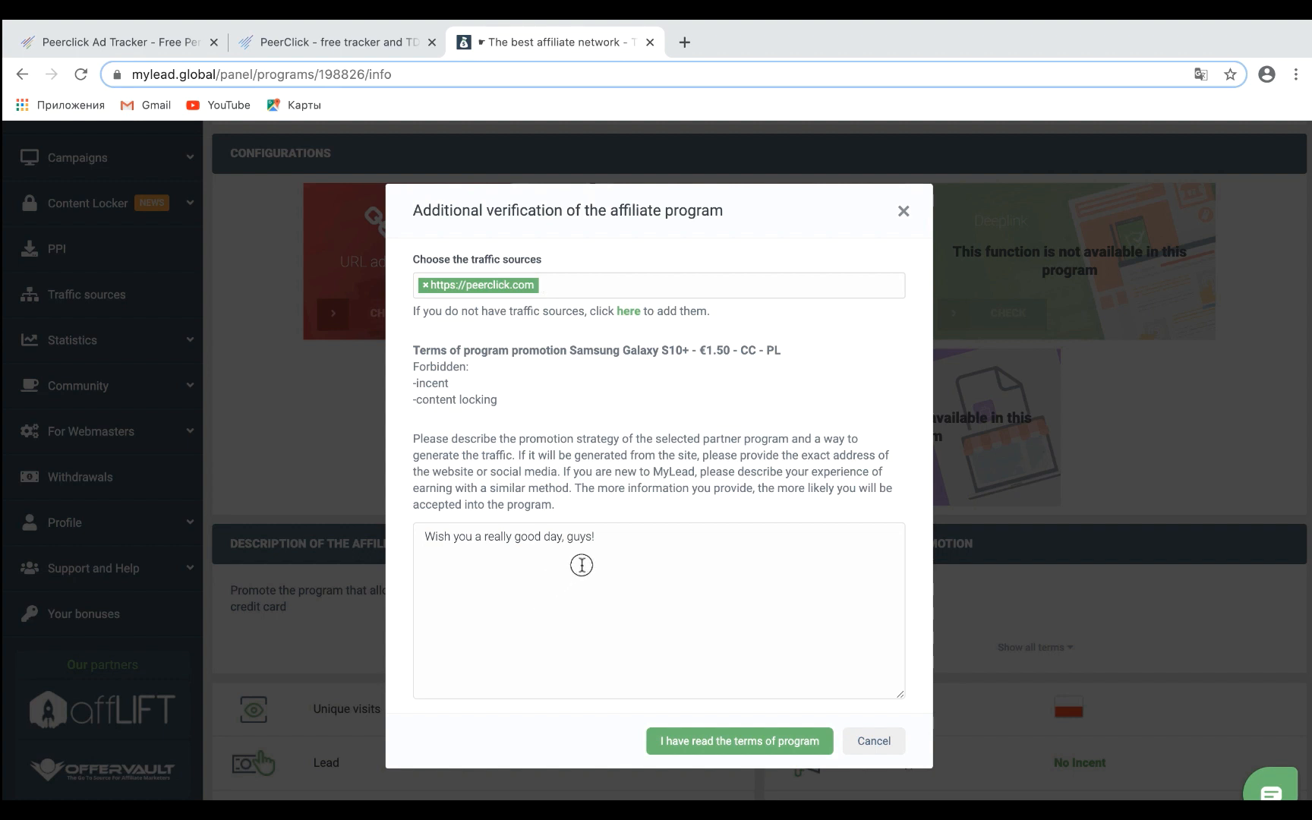
mouse_move(500, 522)
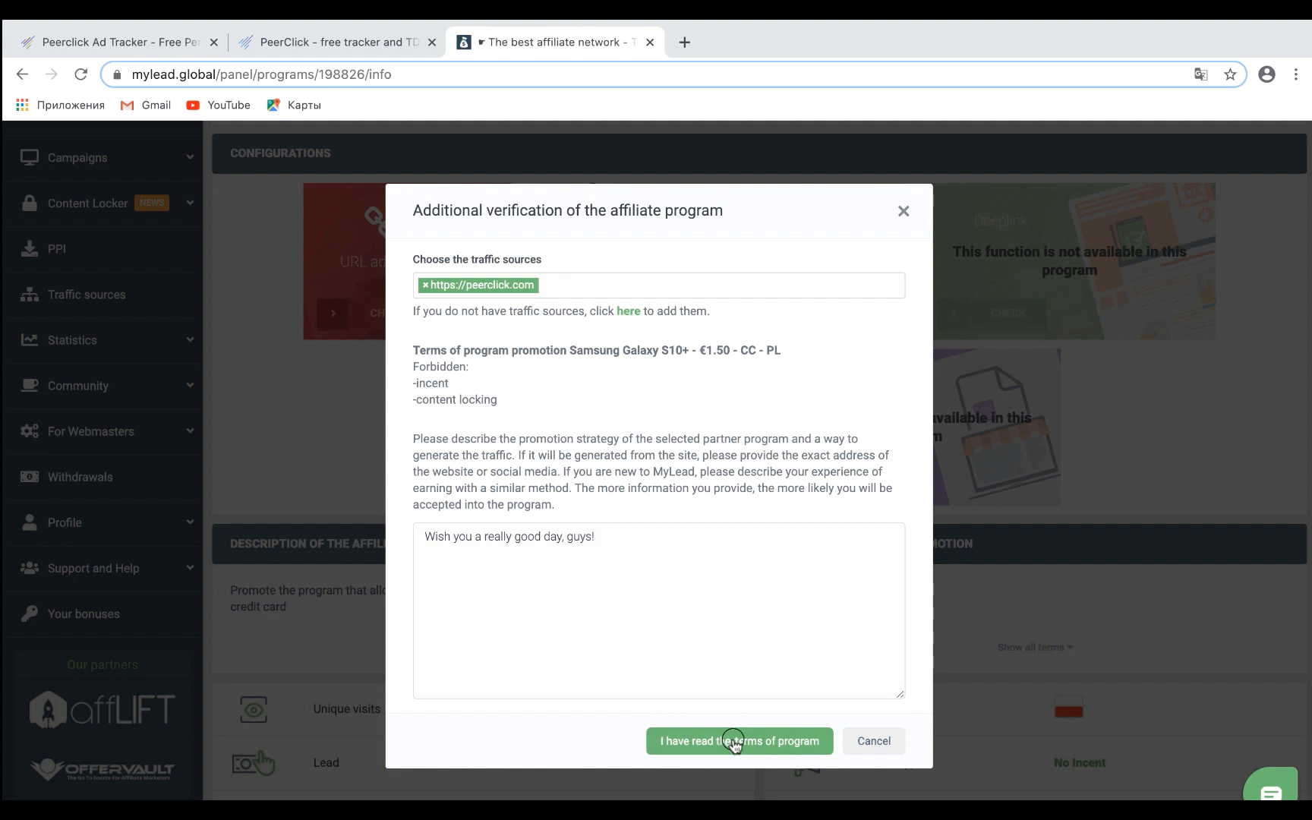
left_click(739, 740)
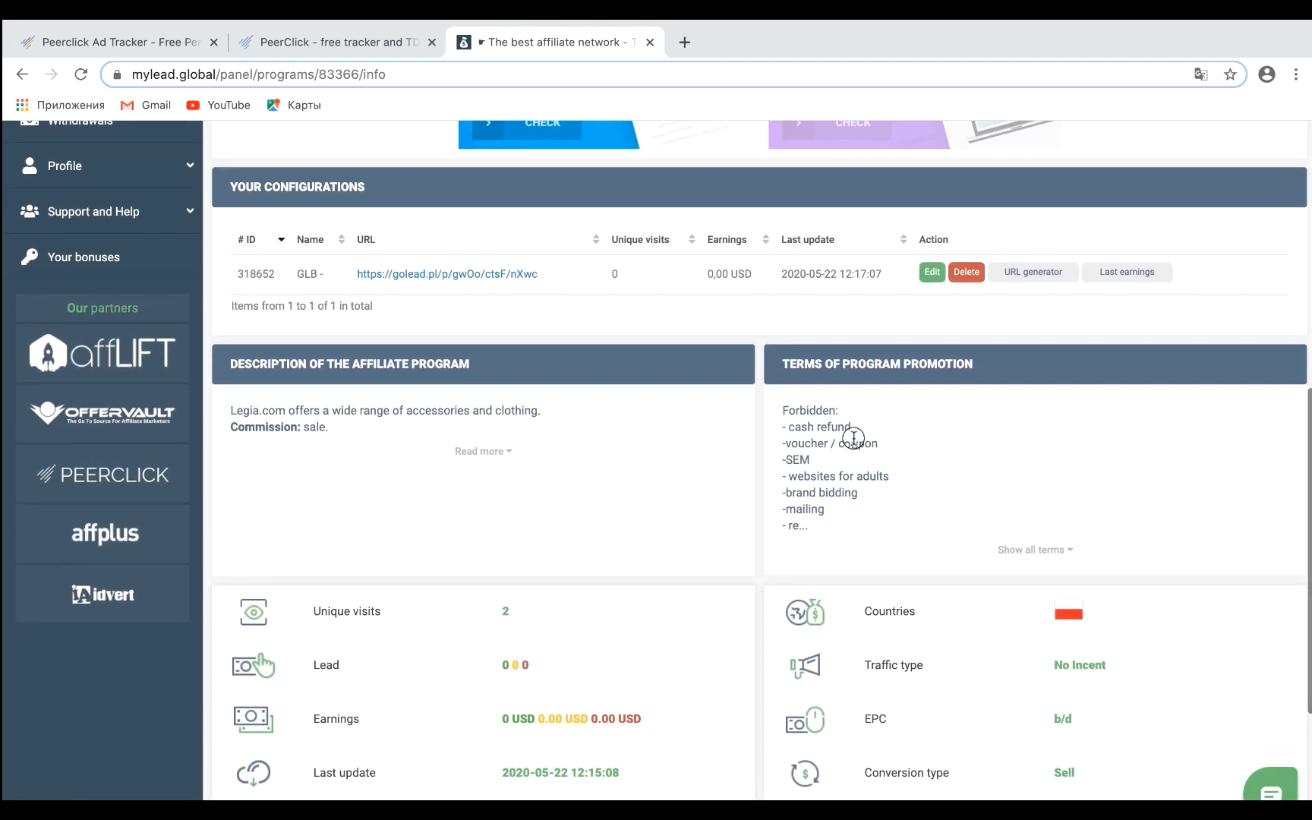
Copy the program's golead.pl tracking link and return to the PeerClick tab
scroll("down", 3)
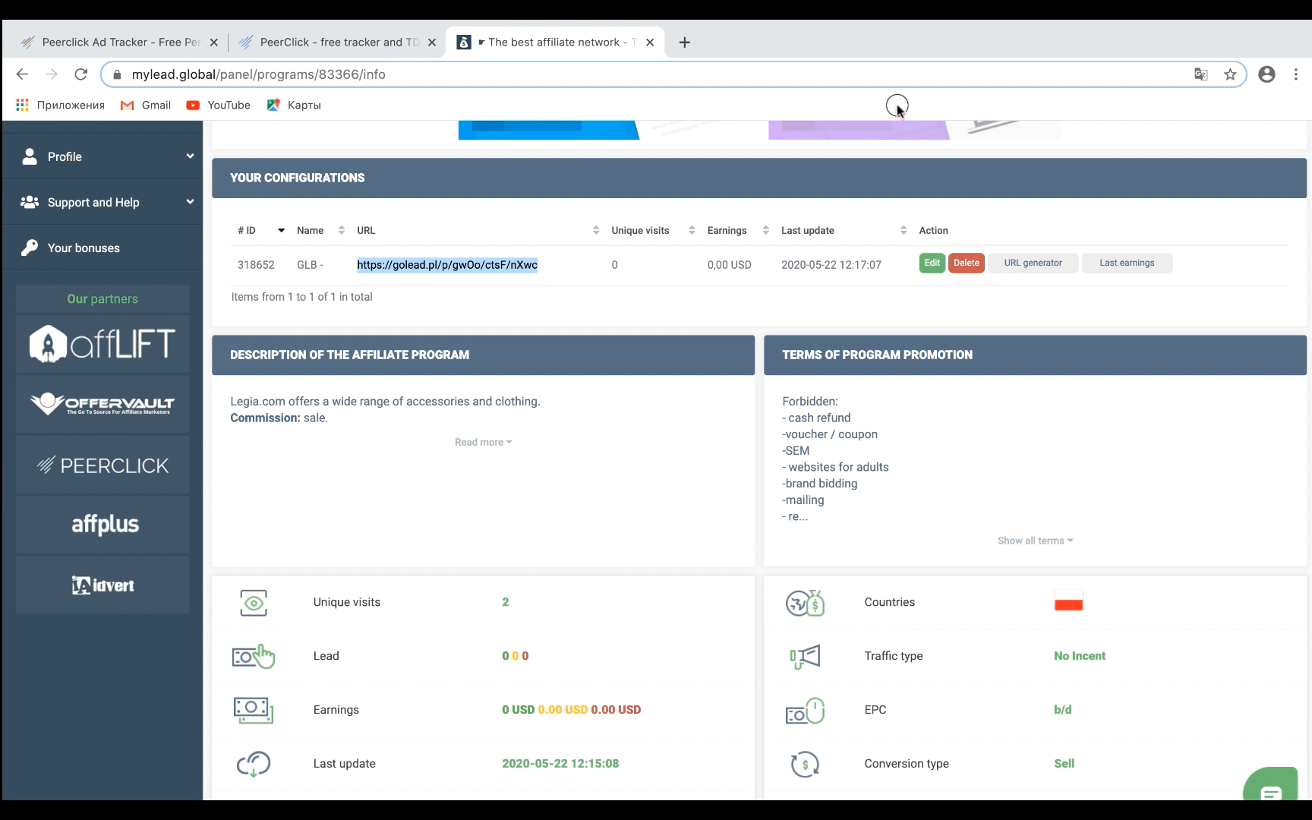
mouse_move(663, 328)
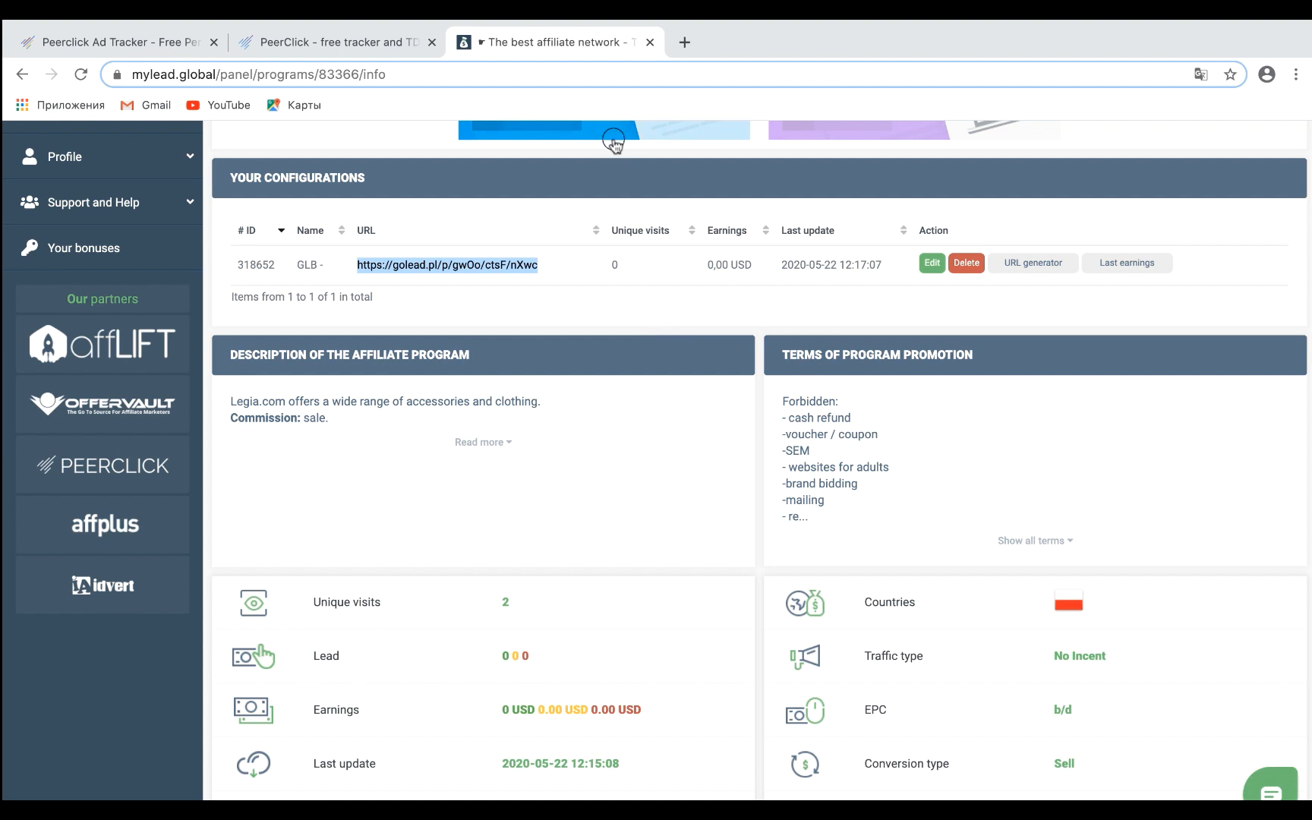
left_click(335, 42)
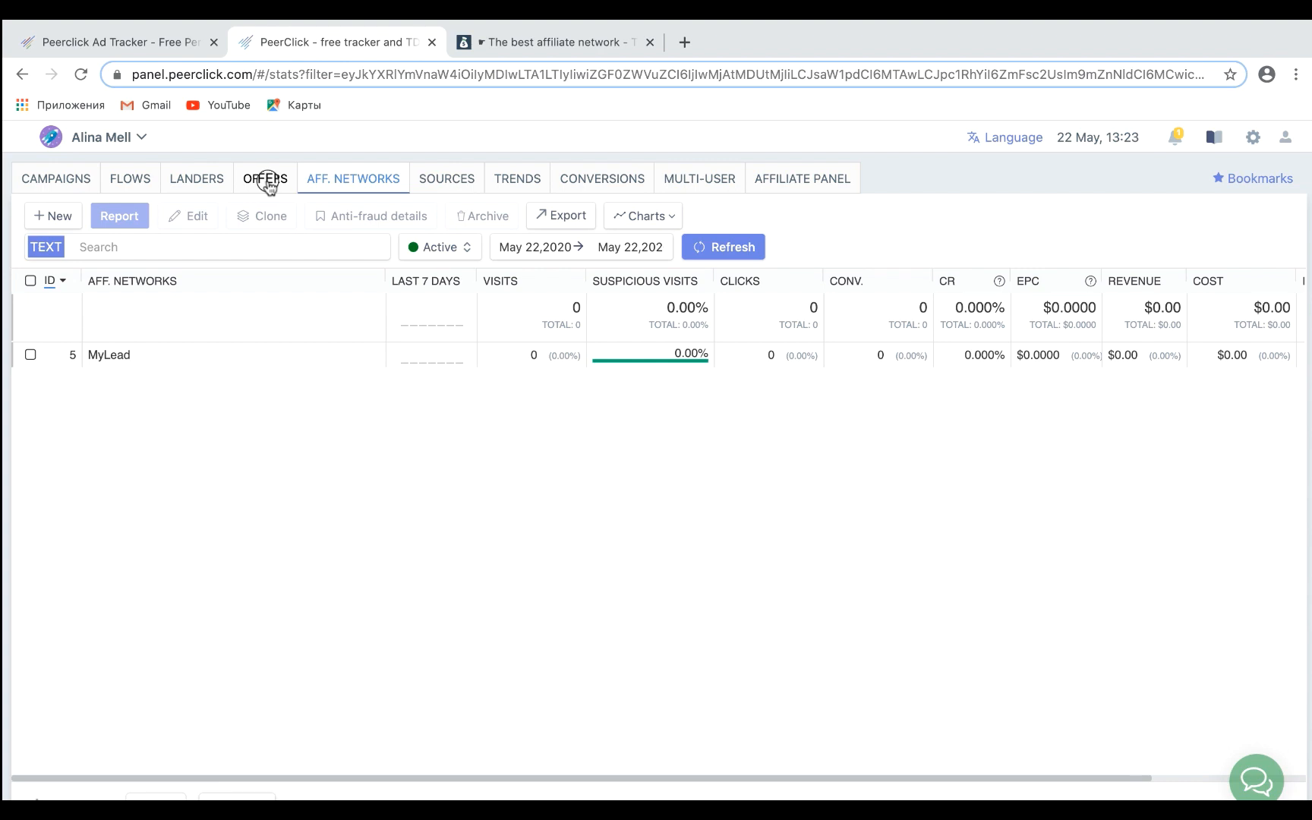
Start a new offer named 'GLB - Test' and enter the golead tracking URL
left_click(265, 179)
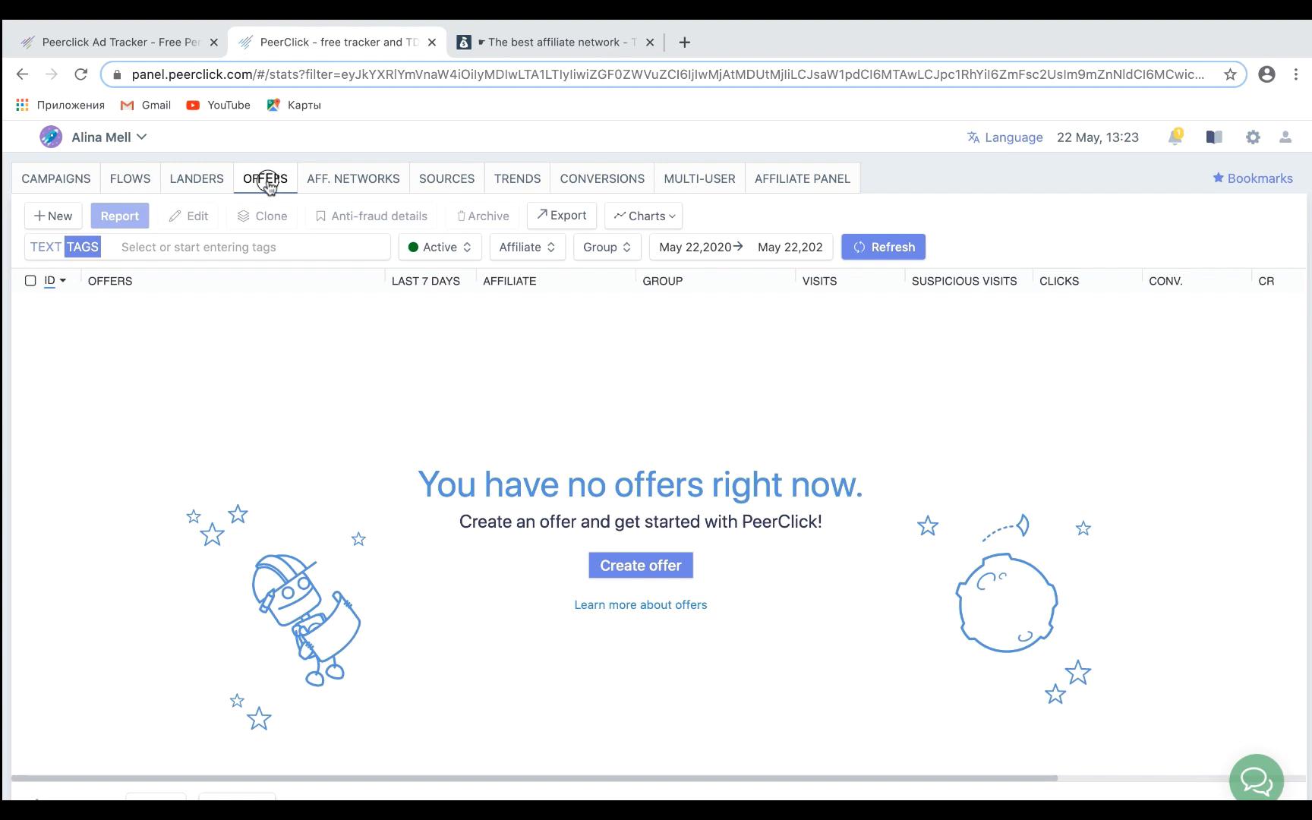
left_click(640, 565)
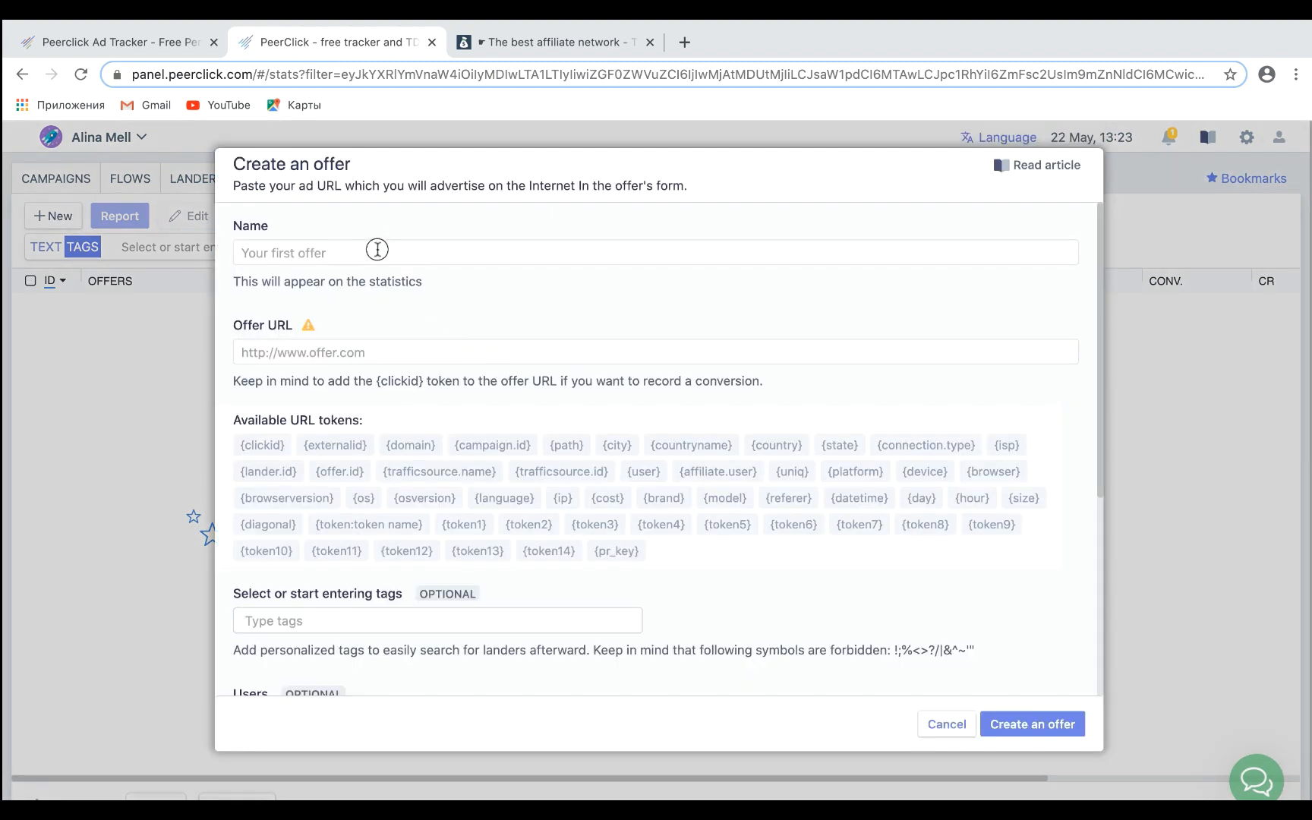
type("GLB - T")
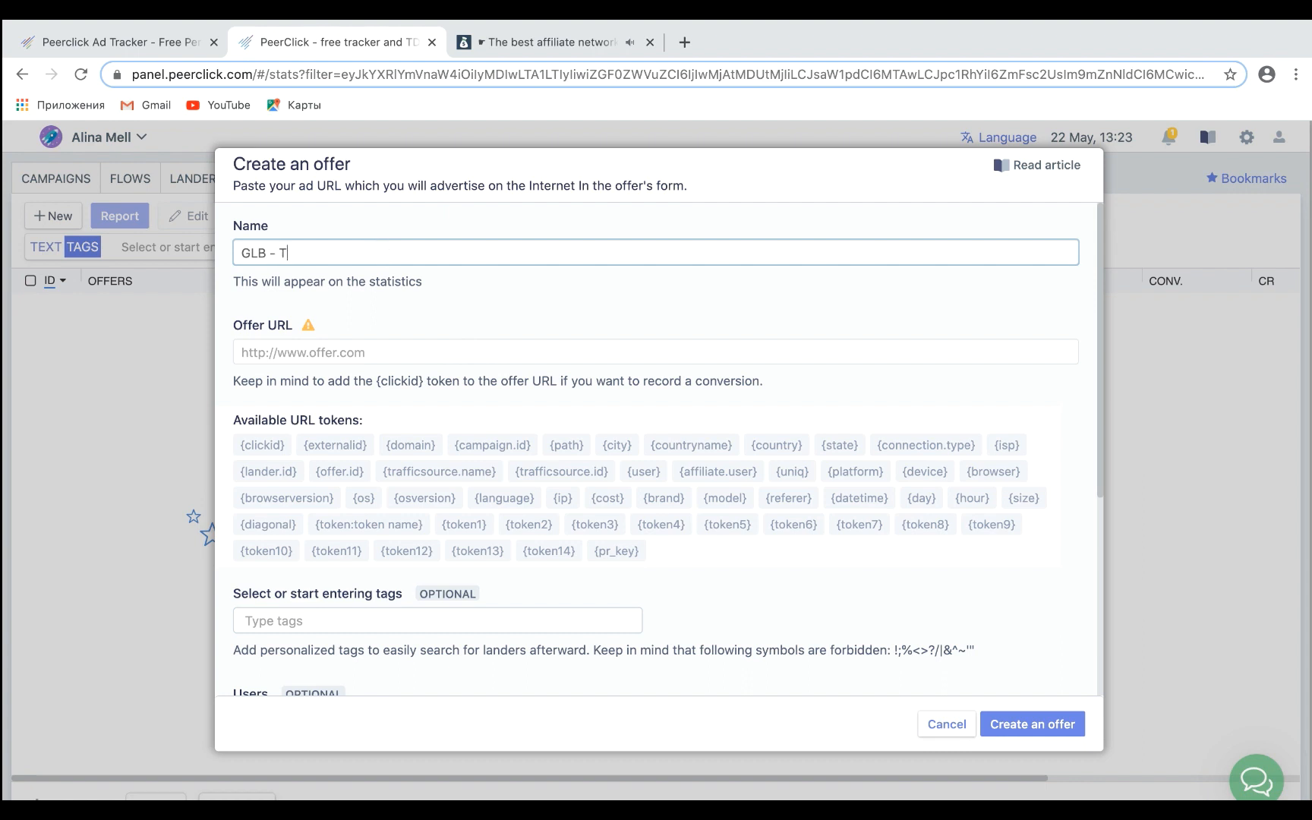
type("est")
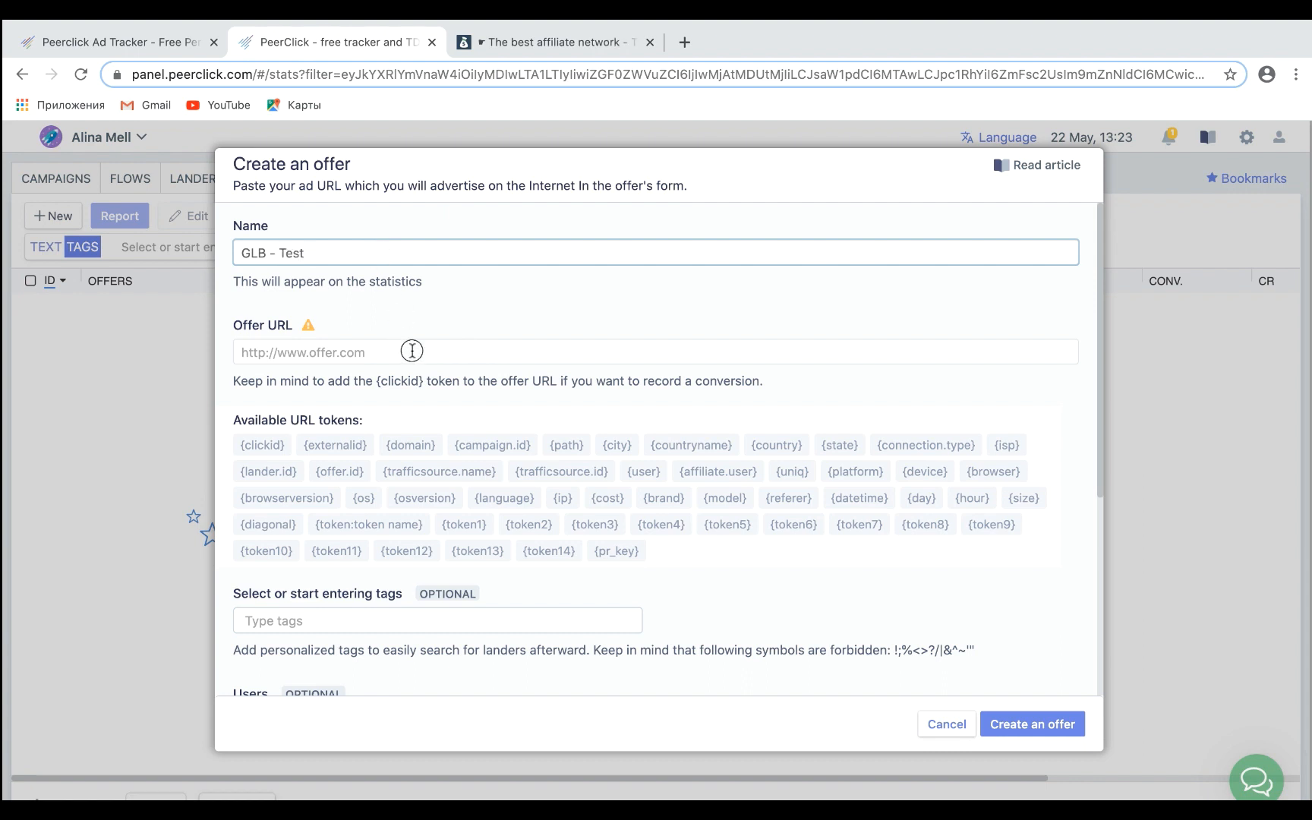
left_click(410, 351)
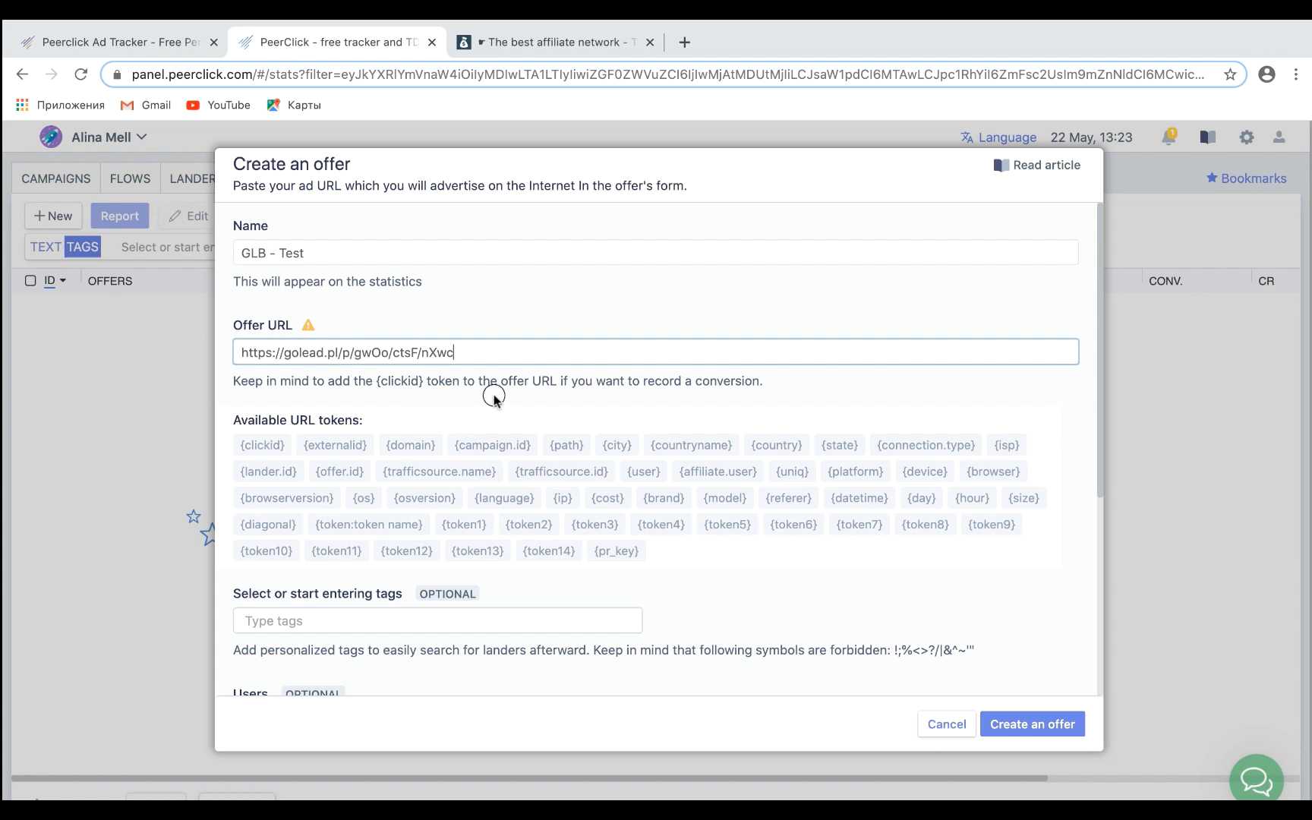
scroll("down", 3)
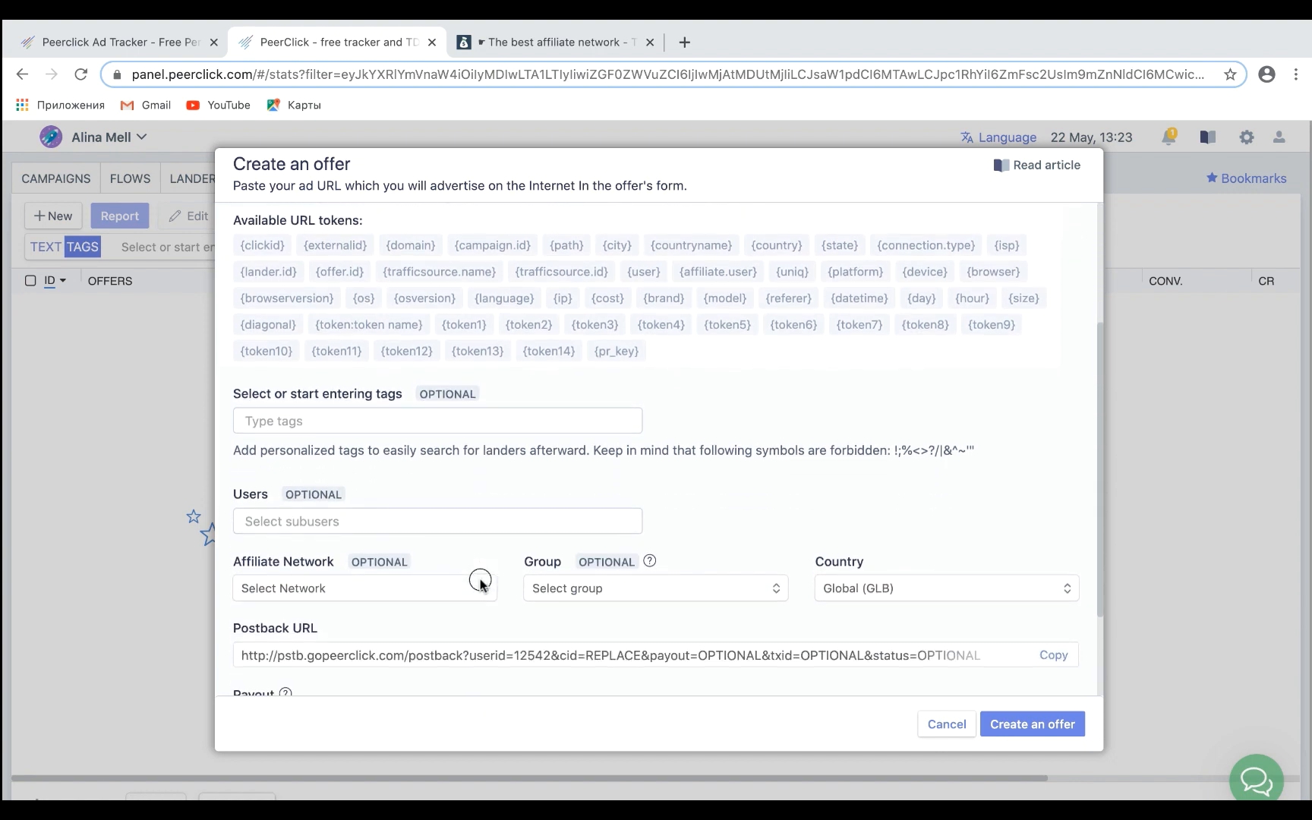
Set MyLead as the affiliate network, Poland as the country, and save the offer
left_click(363, 588)
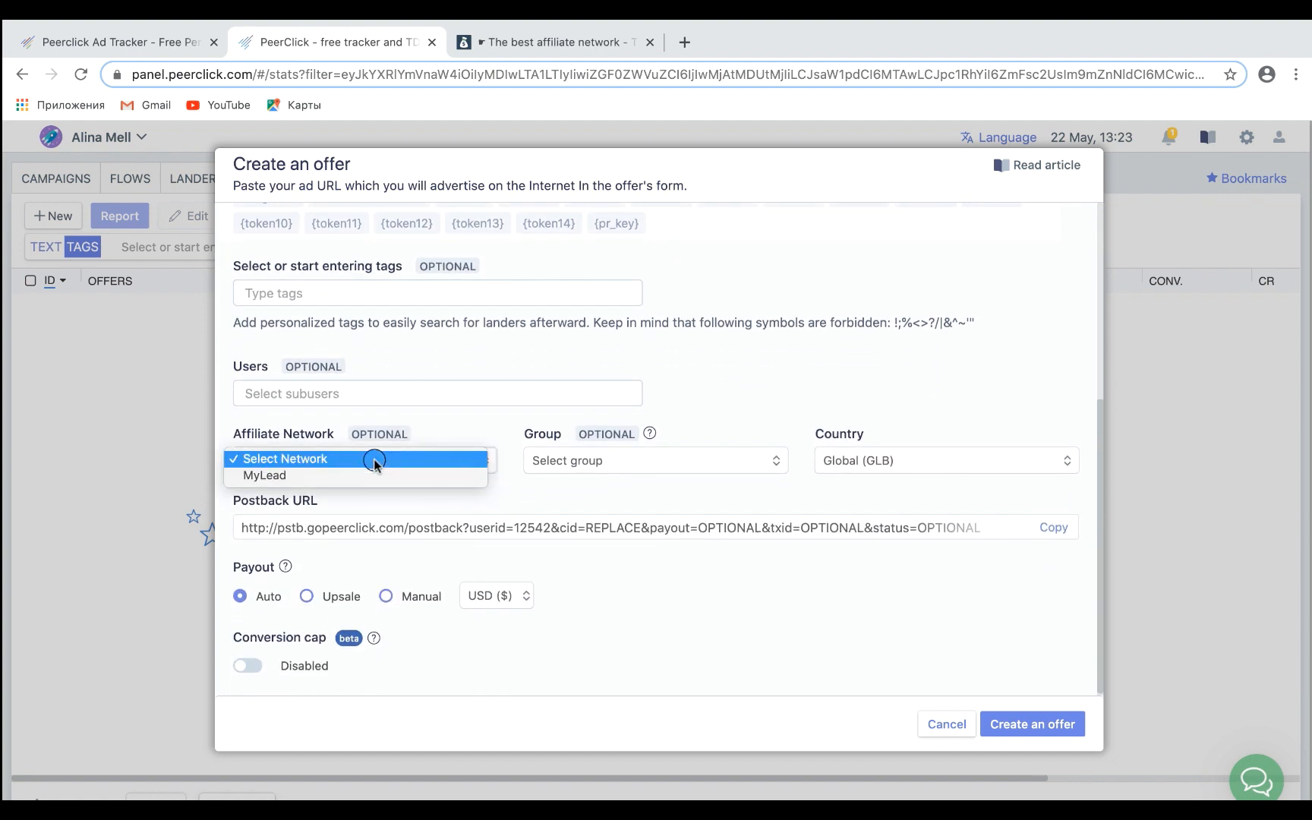
left_click(264, 476)
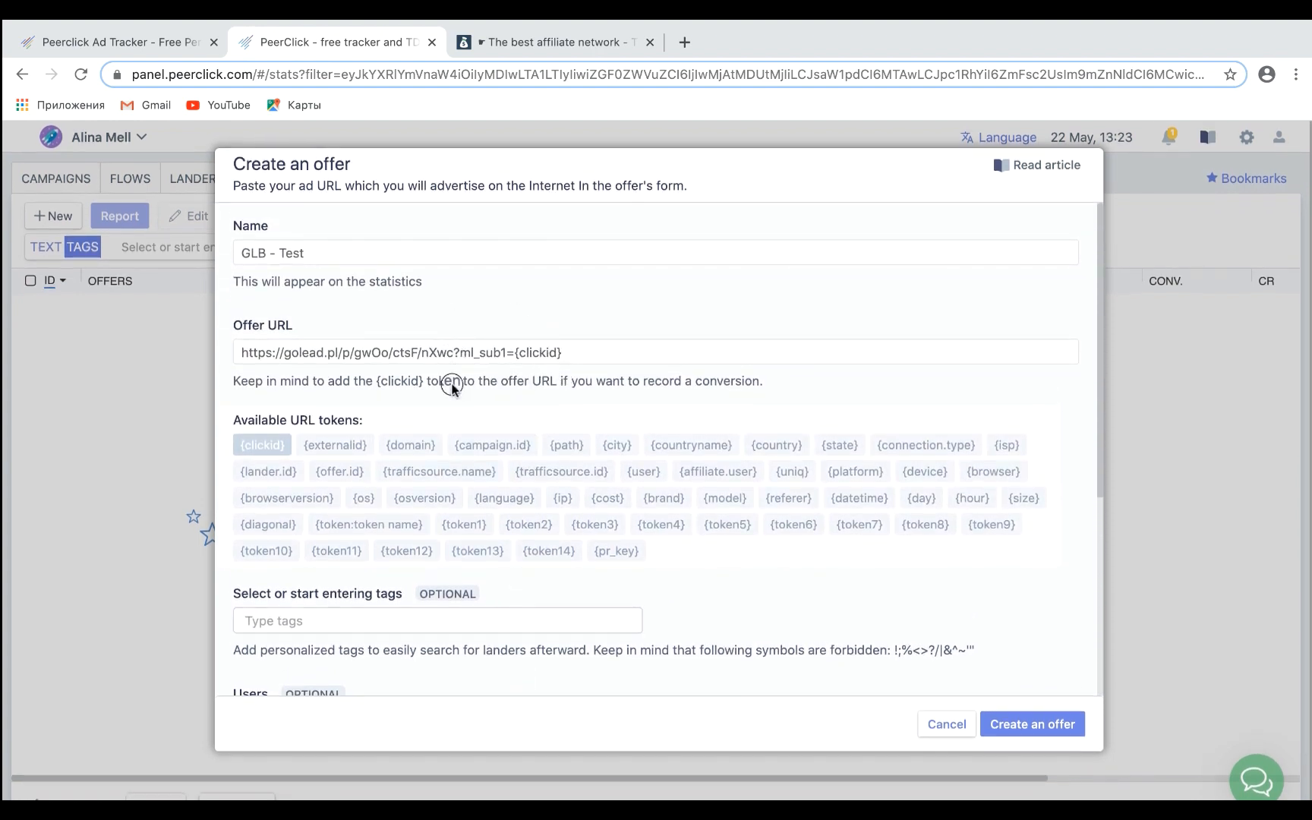
scroll("down", 3)
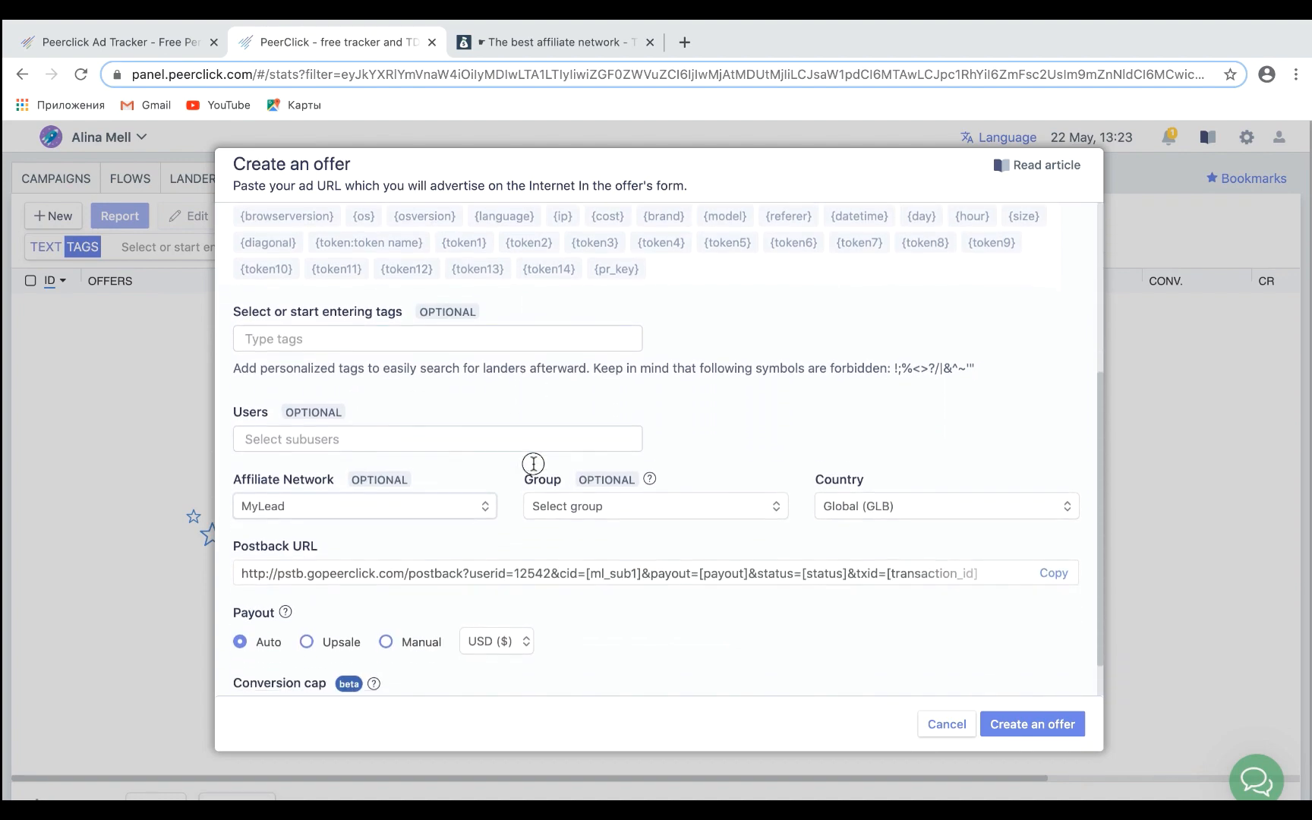
left_click(944, 506)
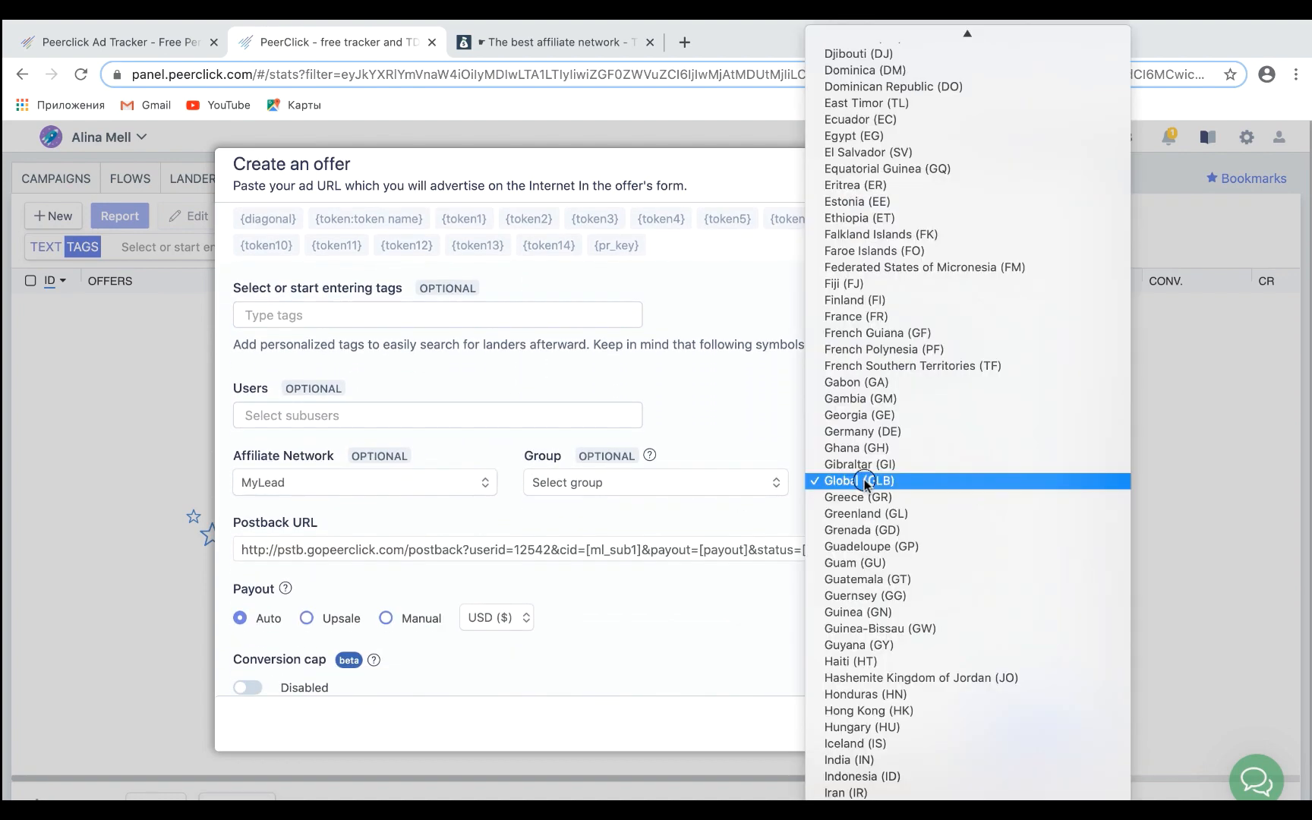
scroll("down", 3)
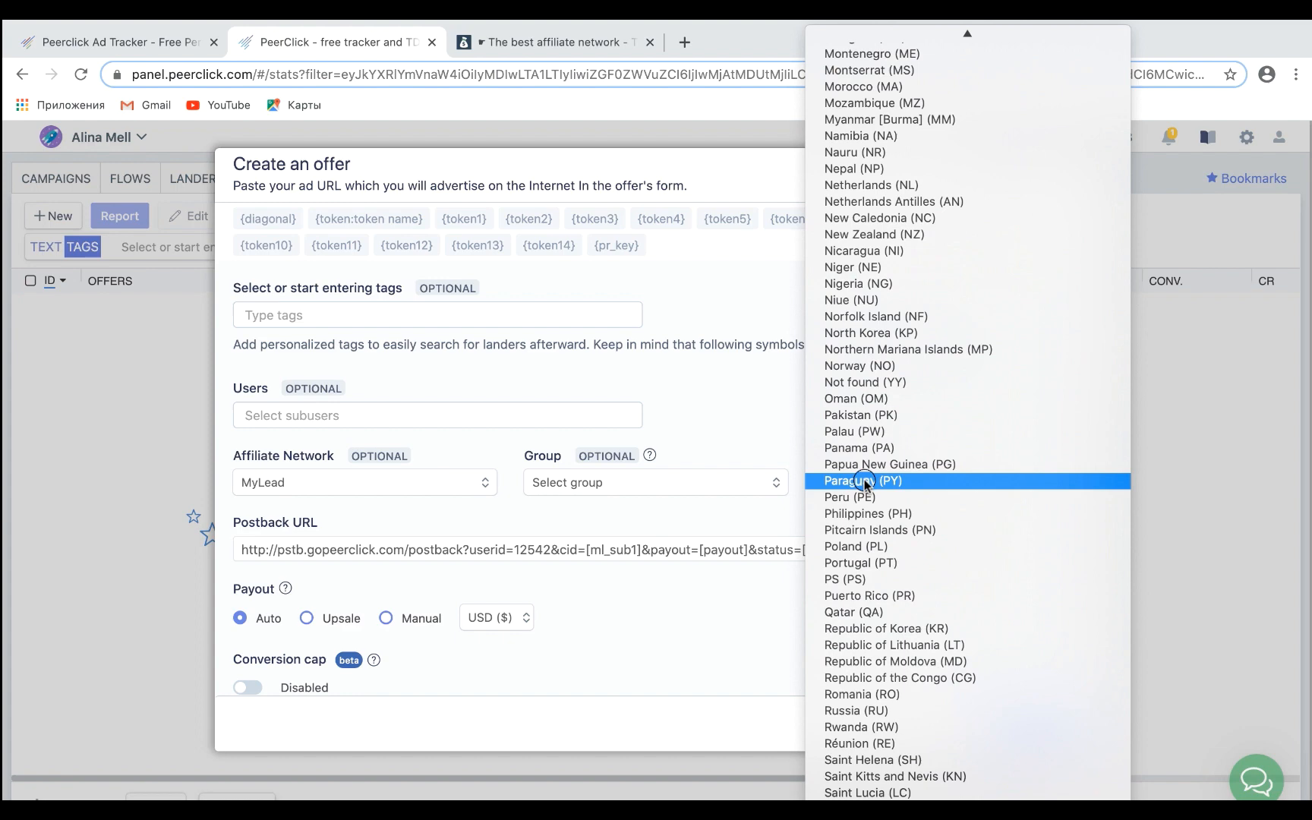
mouse_move(853, 547)
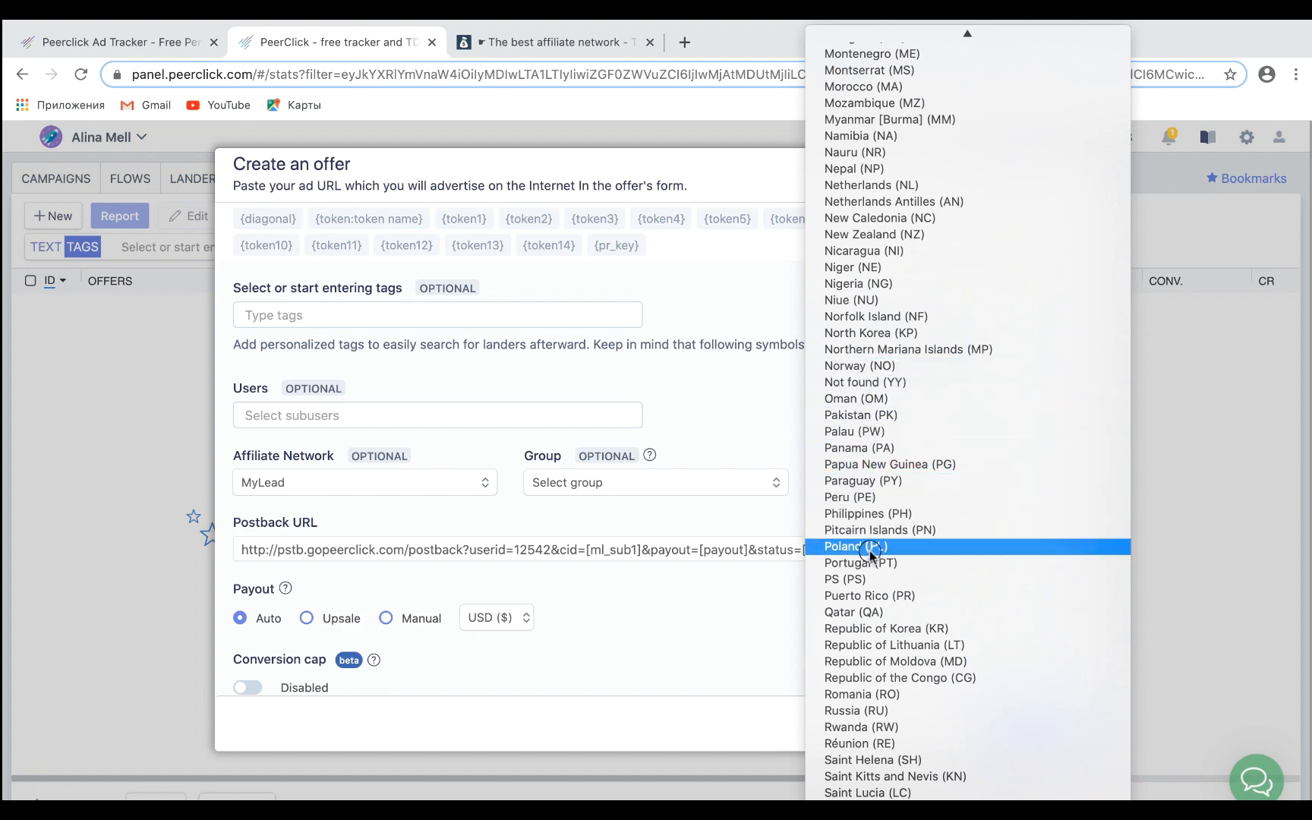
left_click(854, 546)
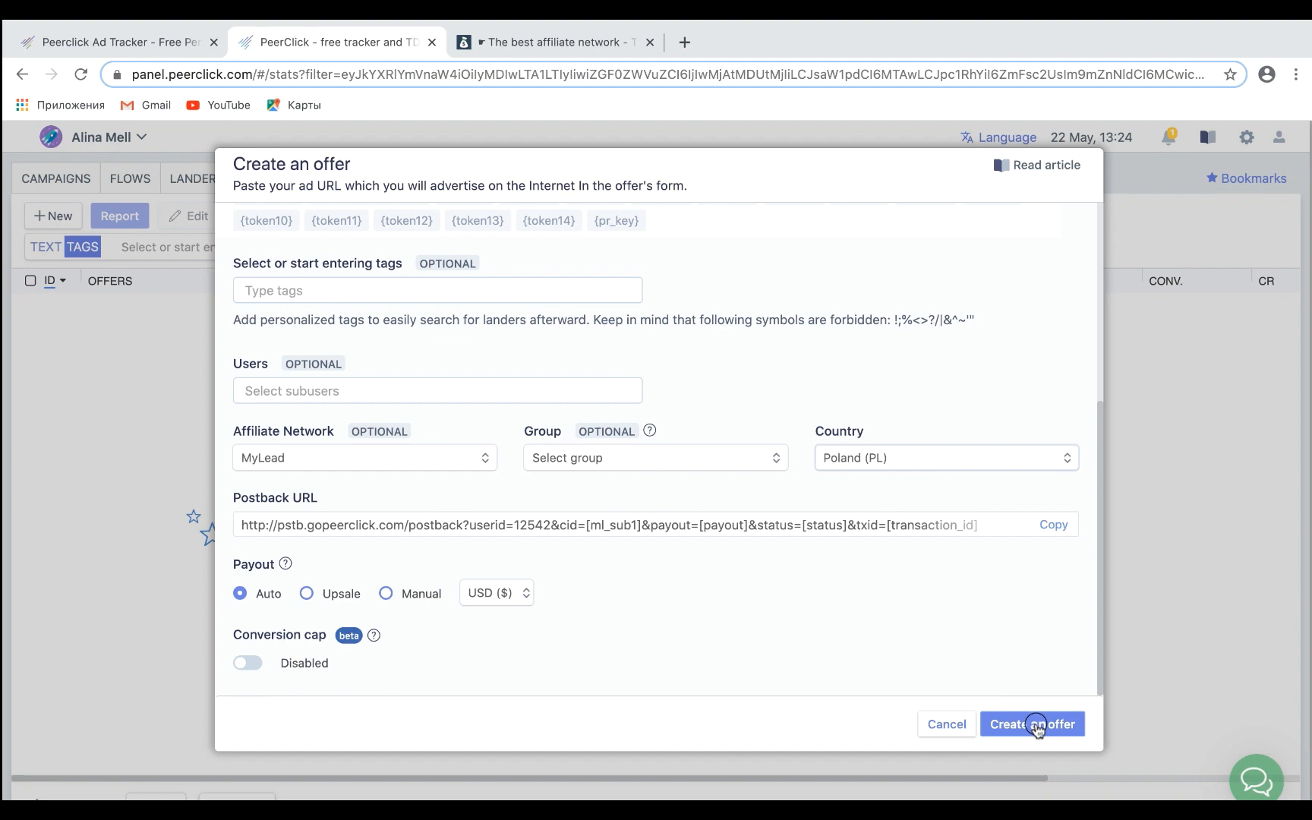
left_click(1033, 724)
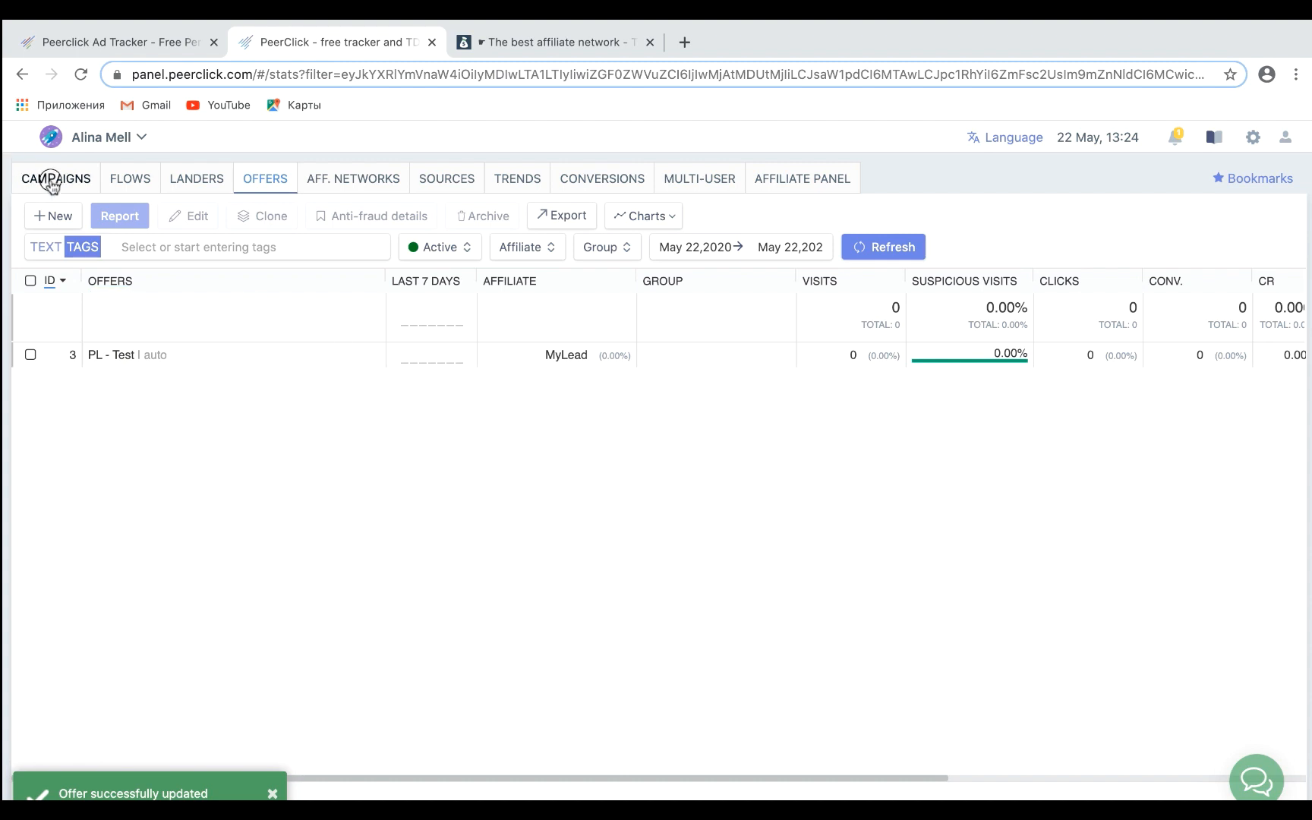
Start a new campaign and set its country to Poland
left_click(55, 179)
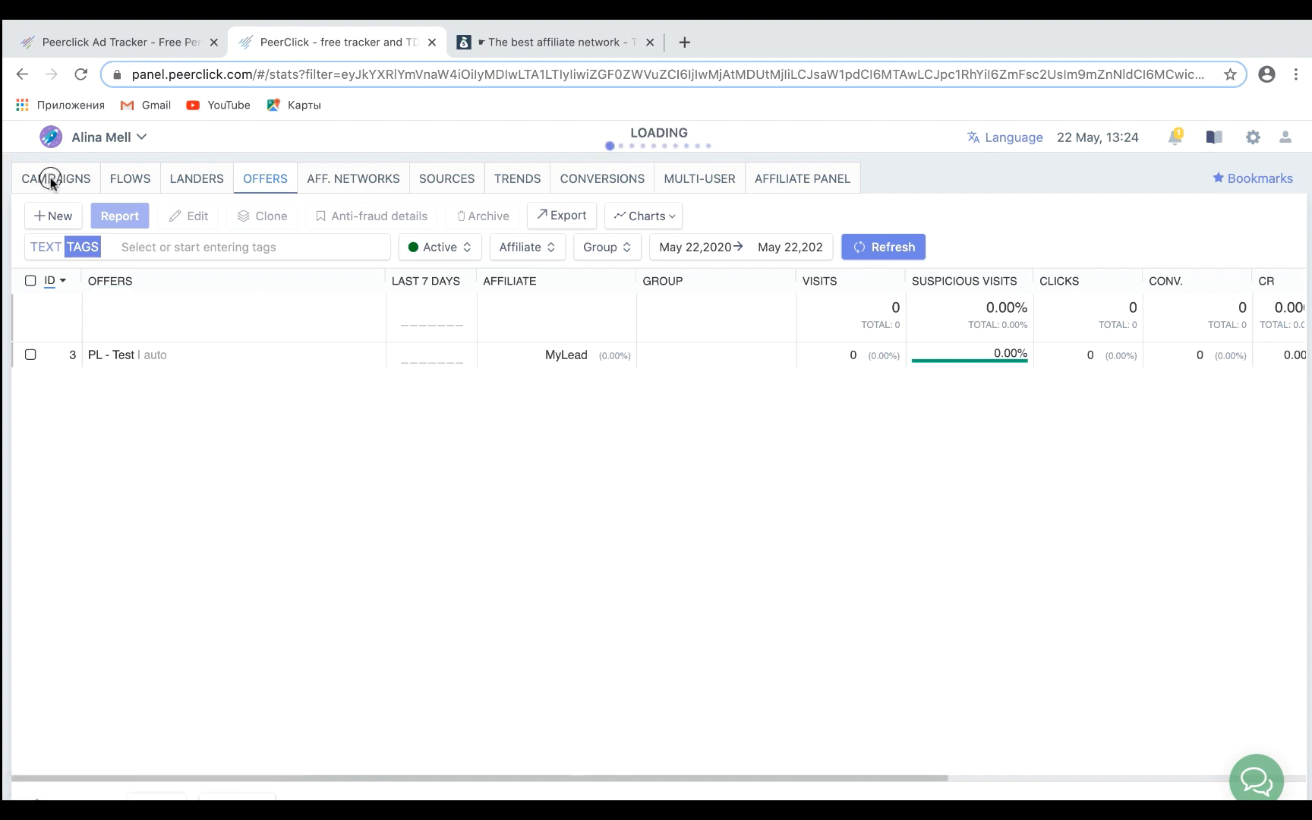
left_click(55, 179)
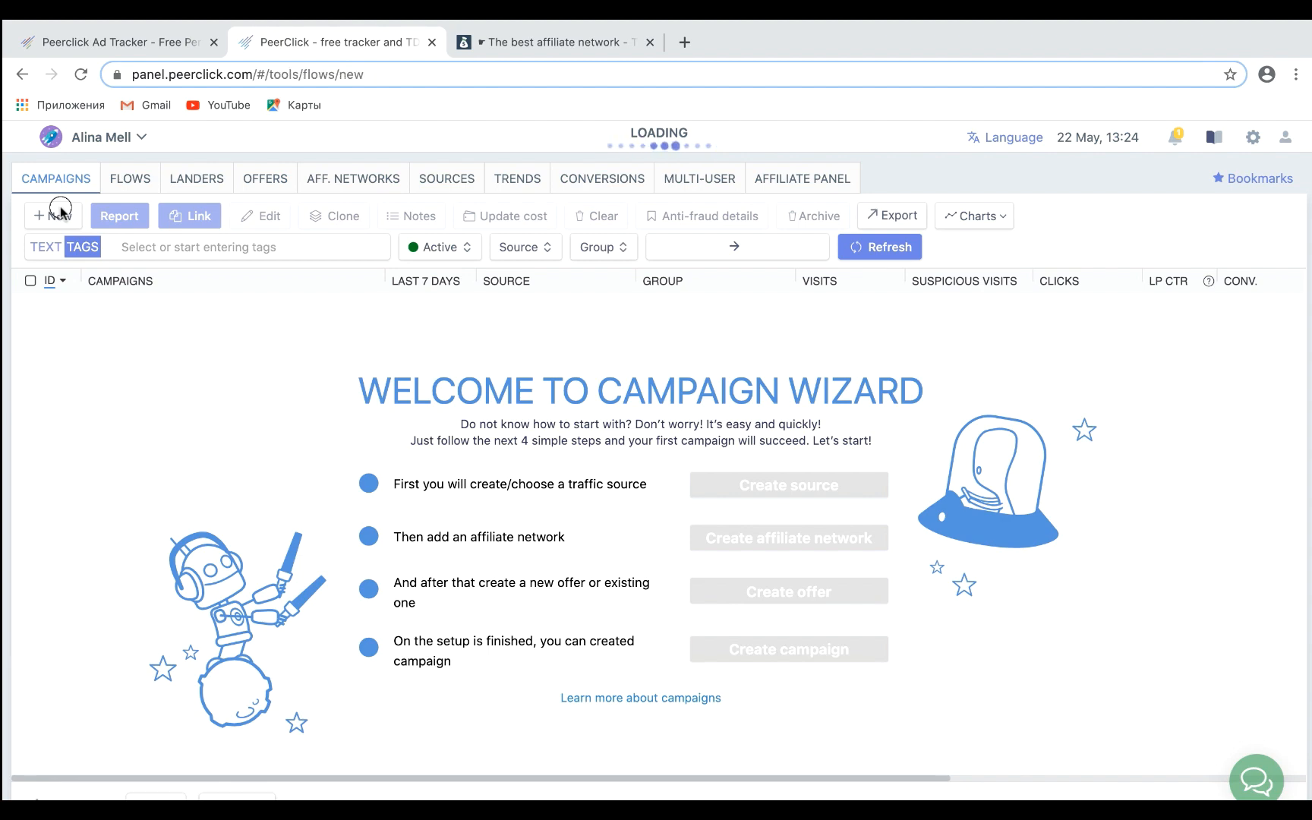
left_click(52, 216)
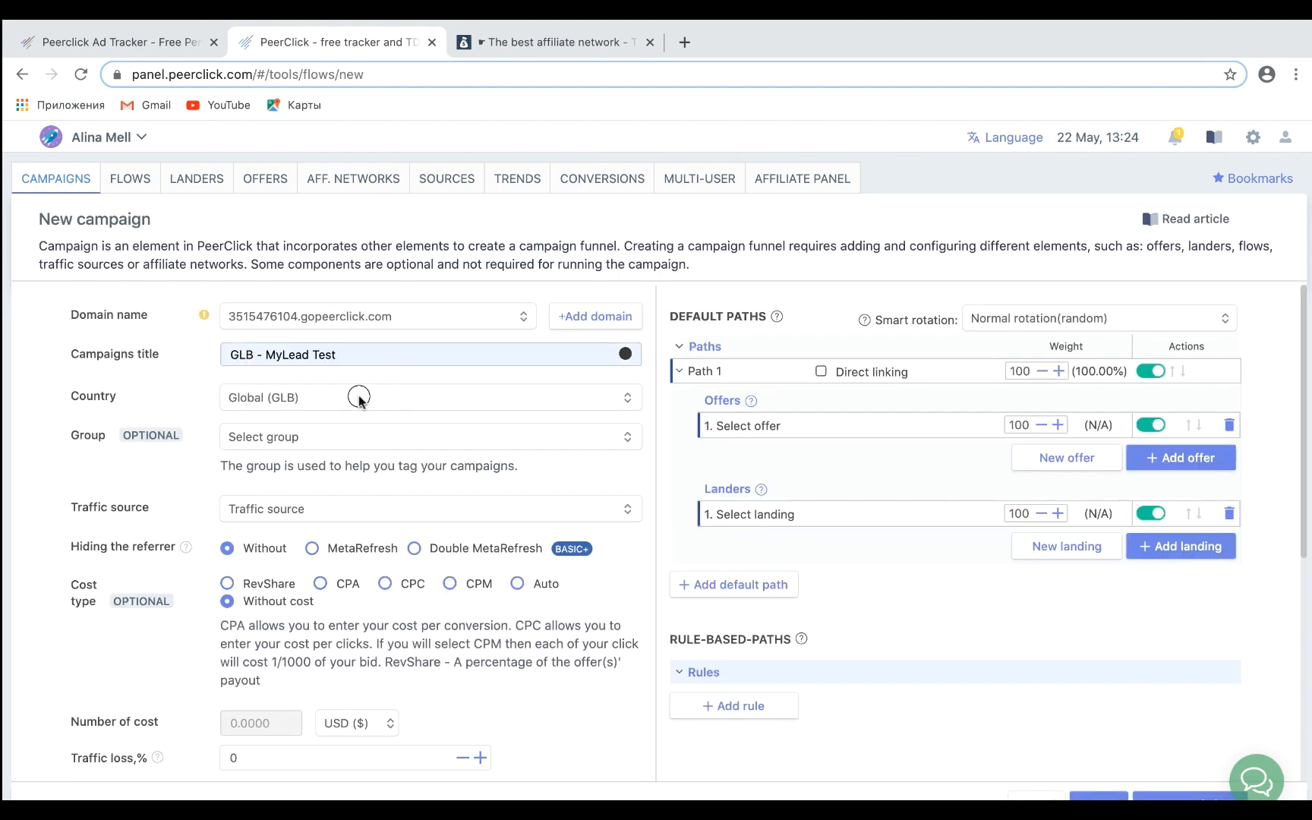
left_click(360, 396)
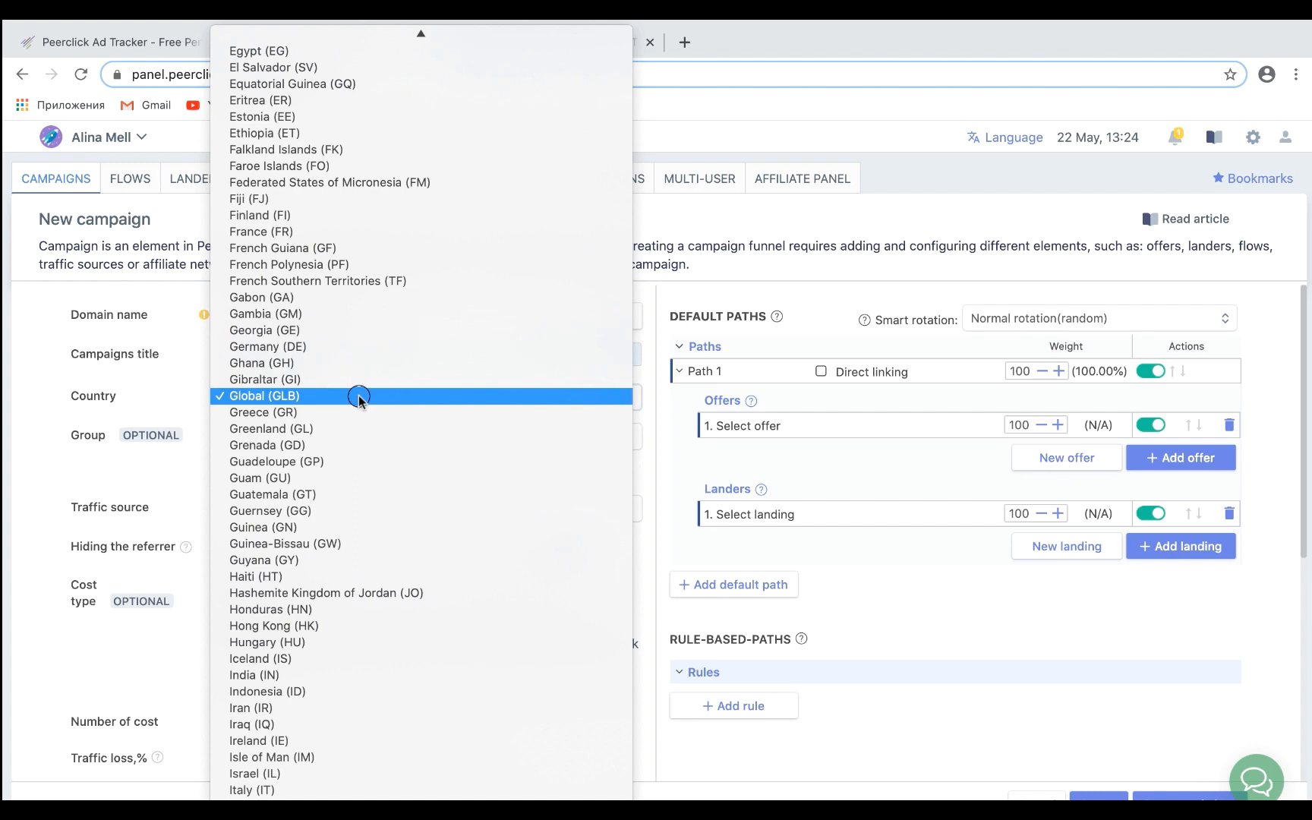
scroll("down", 3)
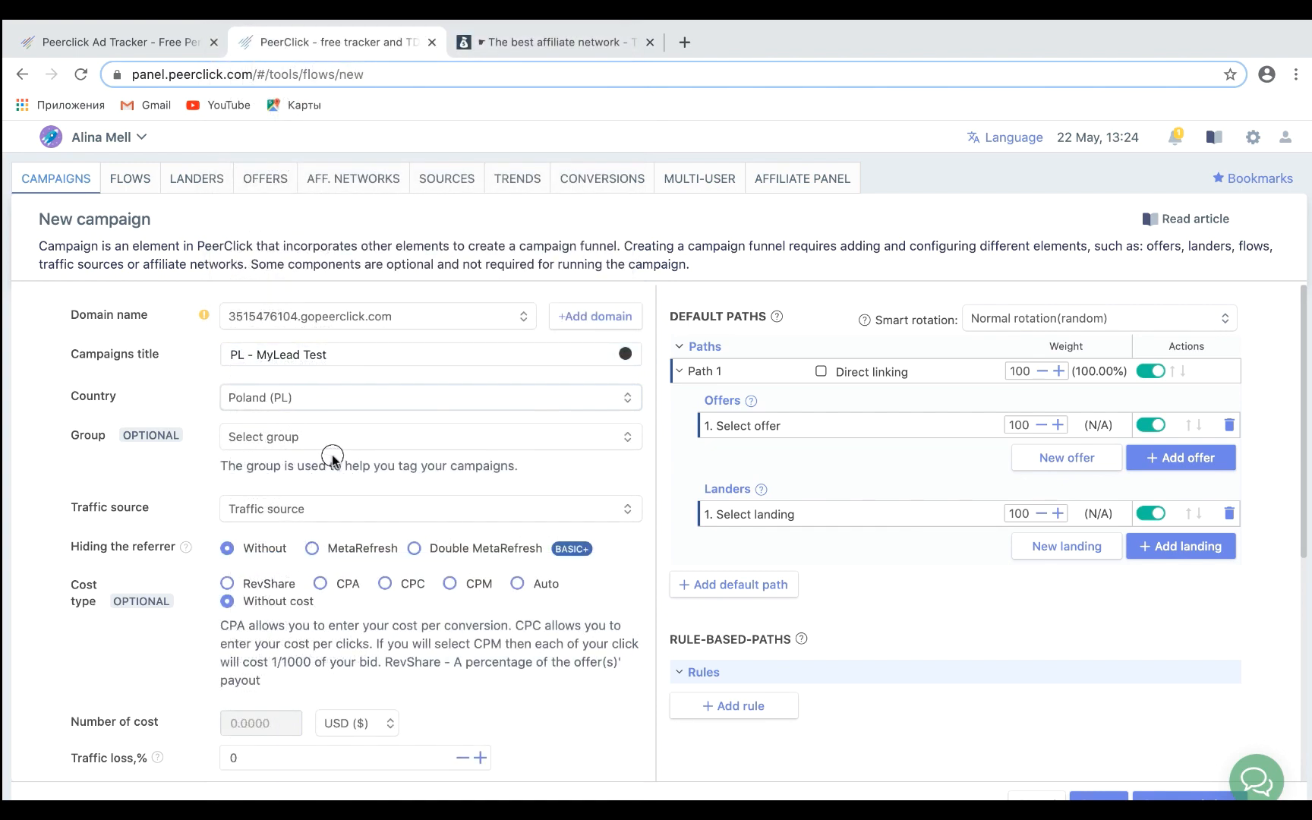
Set PropellerAds as traffic source with direct linking and add the PL - Test offer to the path
left_click(429, 509)
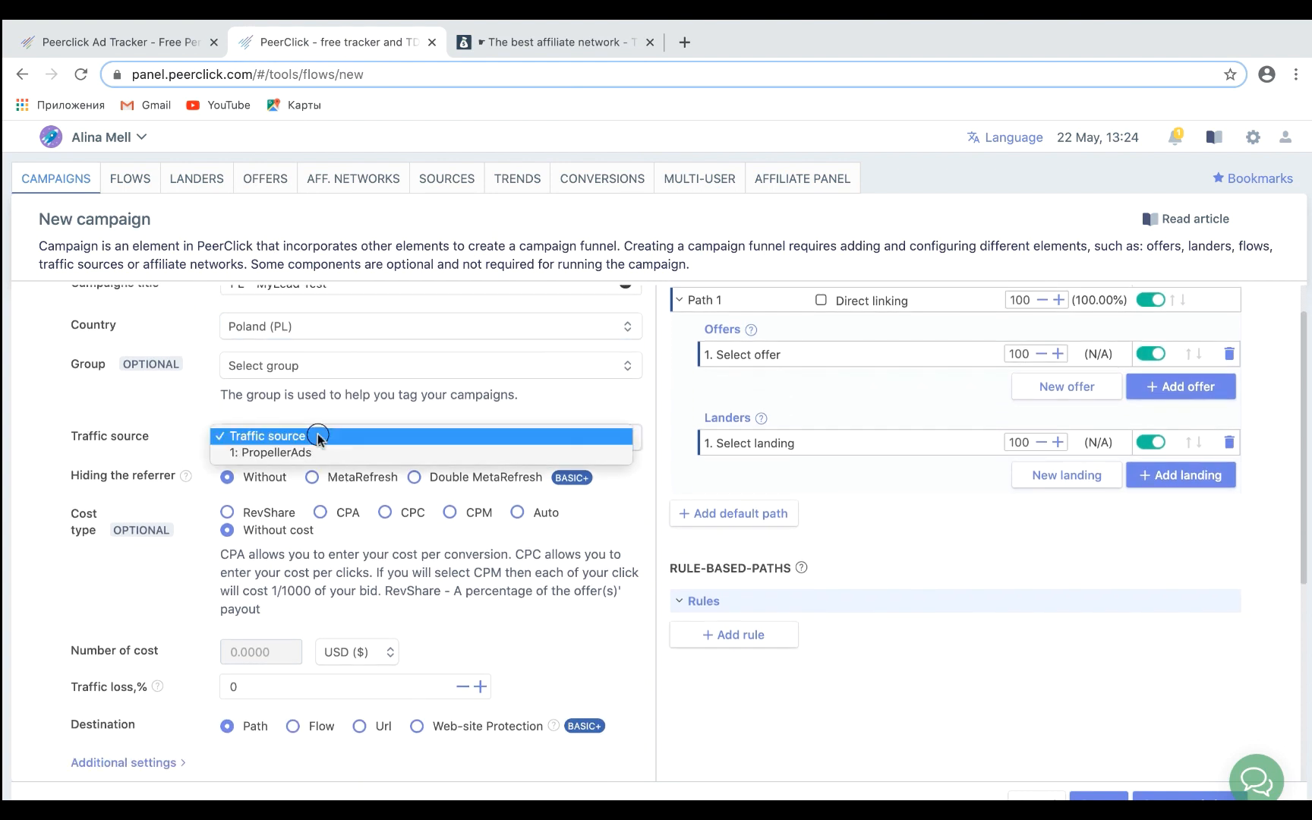
left_click(274, 452)
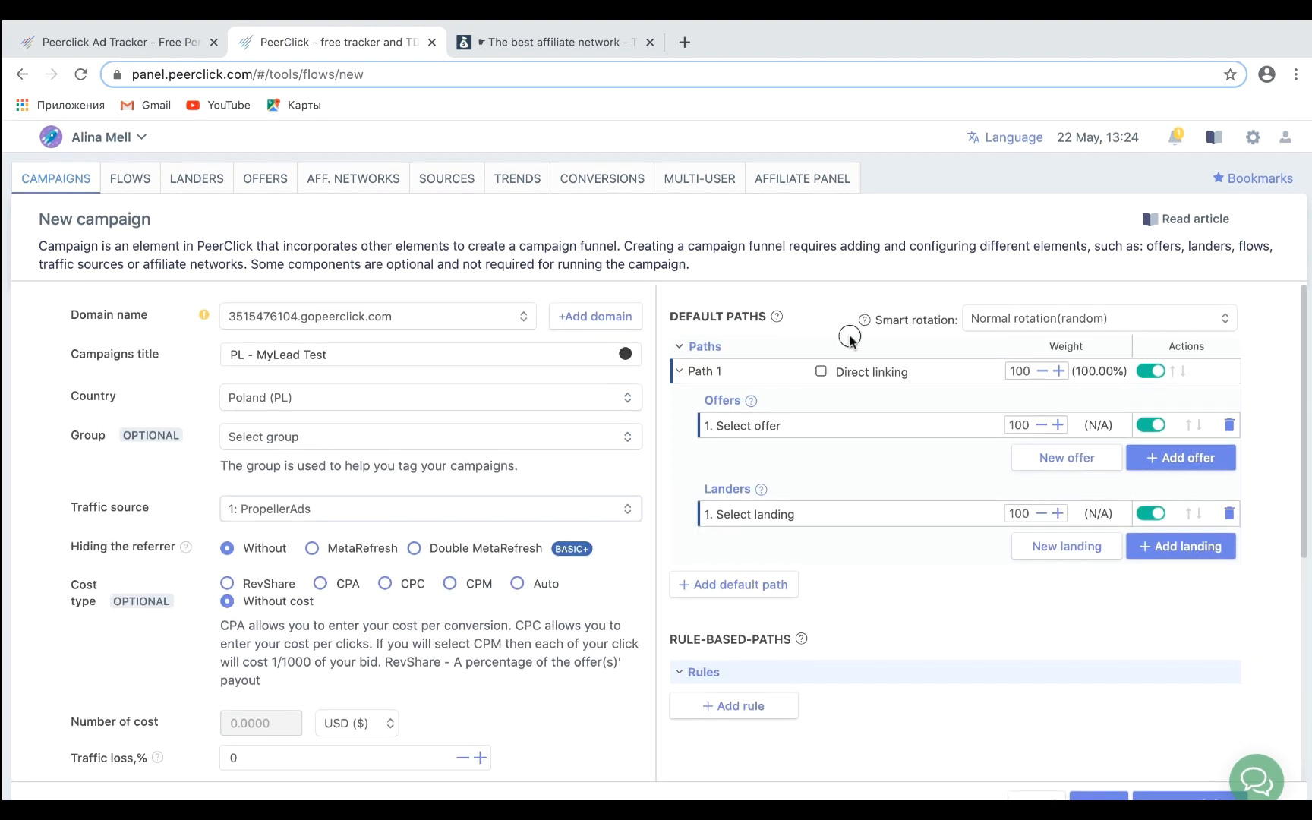
left_click(821, 371)
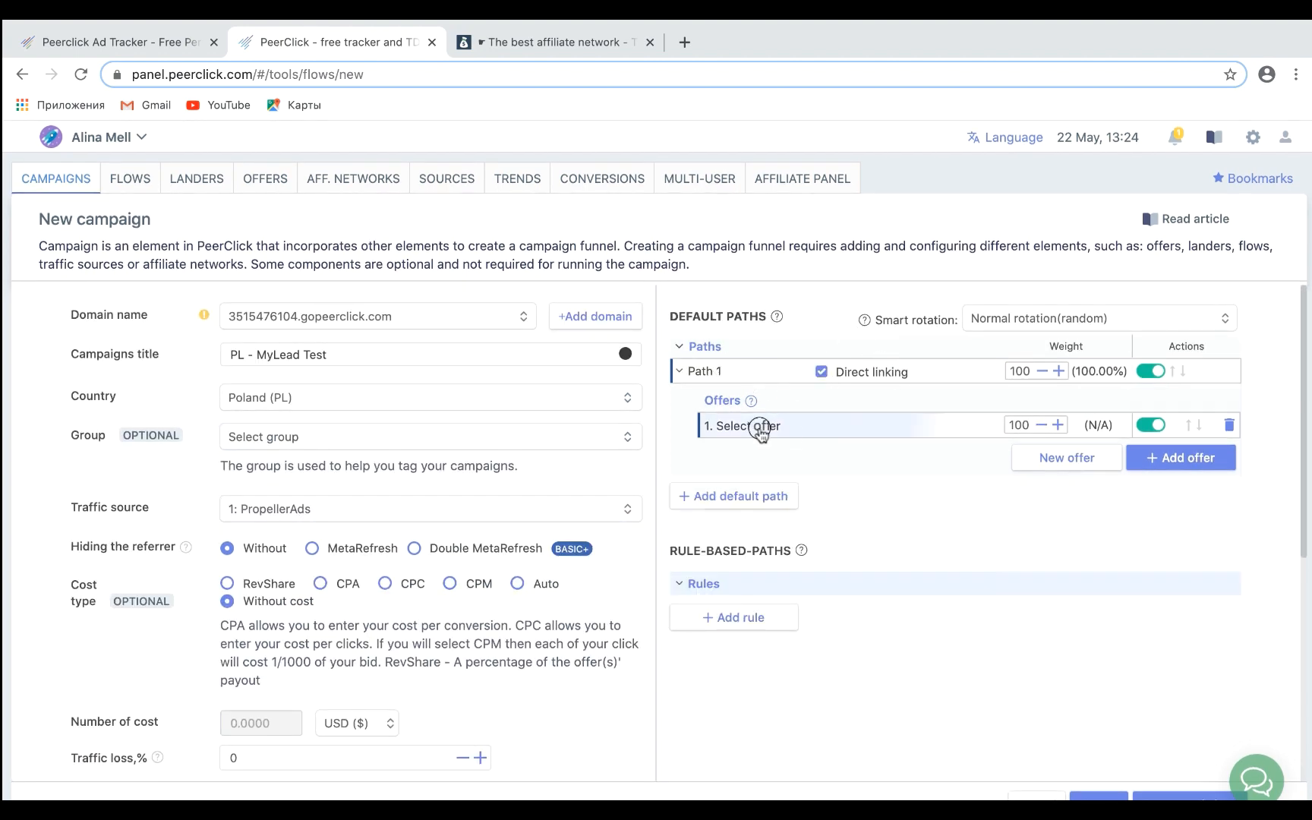
left_click(743, 426)
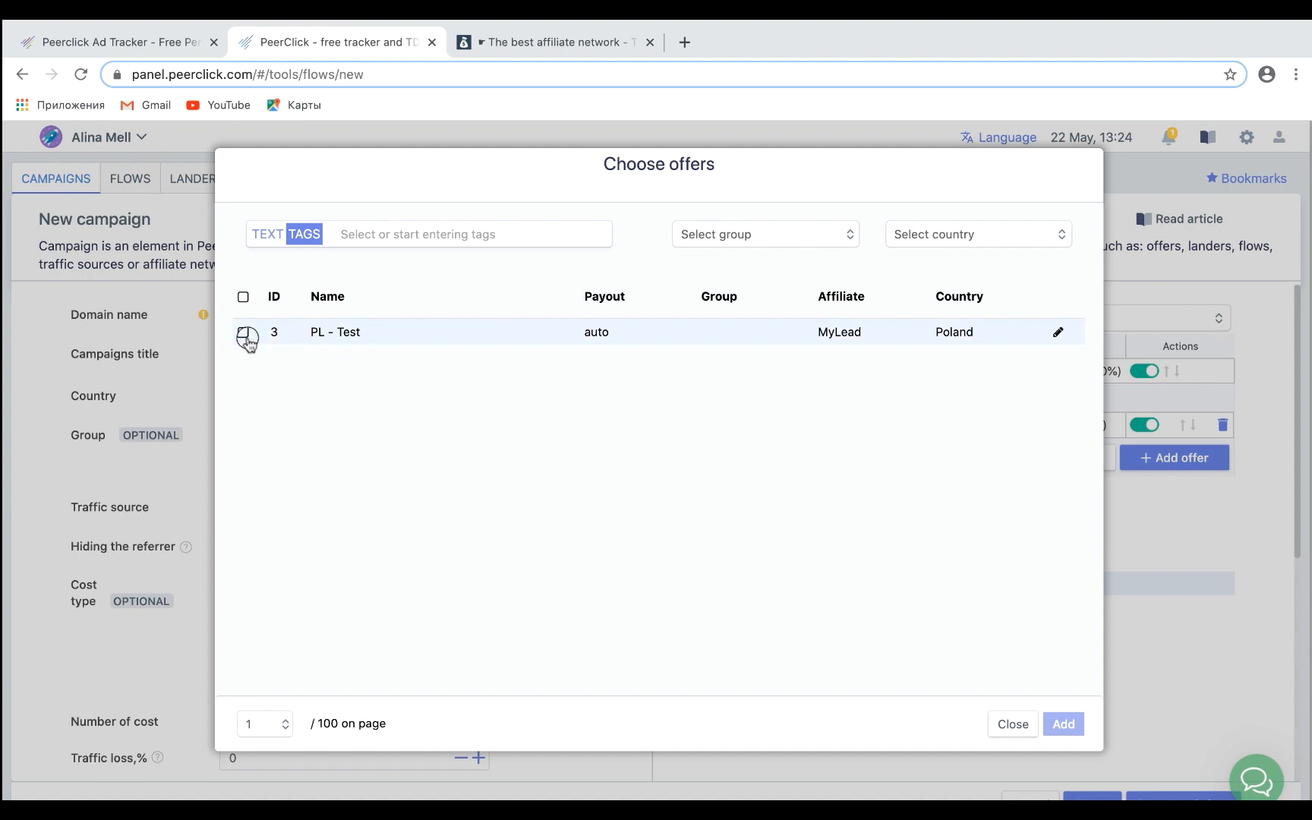
left_click(244, 333)
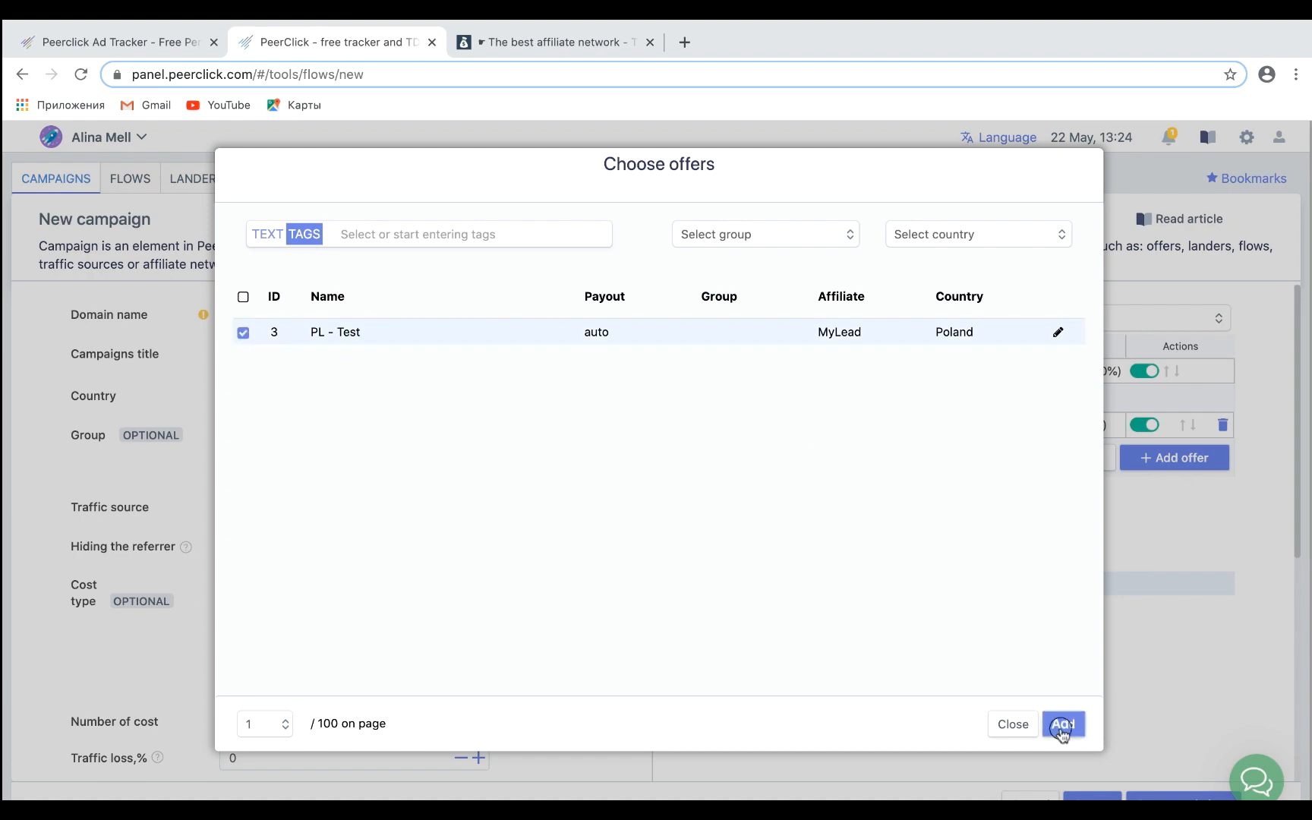
left_click(1064, 724)
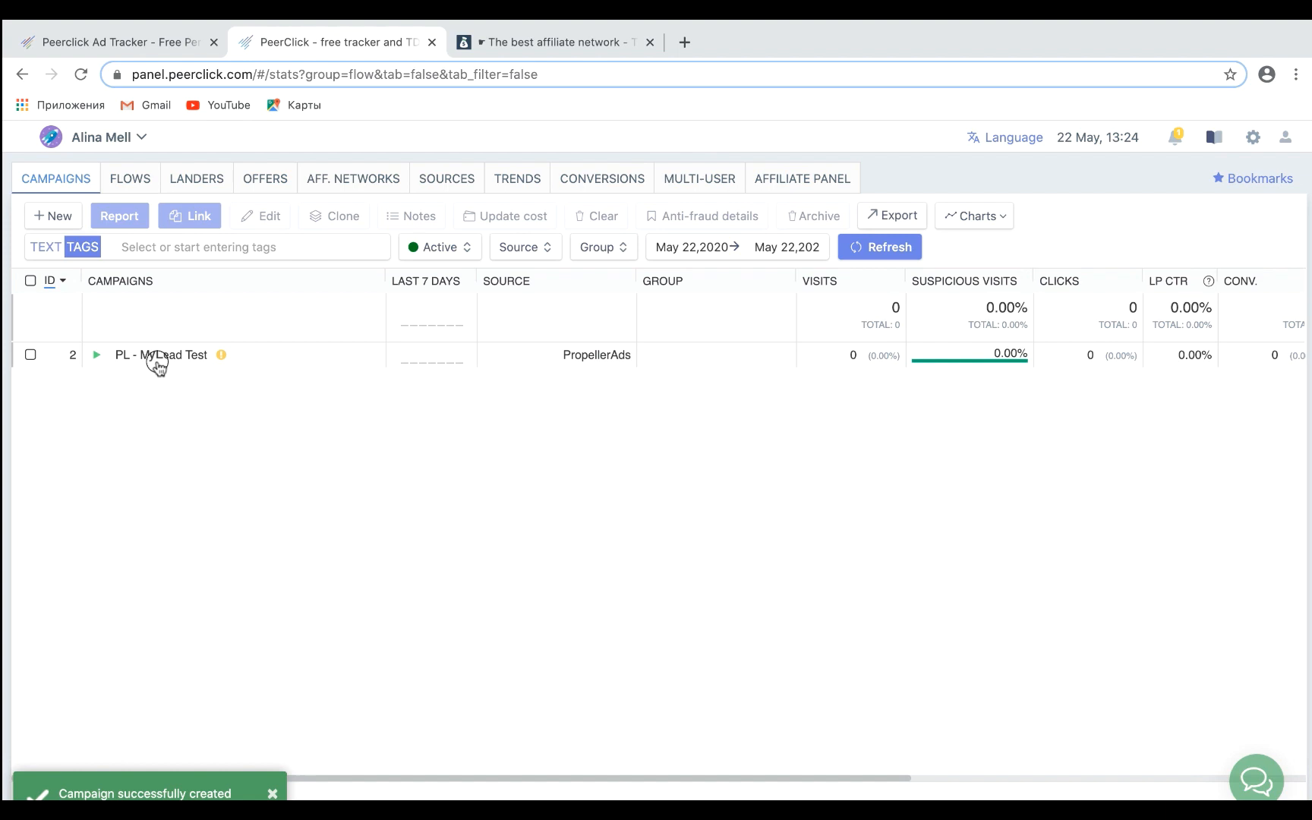
Select the PL - MyLead Test campaign and copy its tracking link
left_click(31, 354)
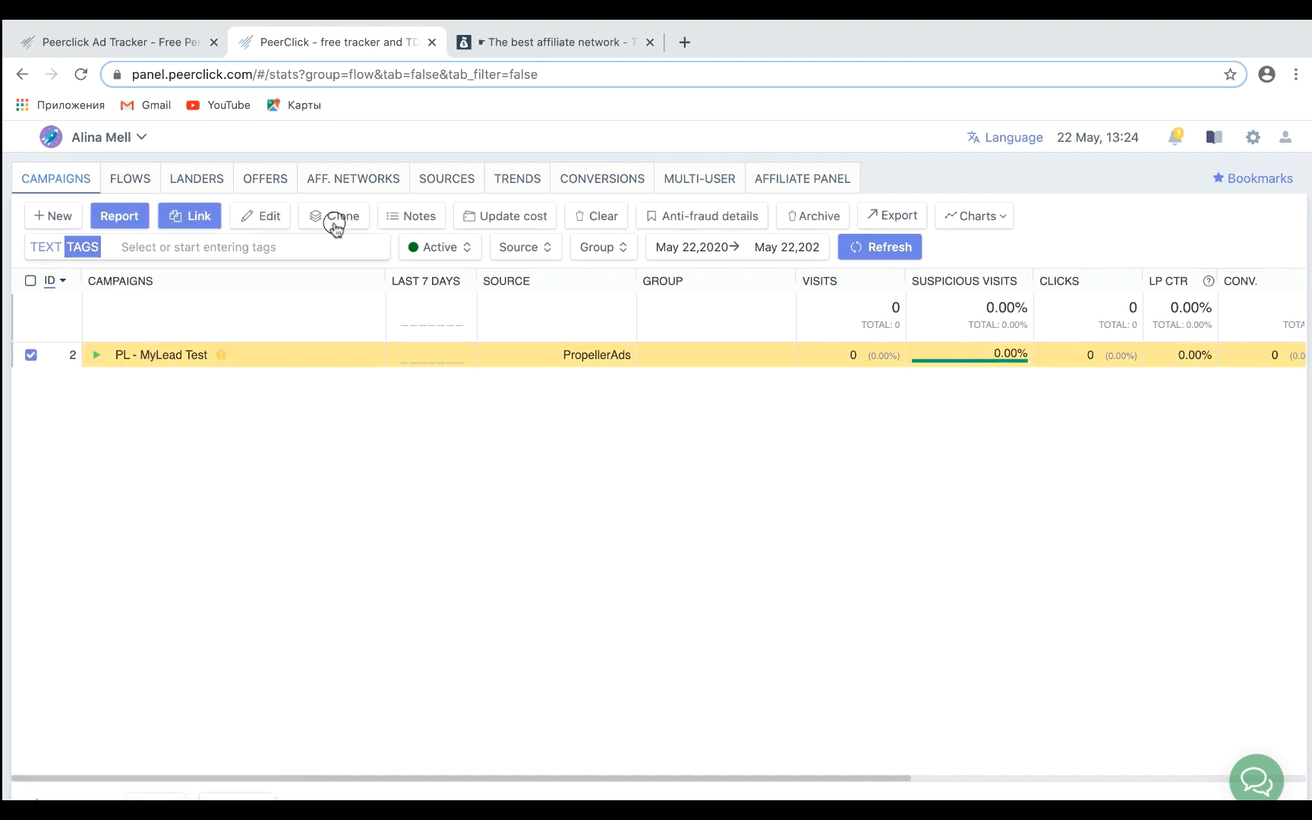
left_click(190, 216)
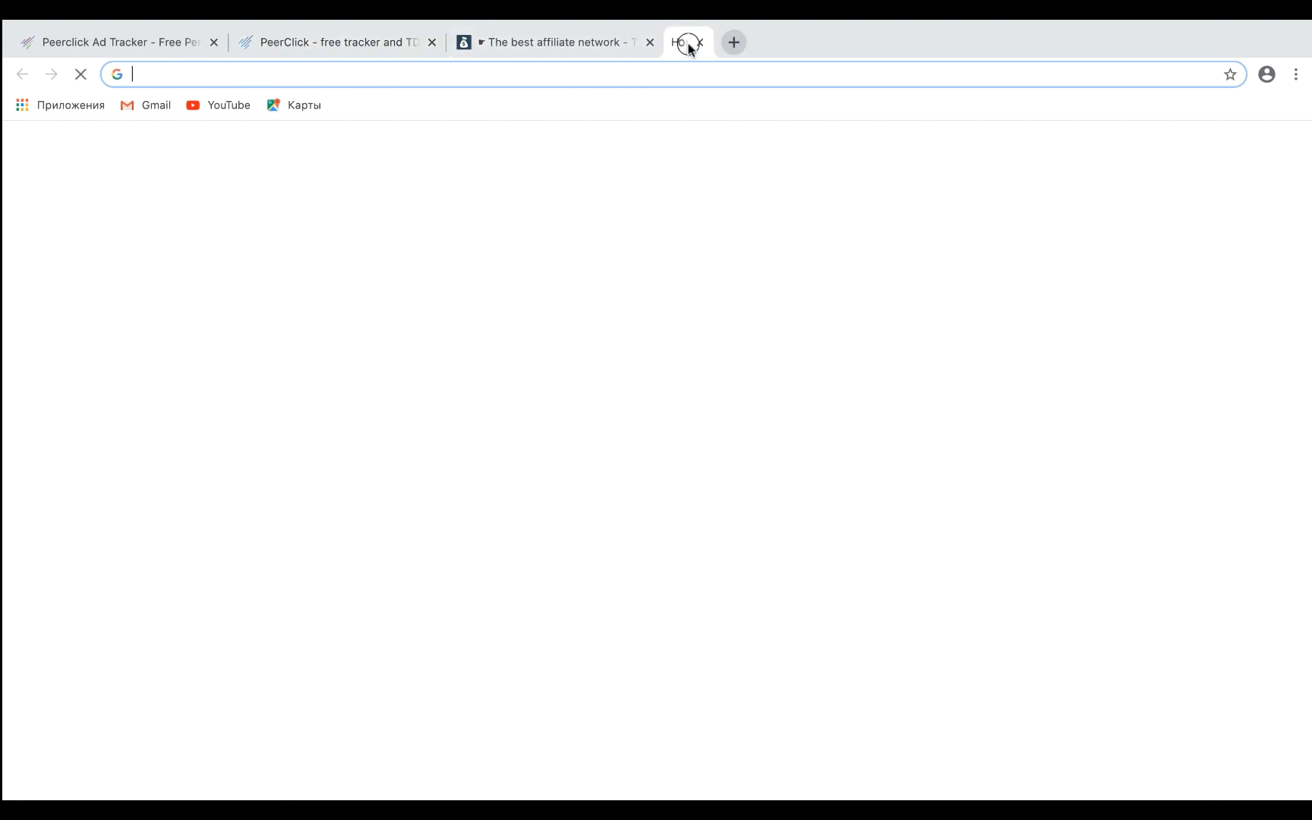
Paste the gopeerclick.com tracking link with PropellerAds parameters into the address bar
type("http://3515476104.gopeerclick.com/15GjaN?zoneid={zoneid}&campaignid={campaignid}&creativeid={bannerid}&cost={cost}&external_id=${SUBID}")
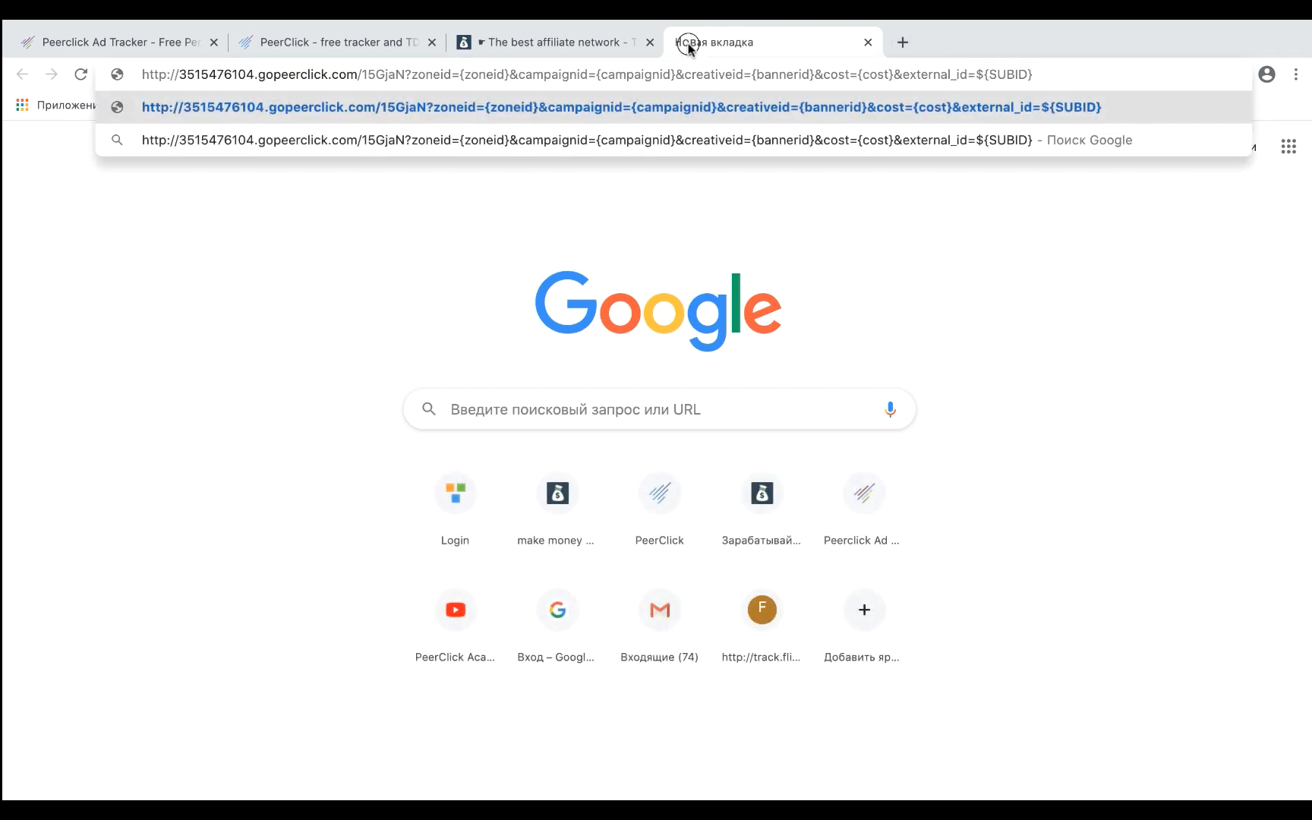
type("\\")
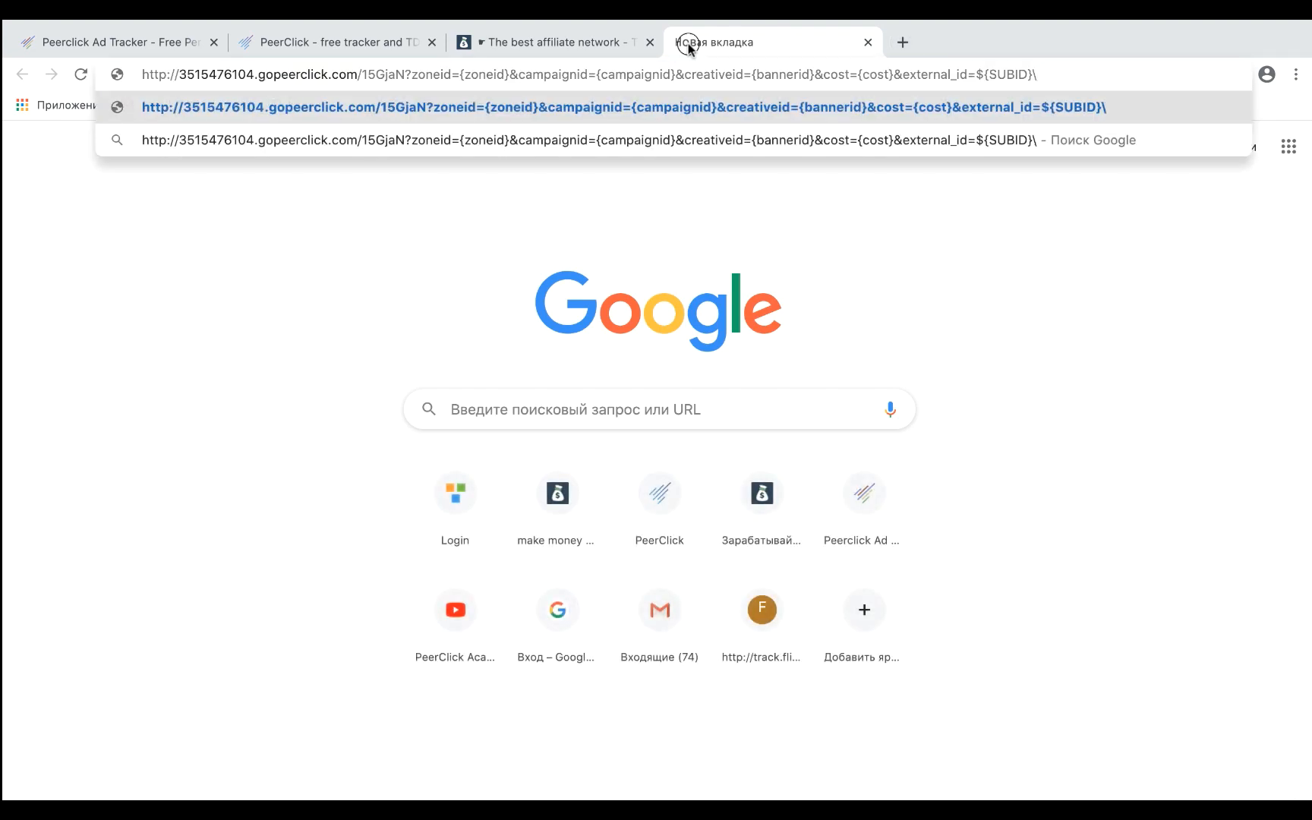